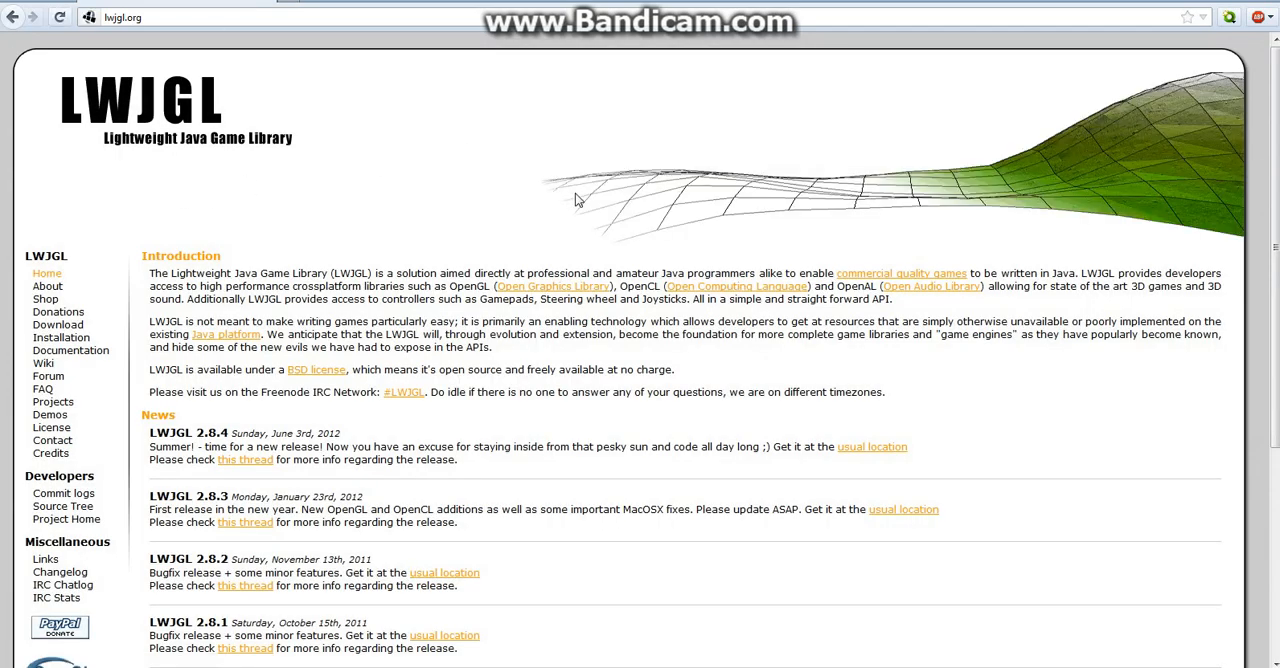
Open the LWJGL 2.8.4 release files on SourceForge and download the zip archives
left_click(57, 324)
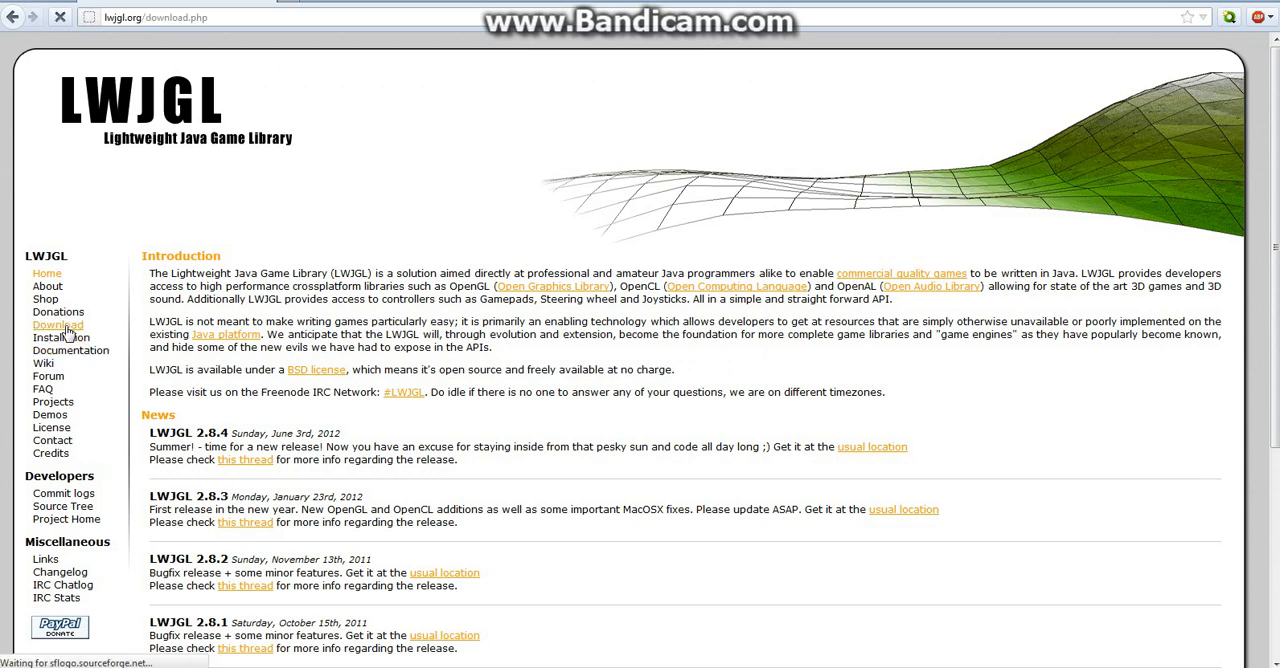
left_click(57, 325)
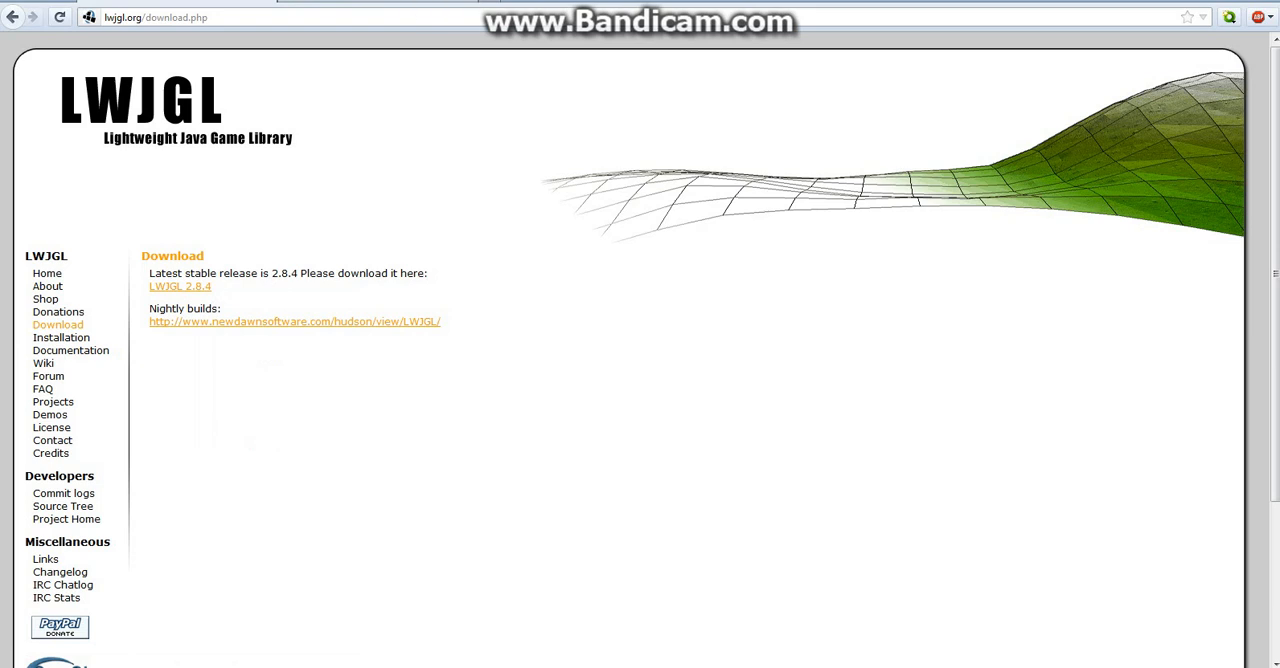
left_click(179, 286)
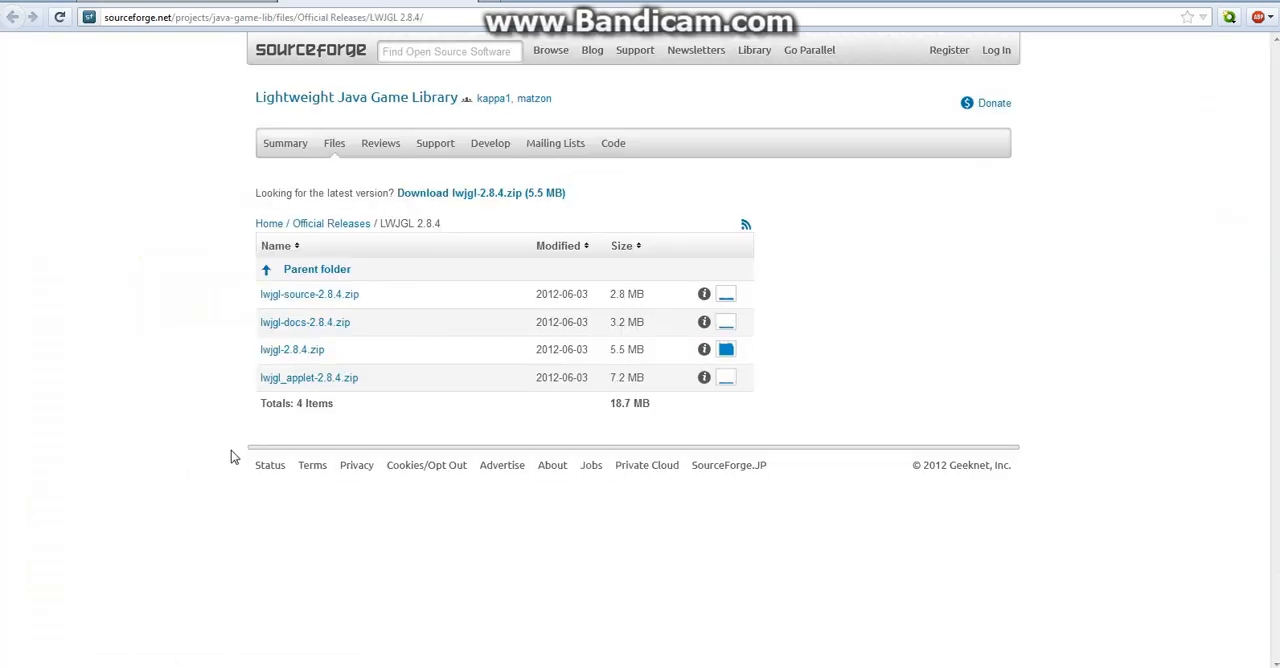
mouse_move(305, 335)
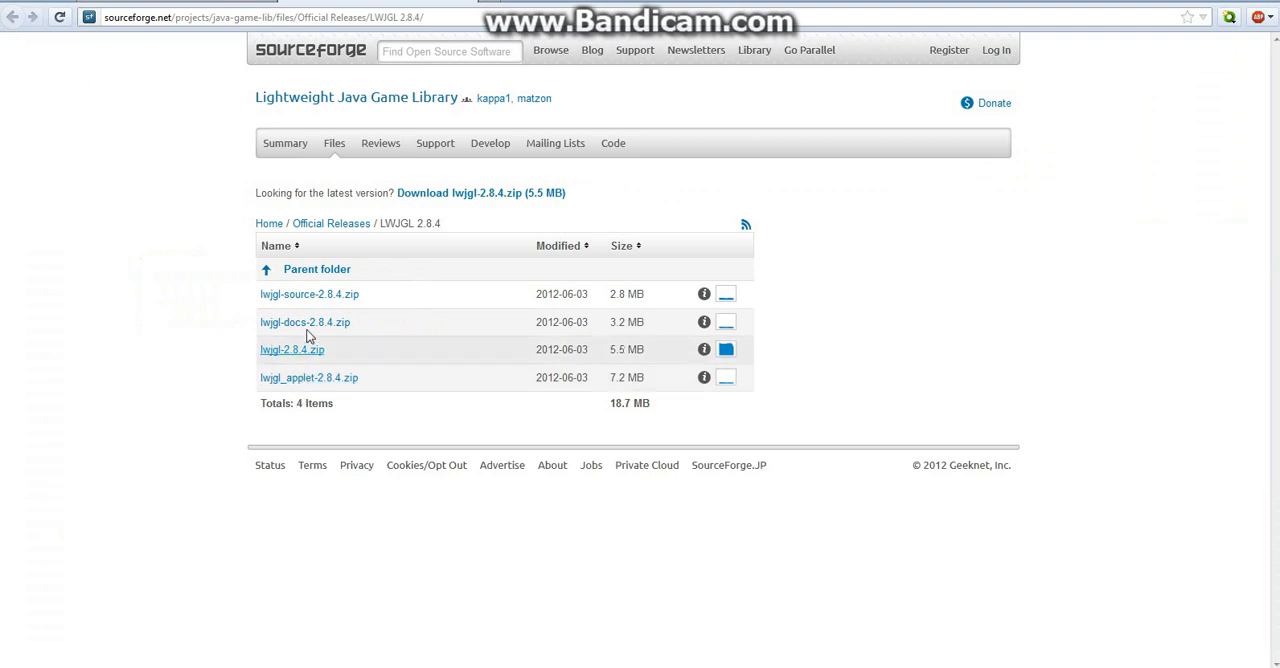
left_click(309, 293)
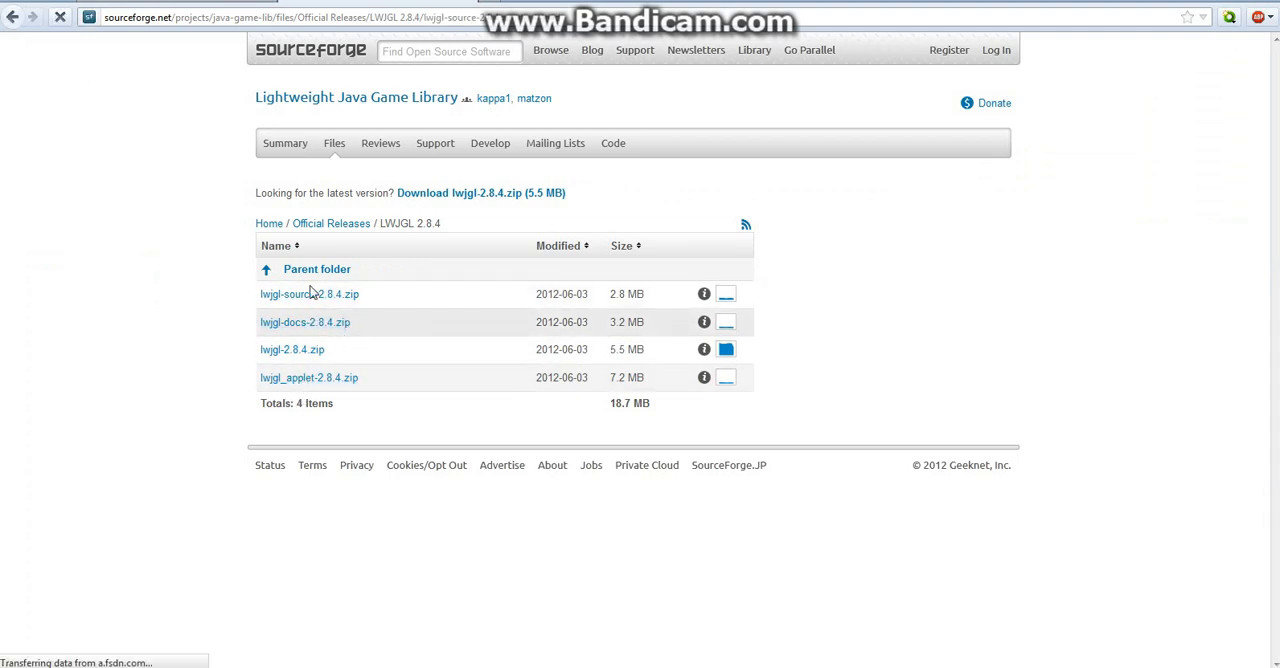
right_click(309, 293)
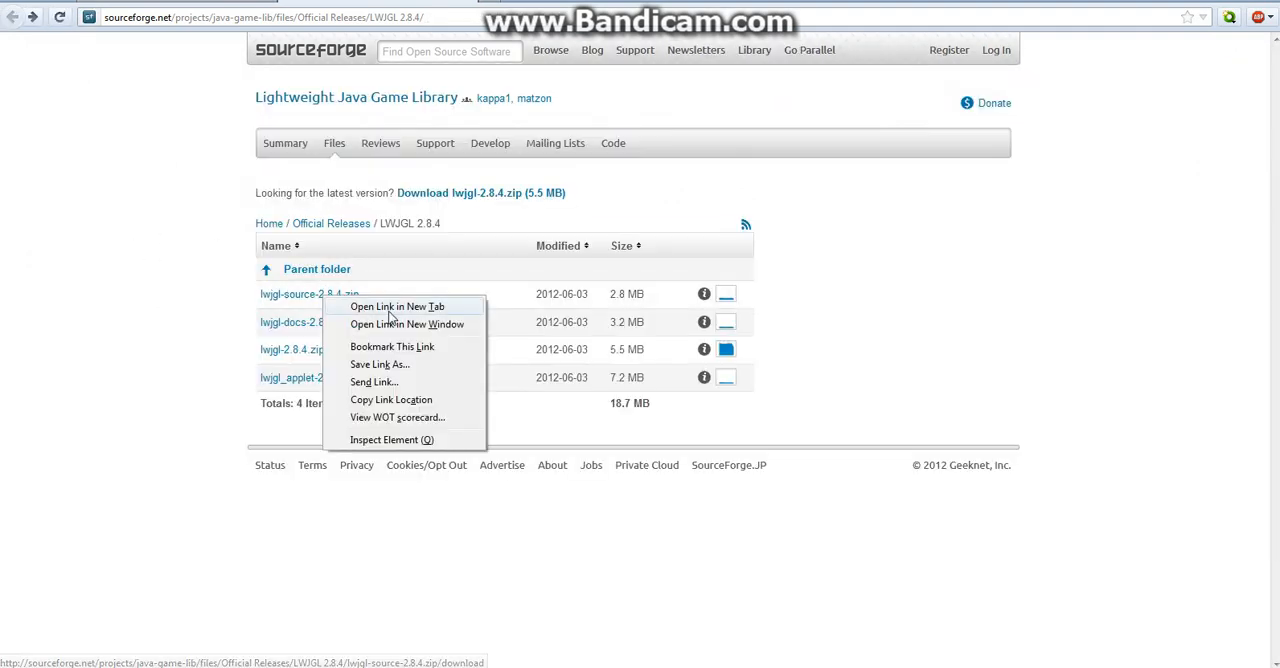
right_click(360, 400)
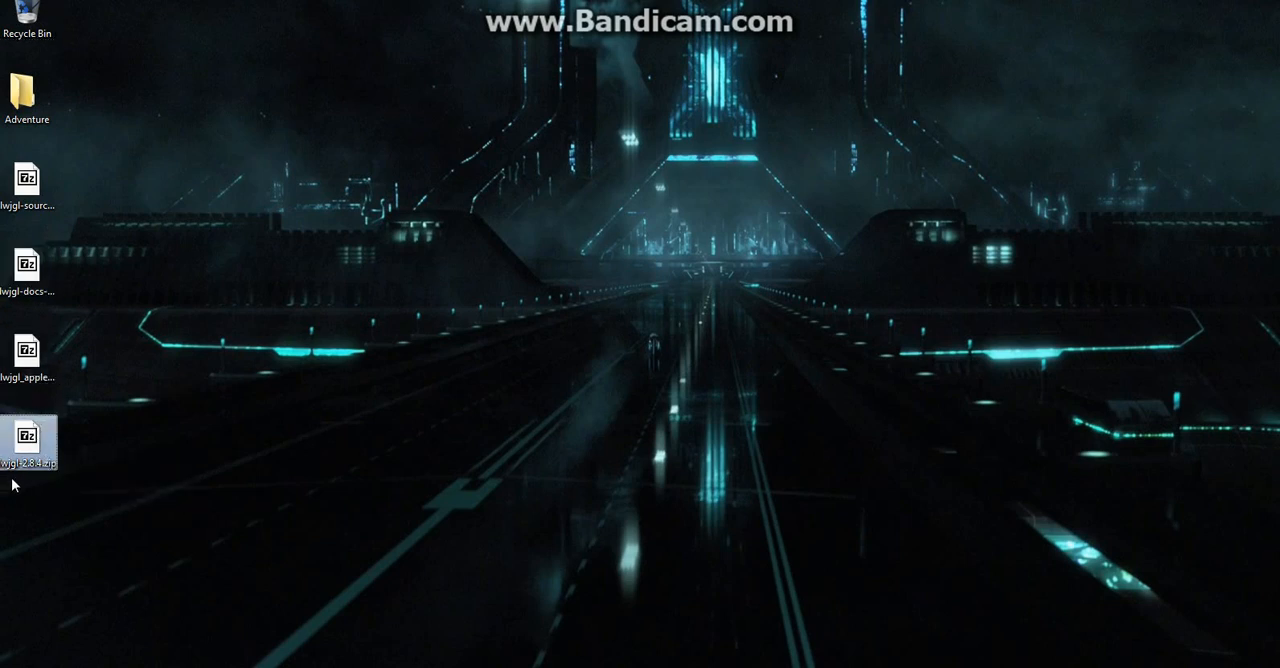
mouse_move(28, 355)
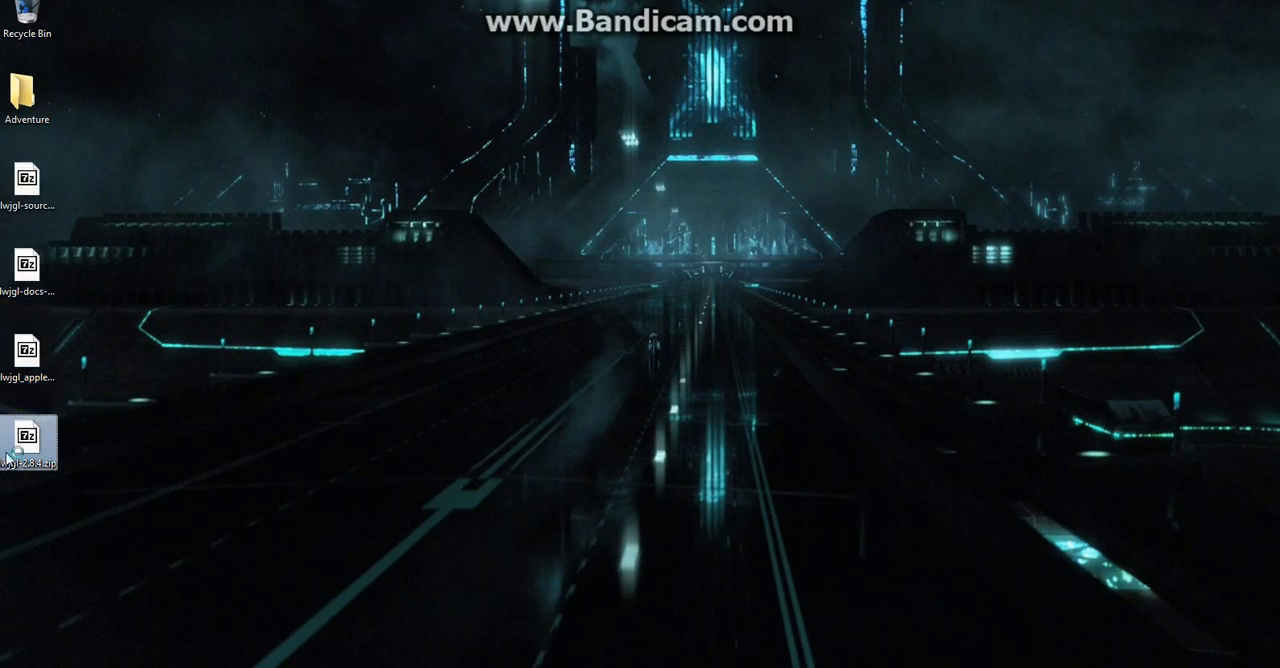
Open lwjgl-2.8.4.zip in 7-Zip and extract its lwjgl-2.8.4 folder to the desktop
double_click(27, 440)
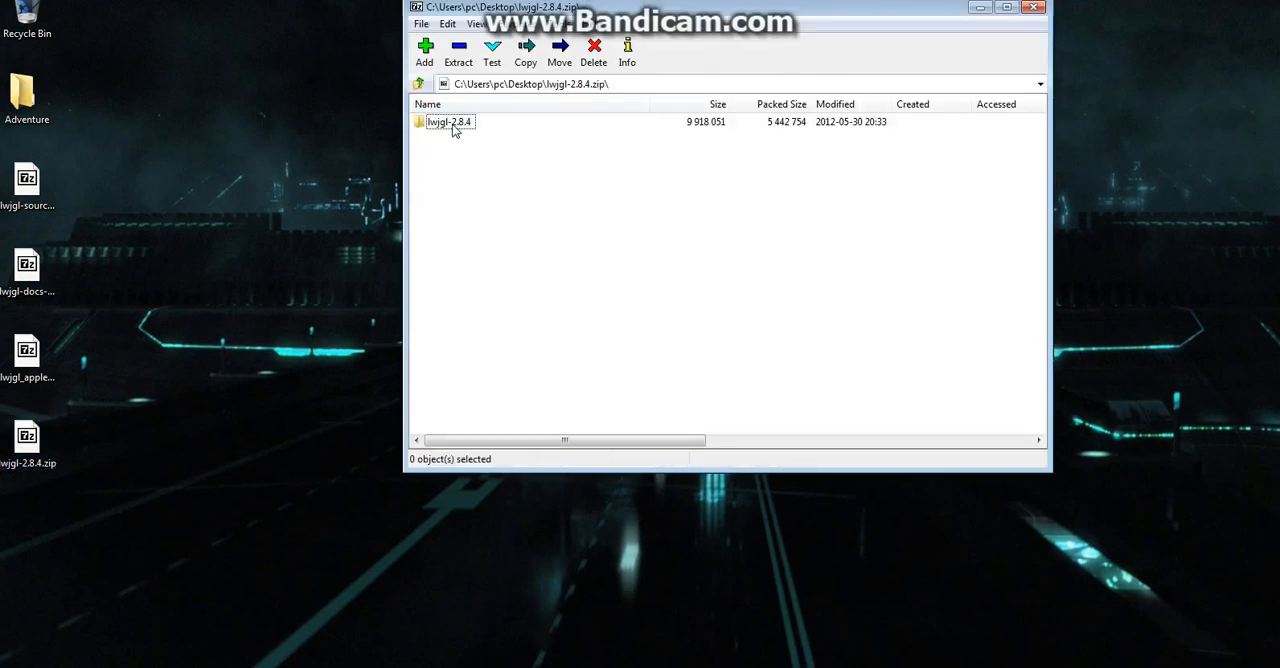
left_click(449, 121)
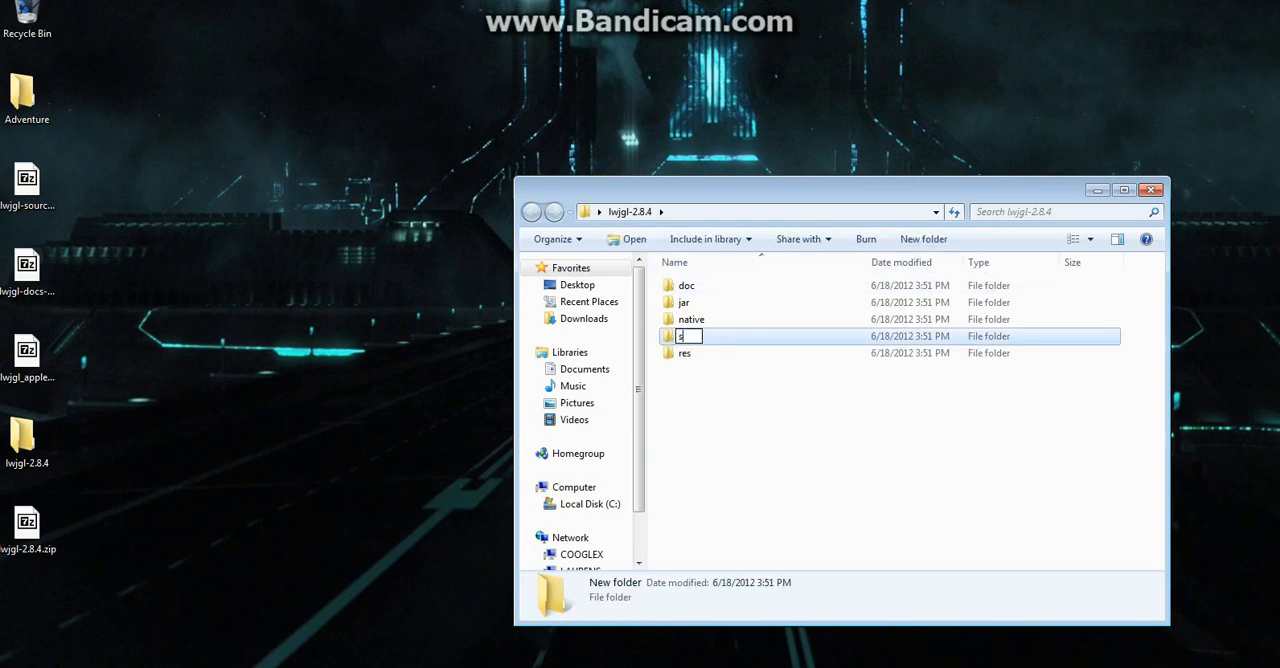
Create a src folder in lwjgl-2.8.4 and copy the source archive's contents into it
type("rc")
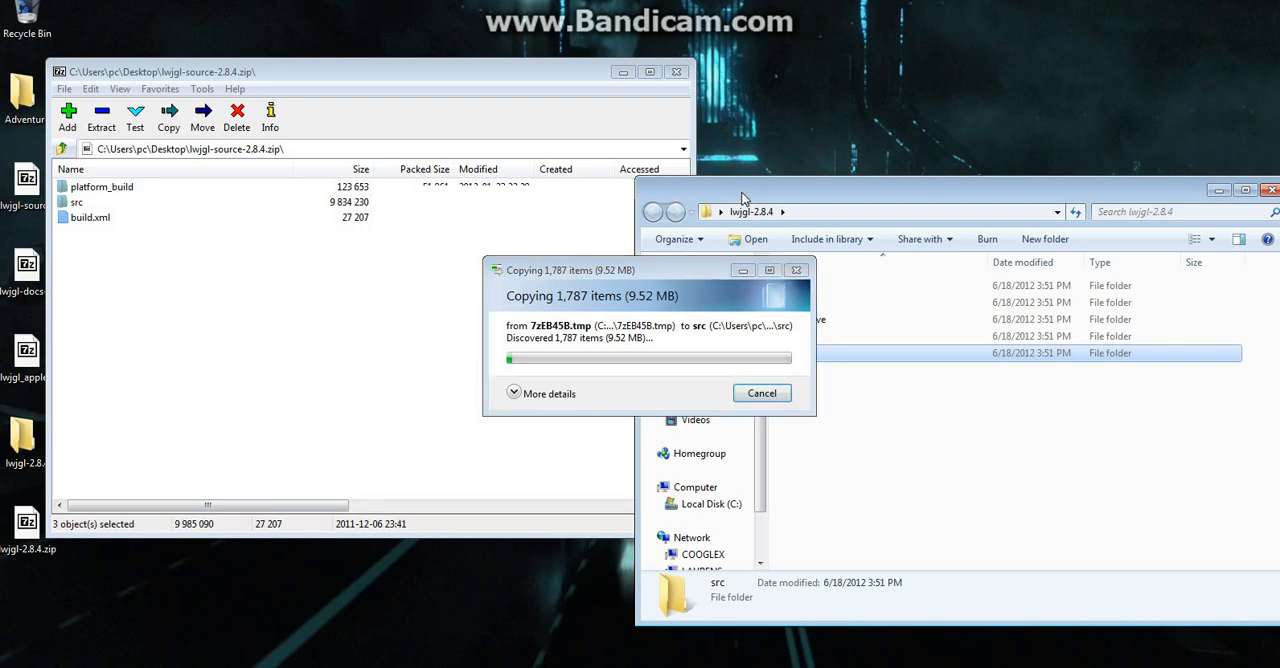
mouse_move(668, 166)
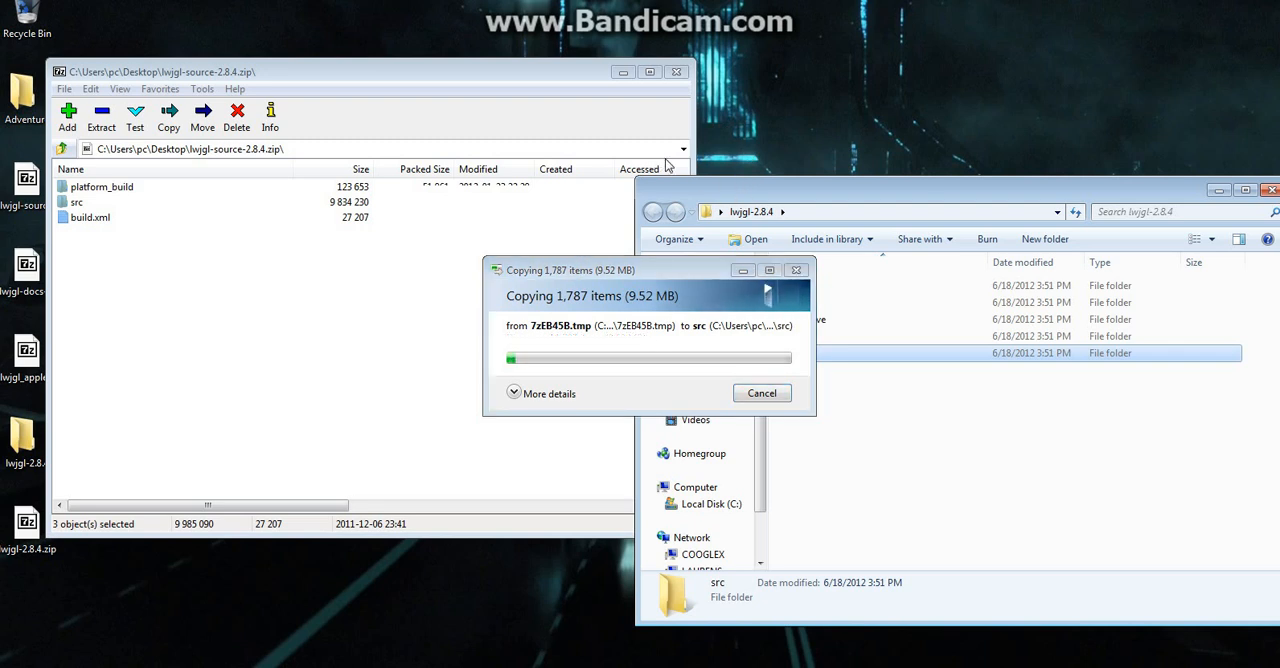
mouse_move(220, 580)
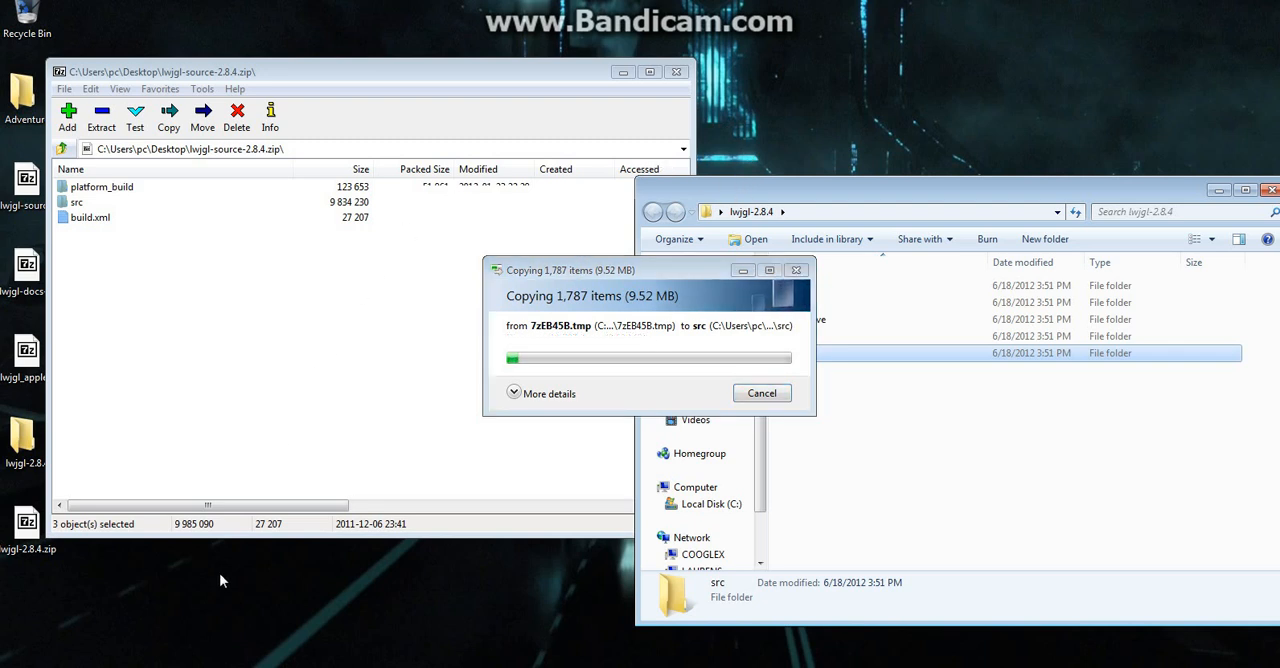
mouse_move(220, 388)
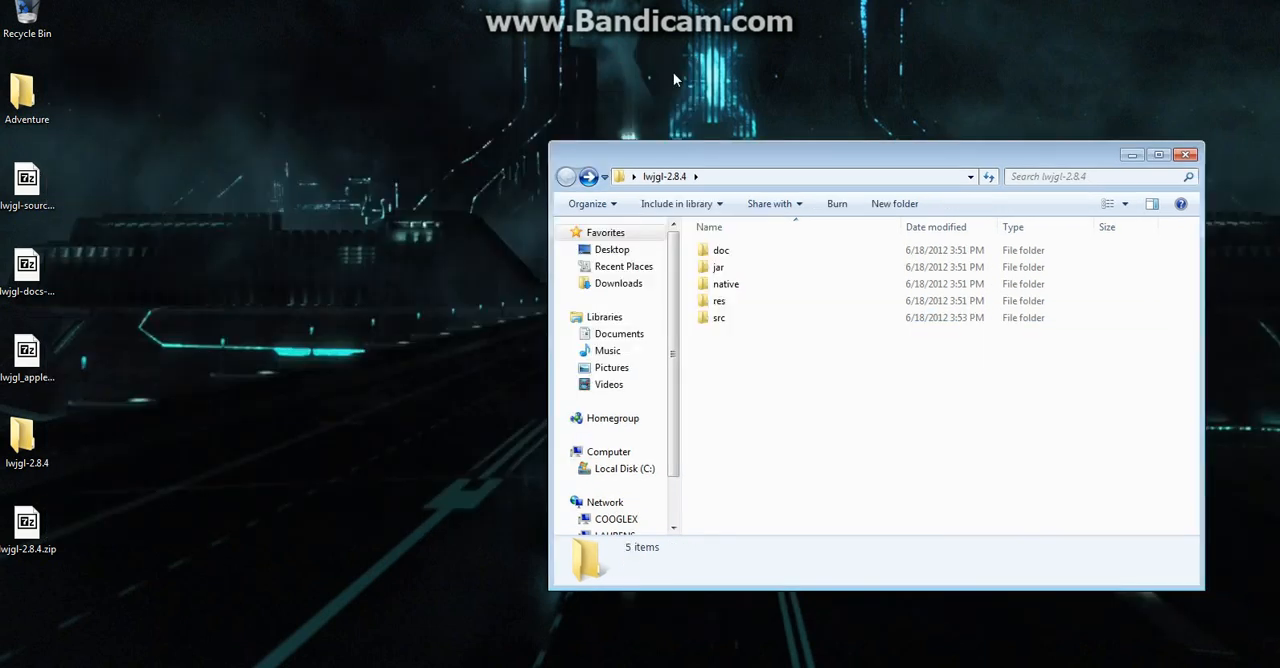
Open the new src folder to verify the copied source files
left_click(718, 317)
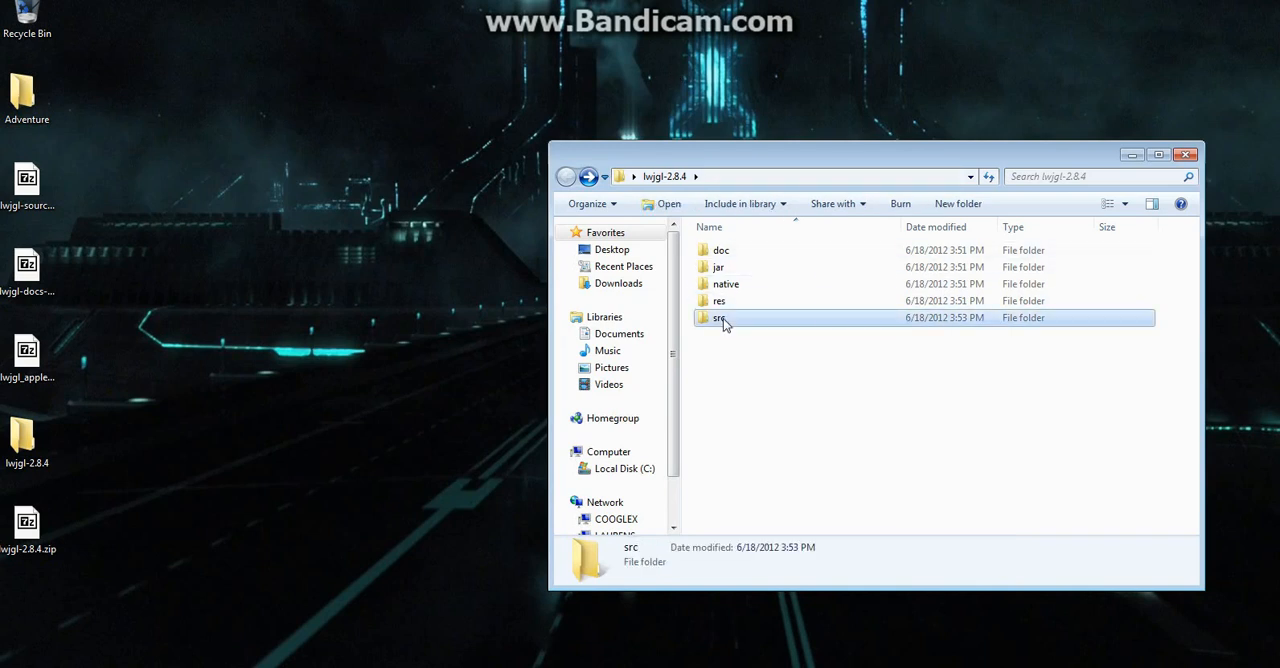
double_click(720, 317)
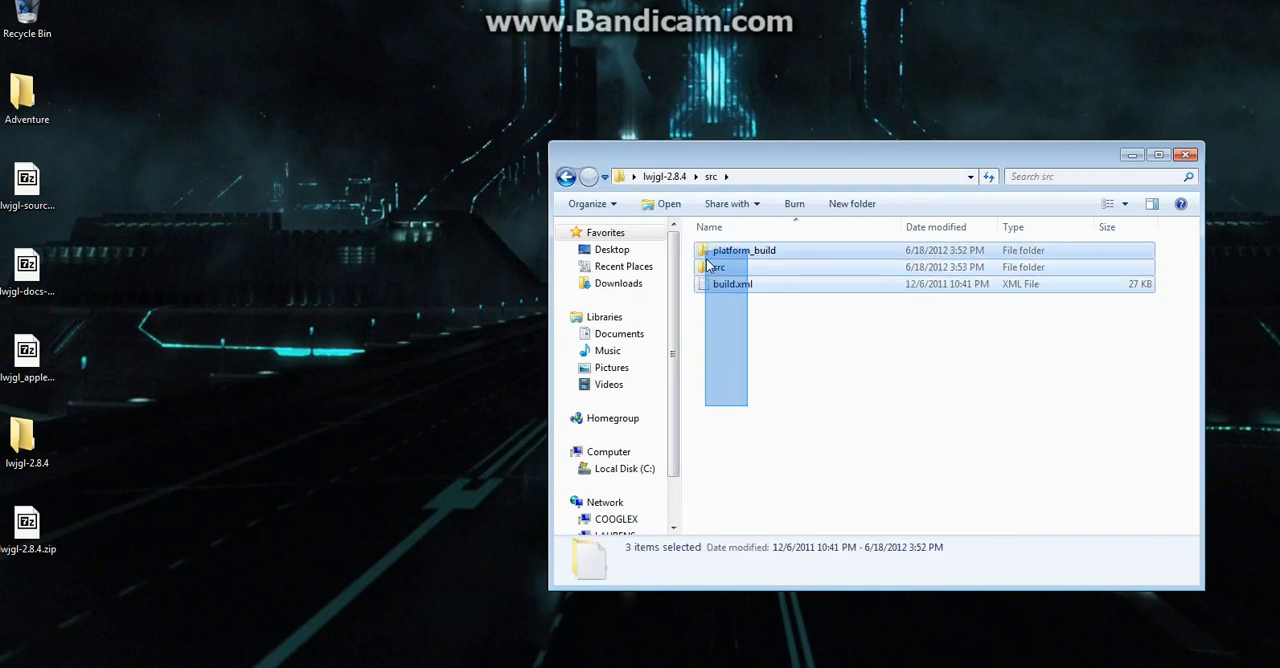
left_click(567, 176)
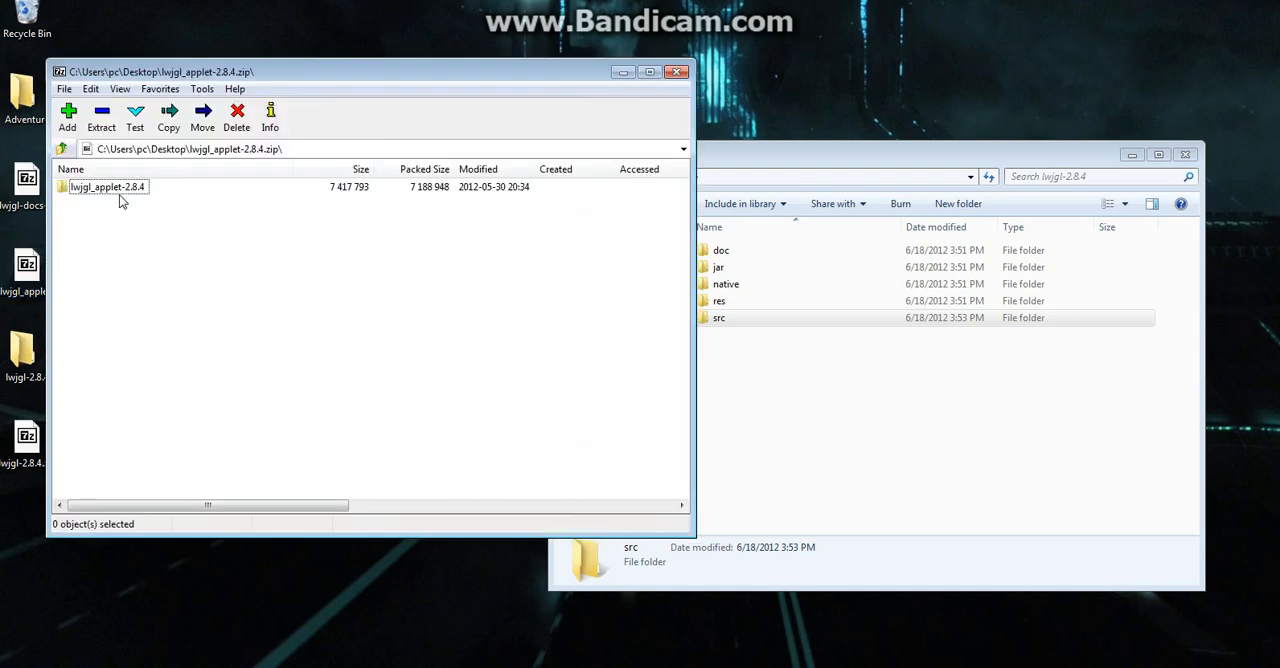
Extract the applet folder from lwjgl_applet-2.8.4.zip into lwjgl-2.8.4 and close the archives
double_click(106, 187)
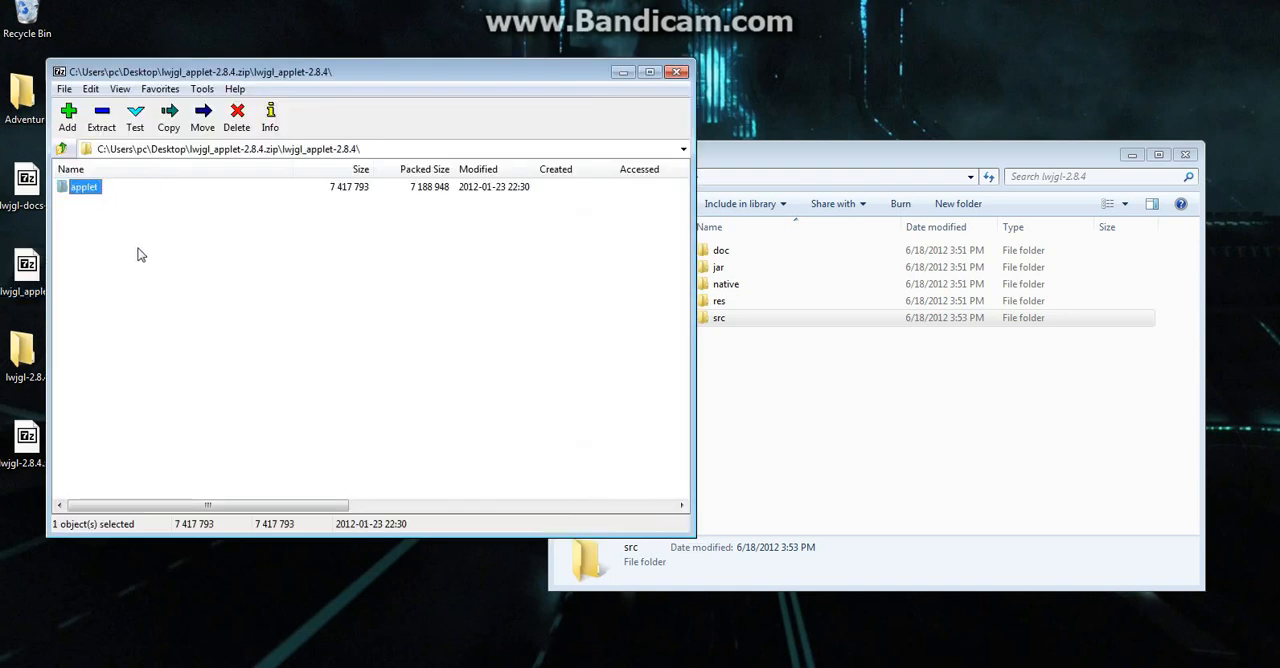
mouse_move(83, 188)
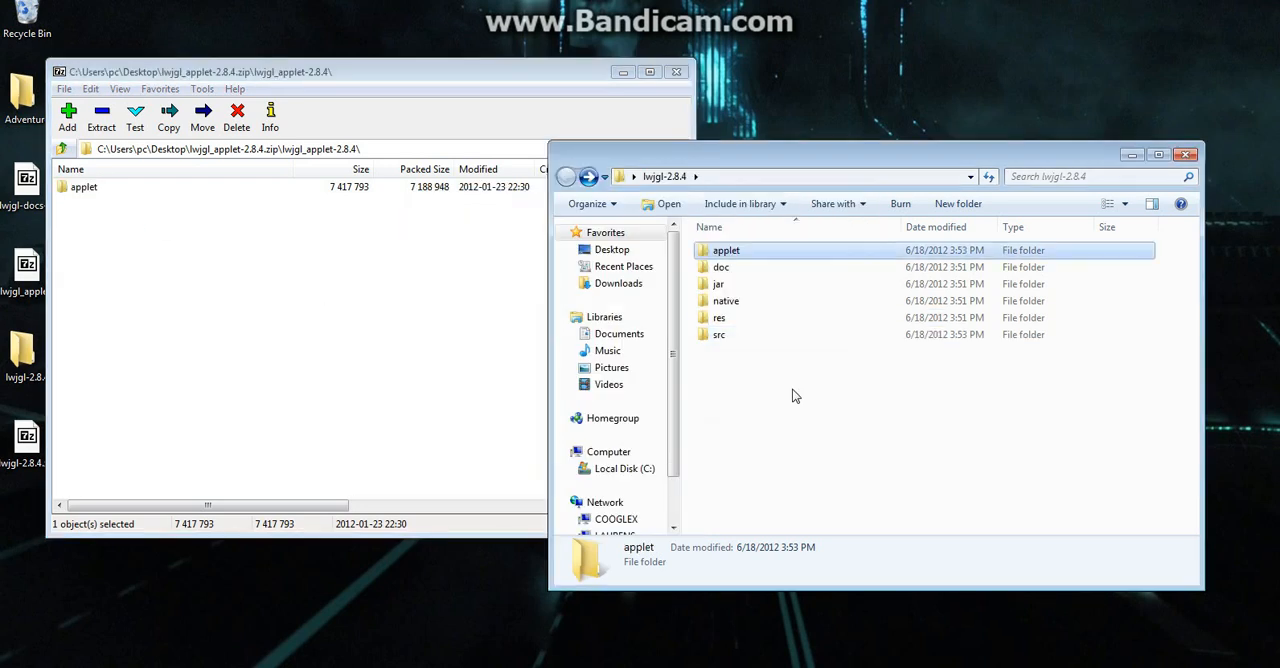
left_click(677, 71)
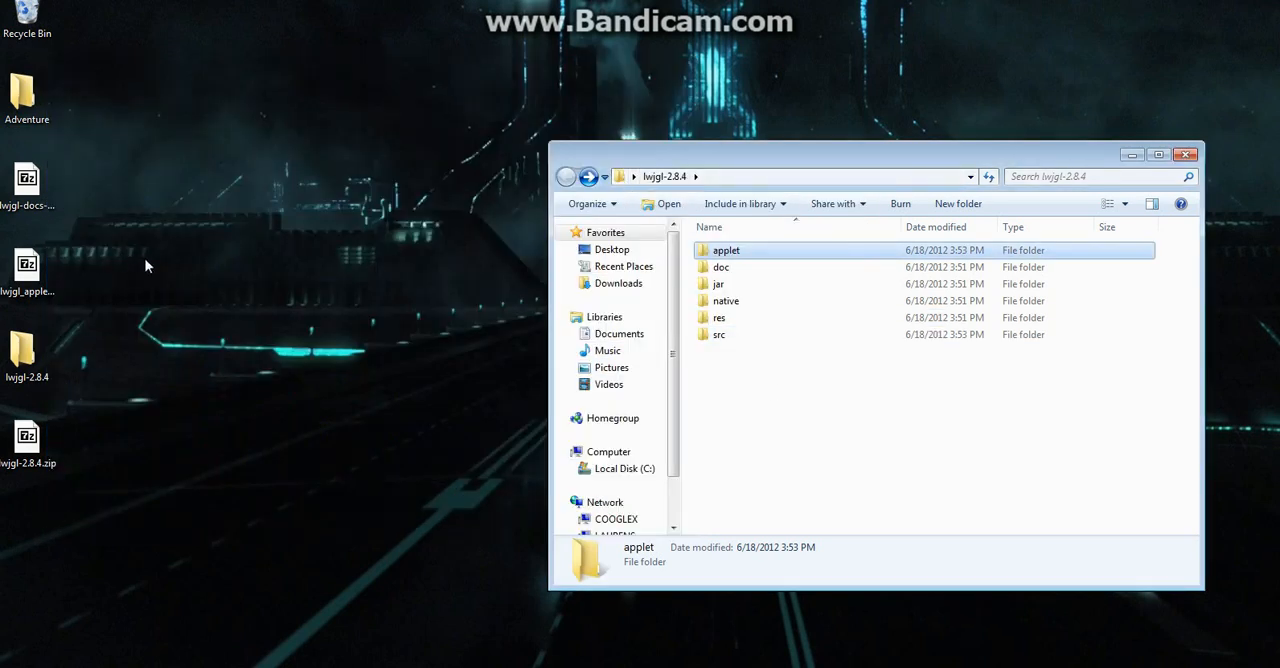
double_click(25, 265)
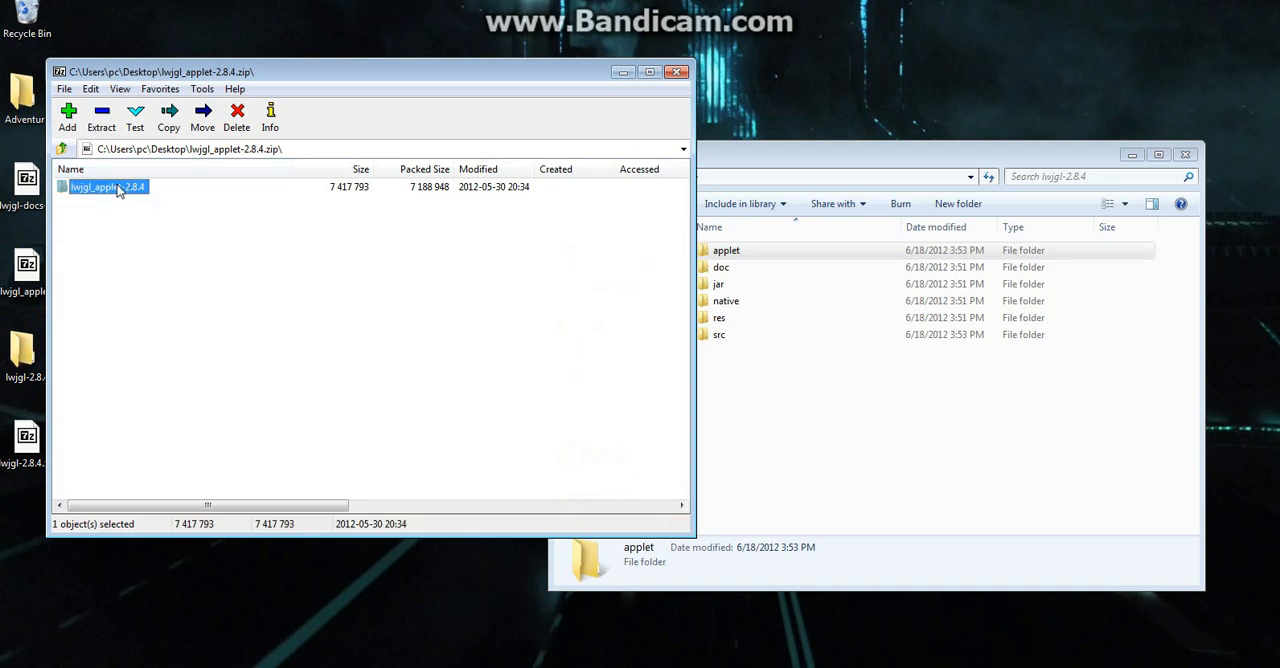
double_click(108, 187)
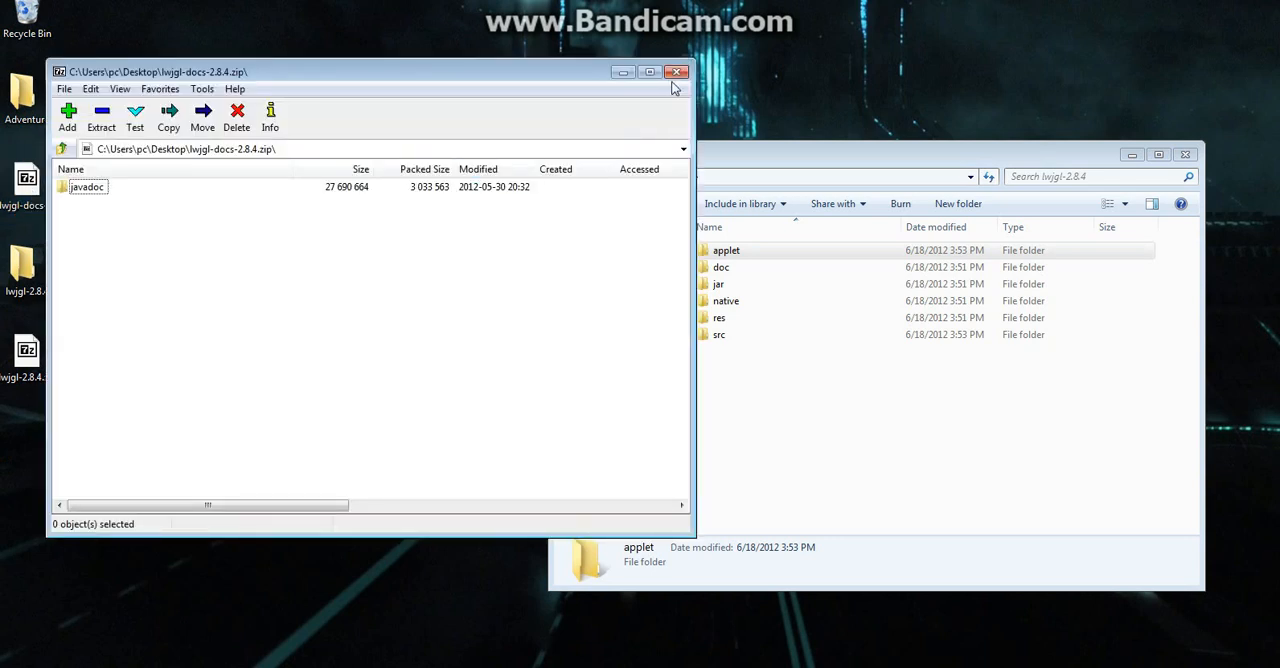
left_click(677, 71)
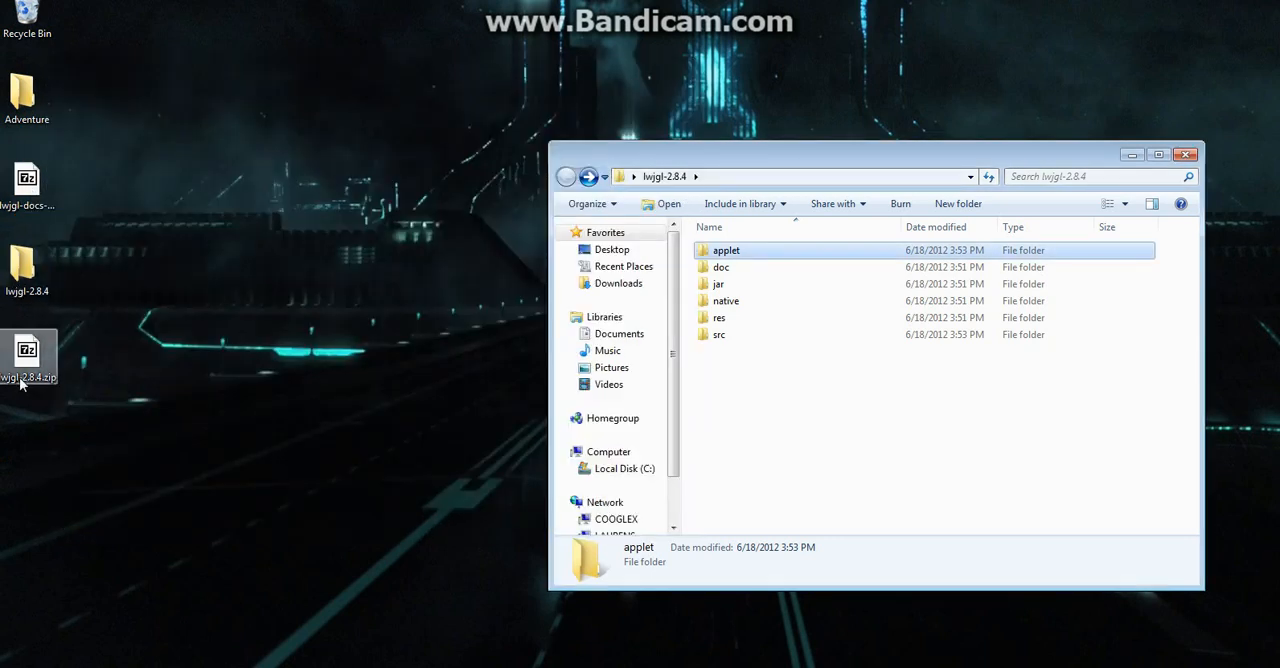
mouse_move(98, 299)
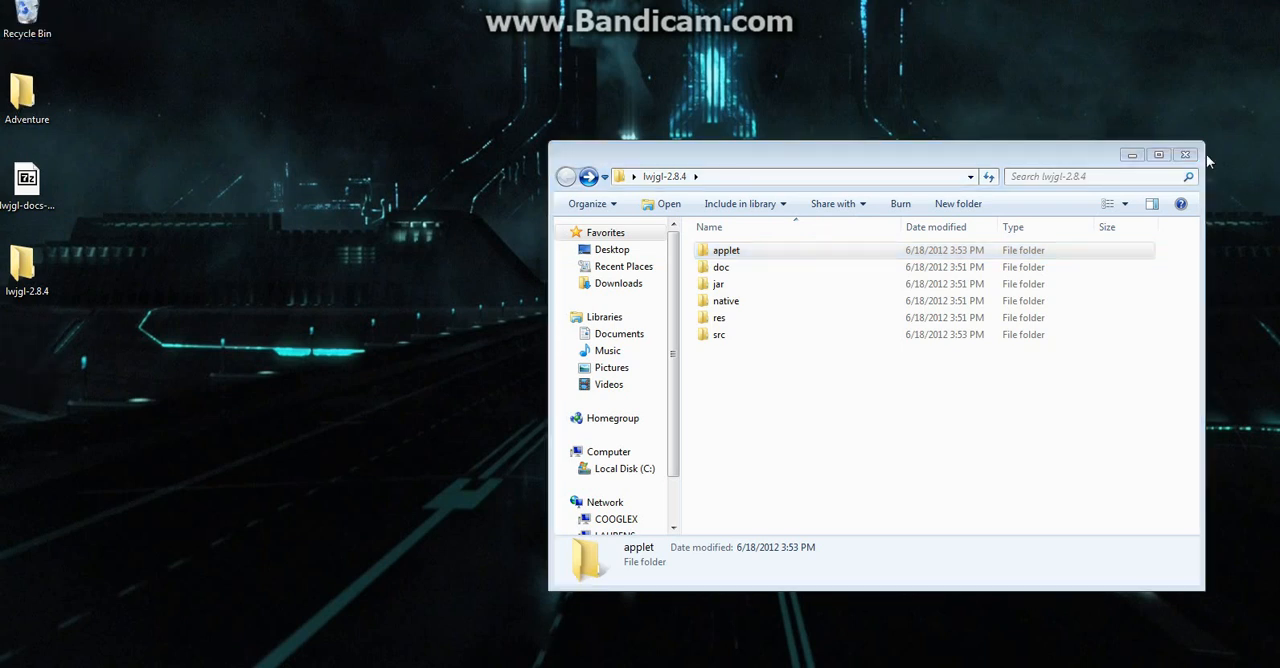
Close the lwjgl-2.8.4 window, delete lwjgl-docs-2.8.4.zip and launch NetBeans IDE
left_click(1186, 154)
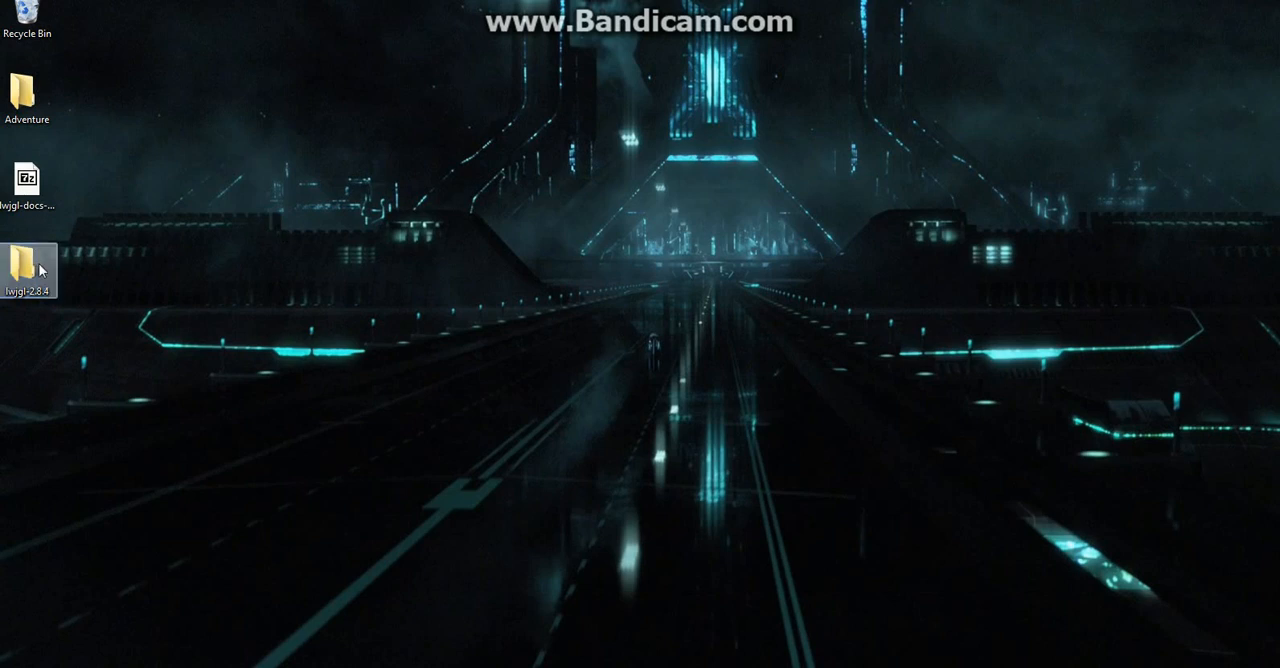
mouse_move(35, 305)
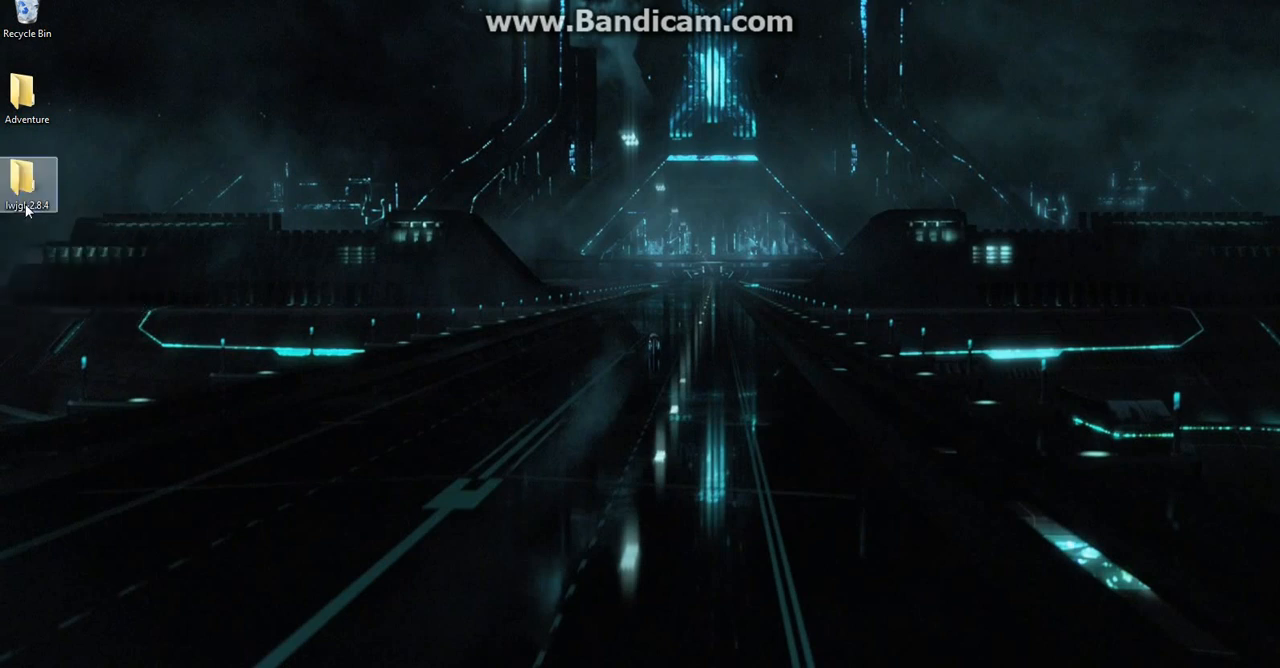
double_click(27, 185)
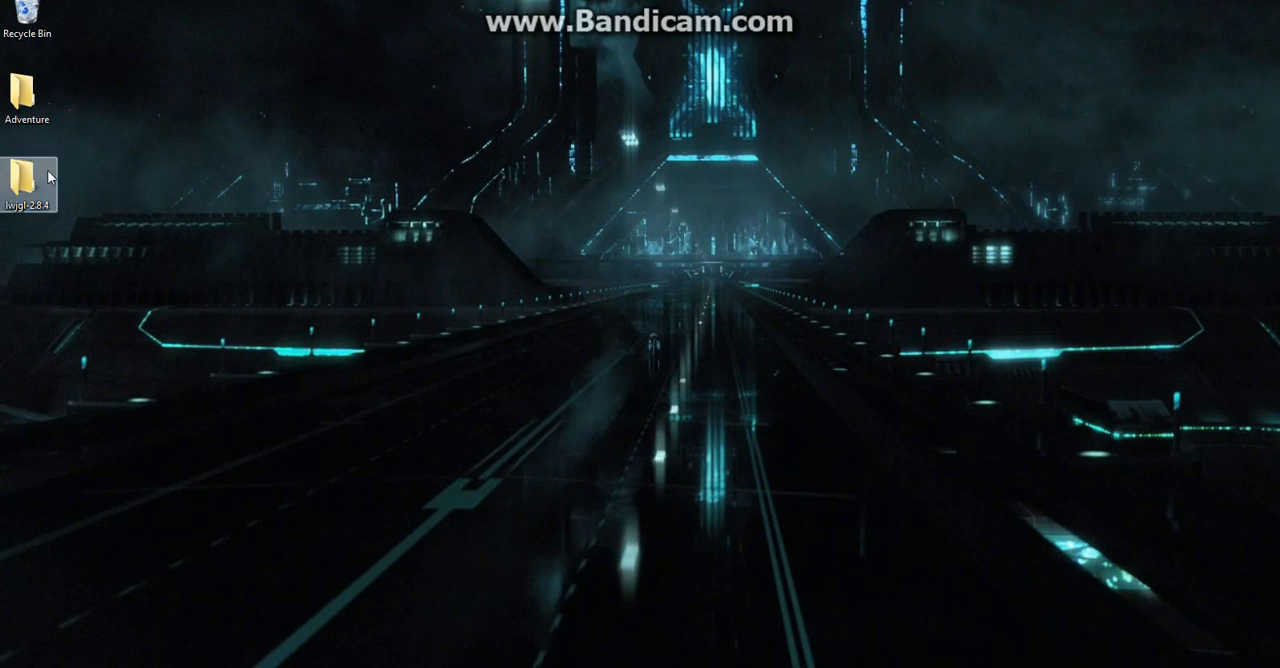
left_click_drag(26, 190, 25, 33)
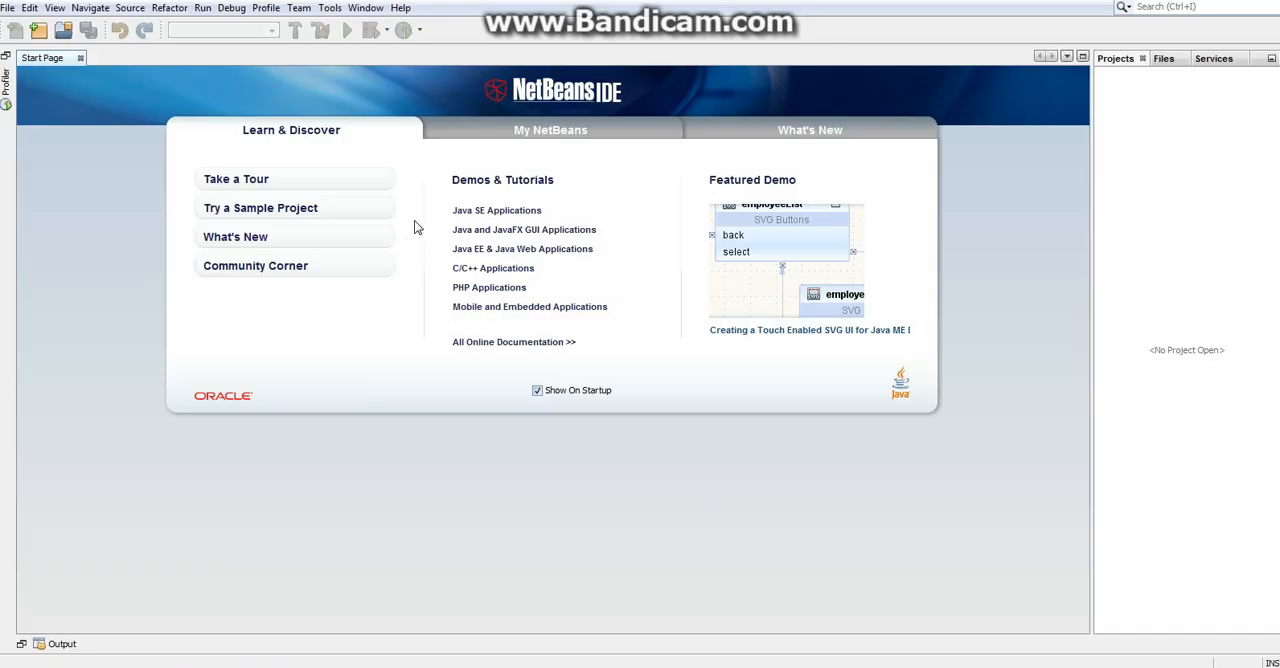
Create a new class library named LWJGL in the Tools > Libraries manager
left_click(329, 8)
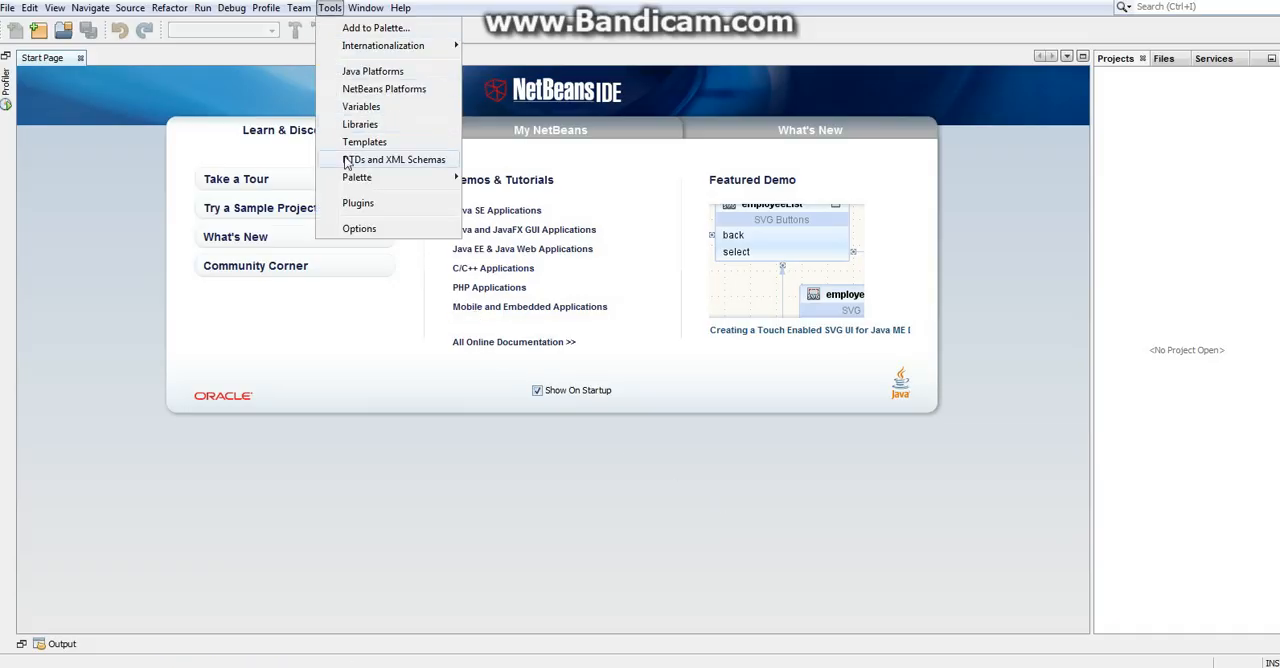
left_click(359, 124)
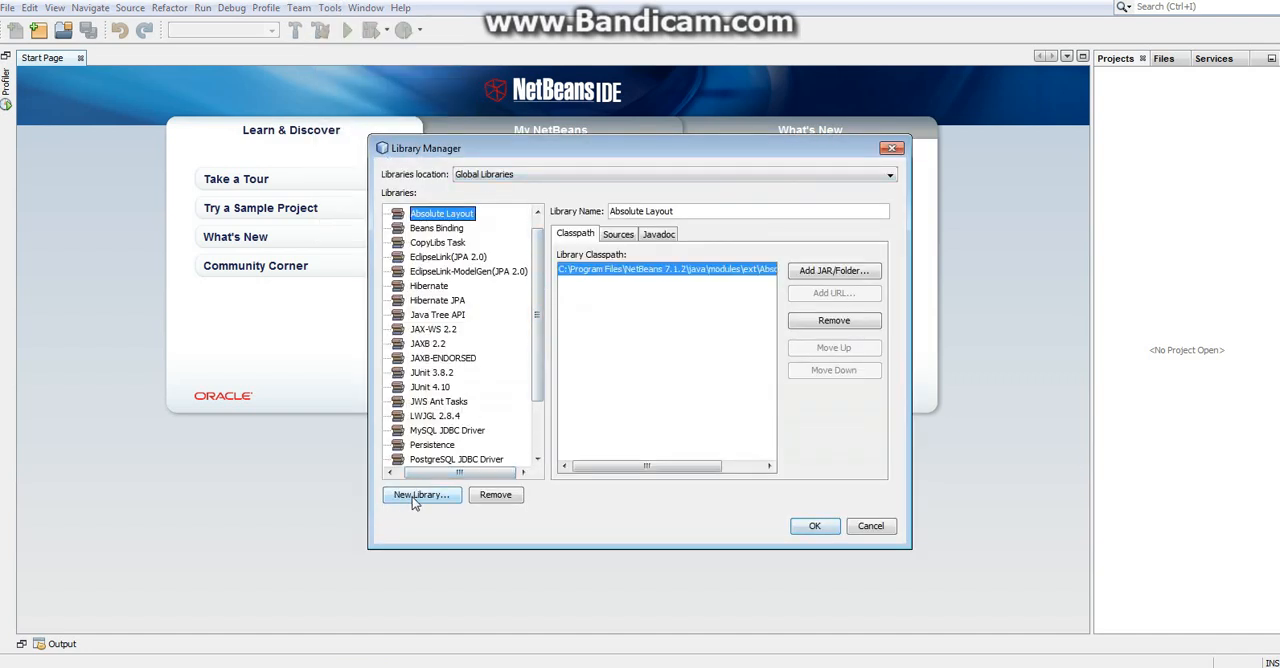
left_click(421, 494)
type("LWJGL")
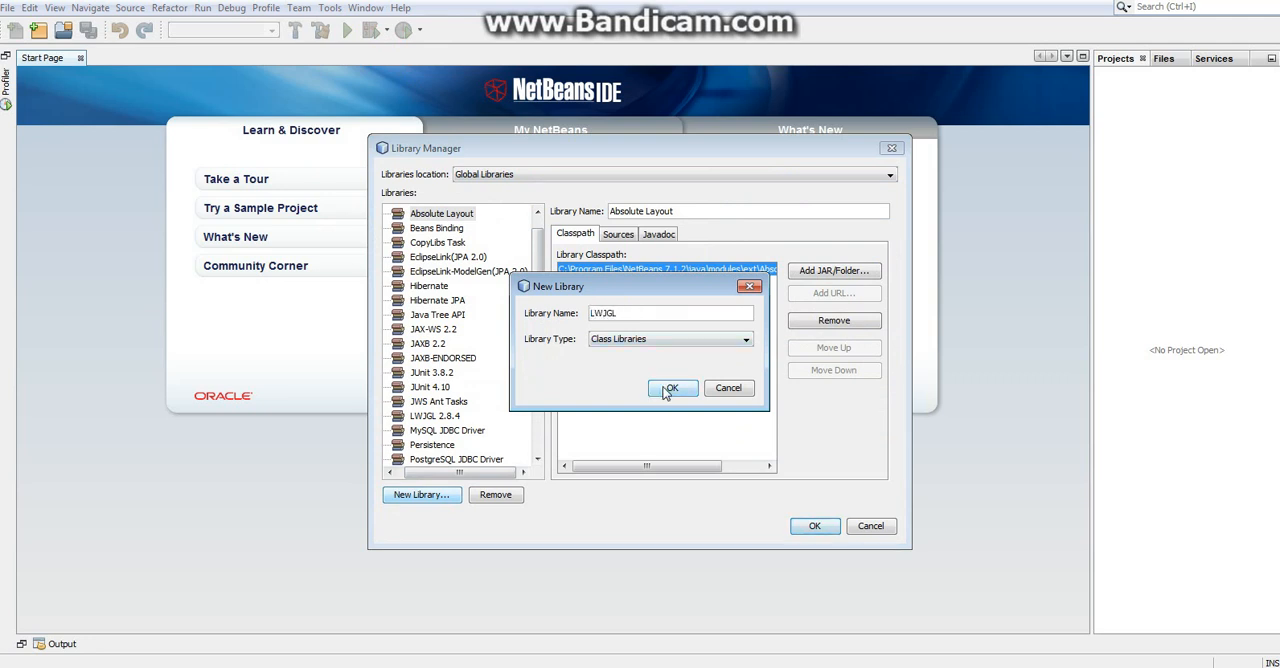
mouse_move(527, 420)
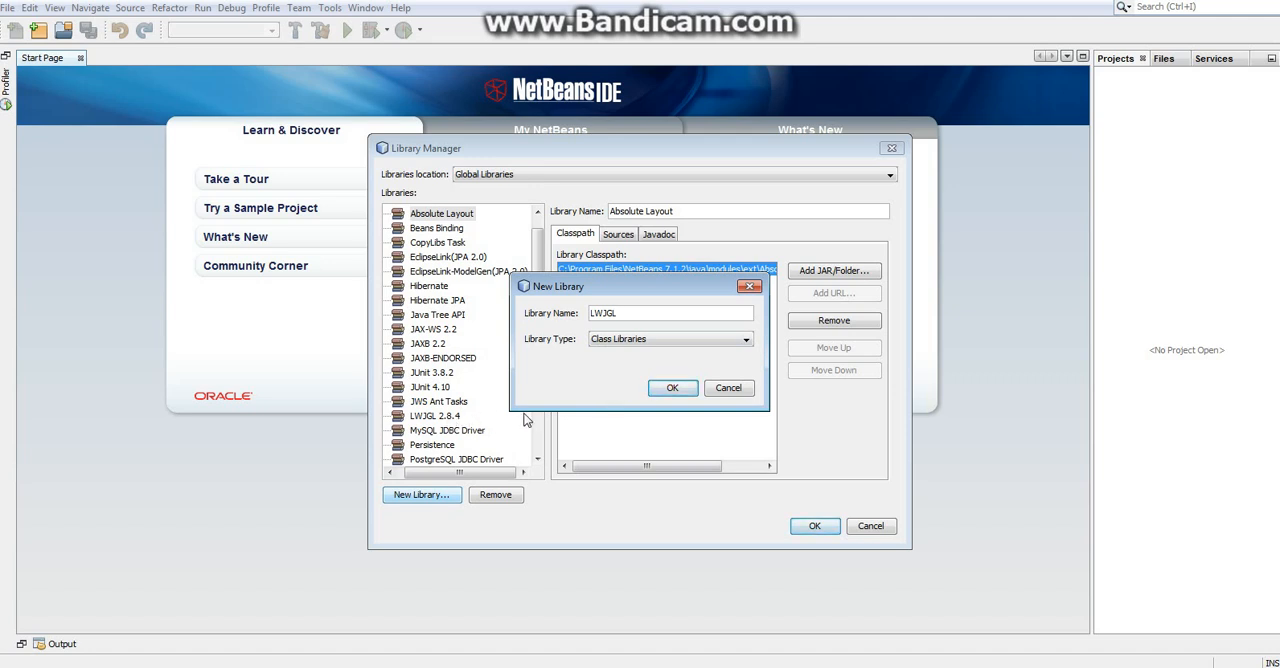
left_click(672, 388)
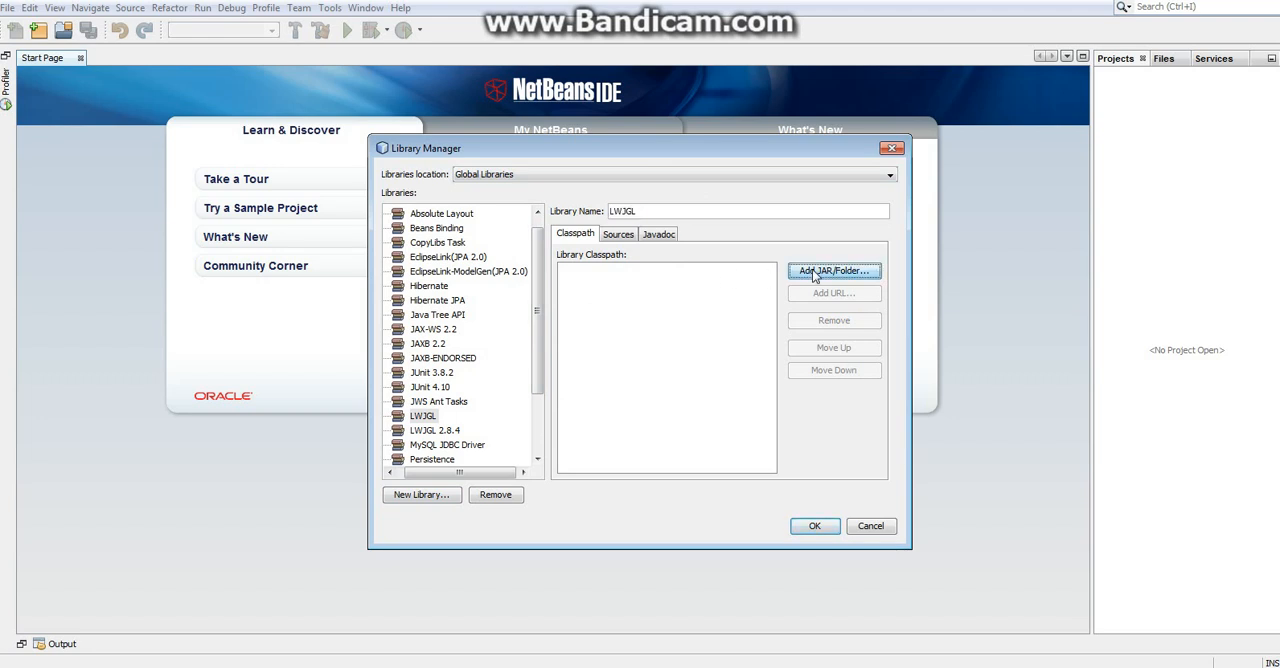
Add all nine jars from C:\Program Files\Java\lwjgl-2.8.4\jar to the LWJGL classpath
left_click(833, 270)
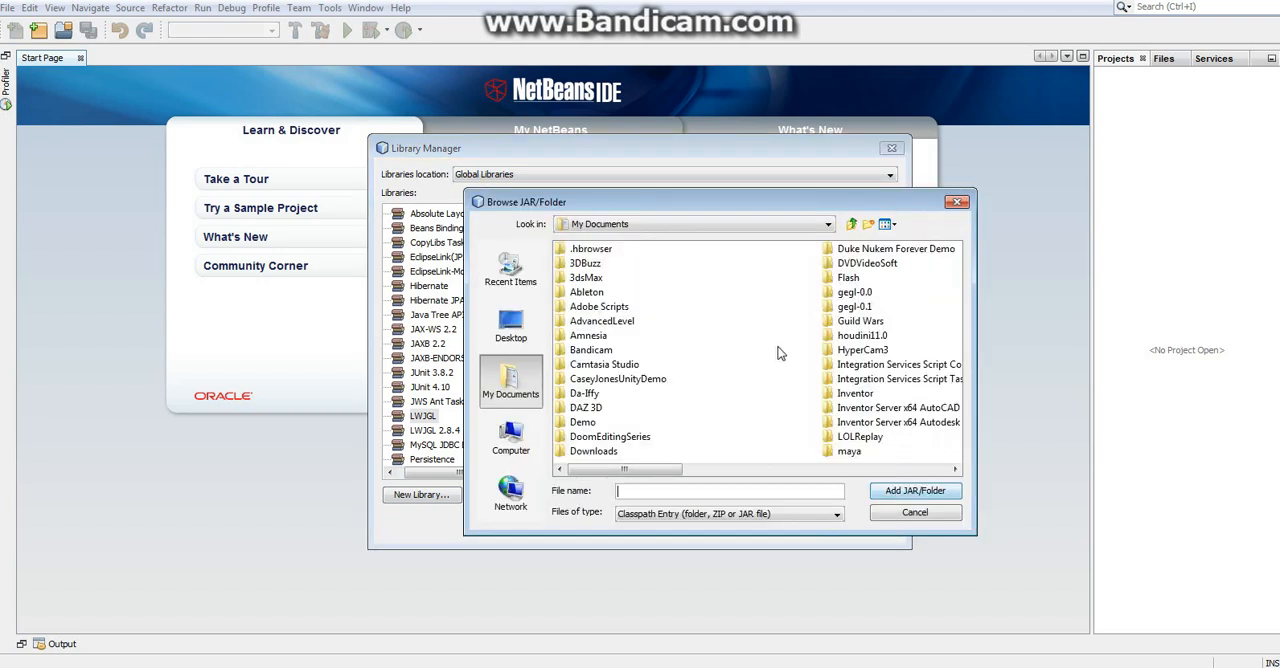
left_click(828, 223)
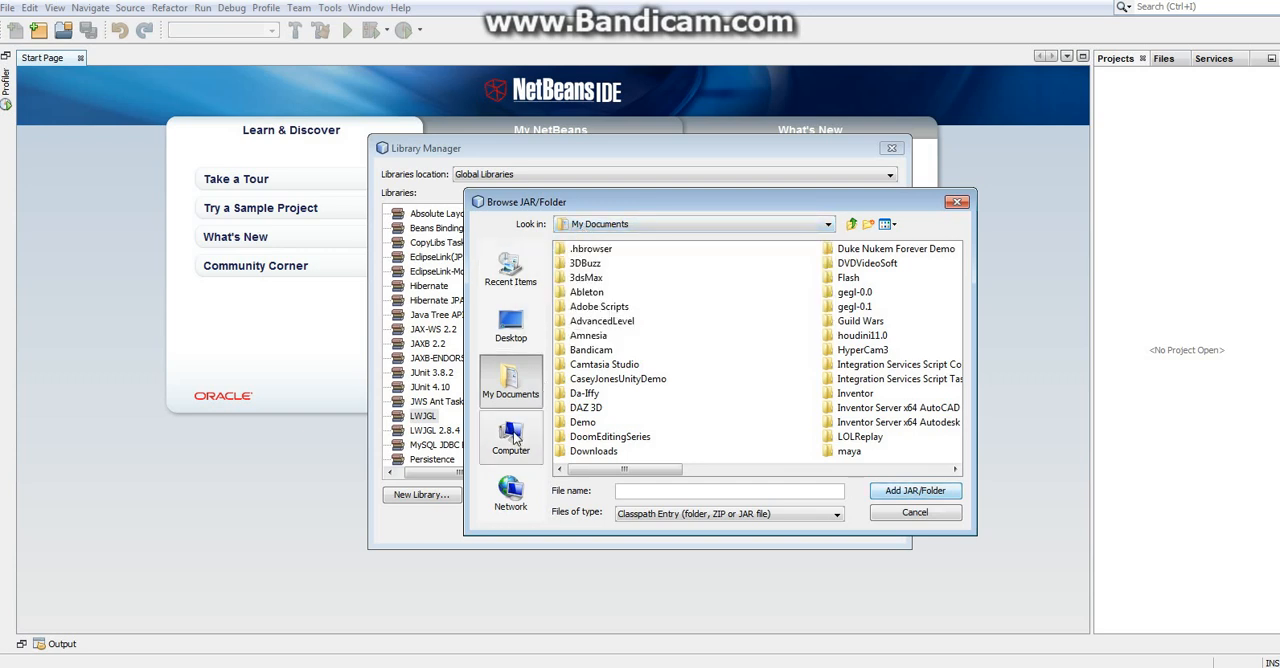
left_click(510, 435)
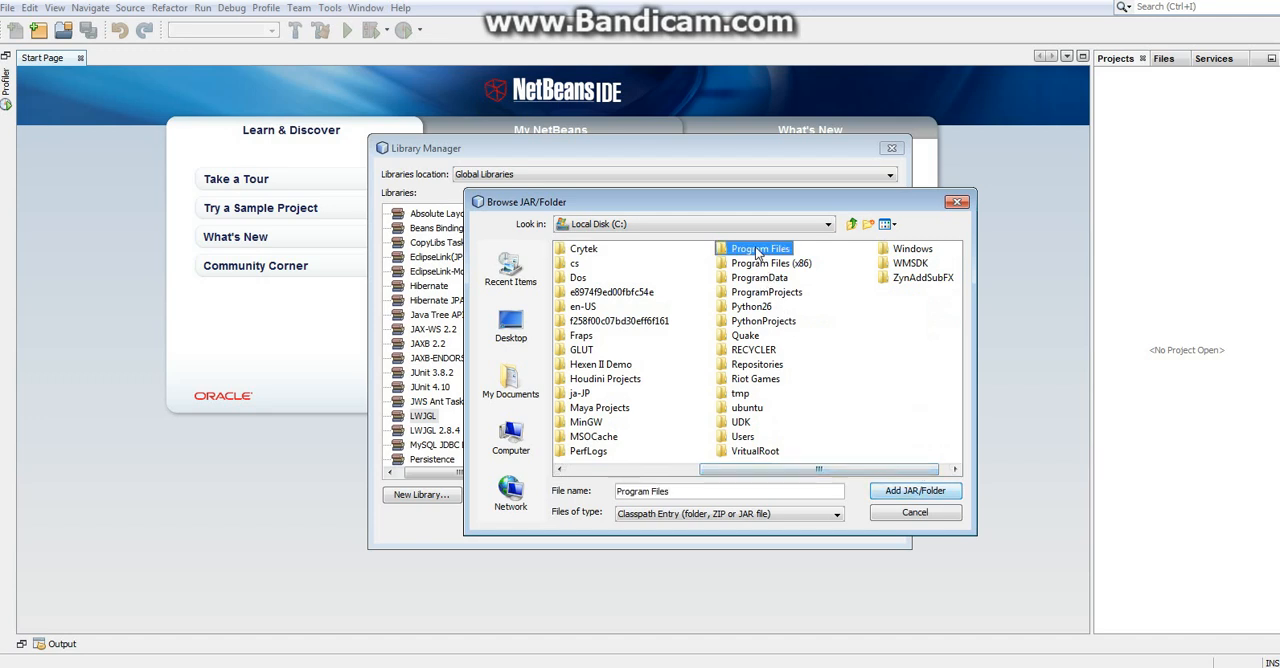
double_click(760, 248)
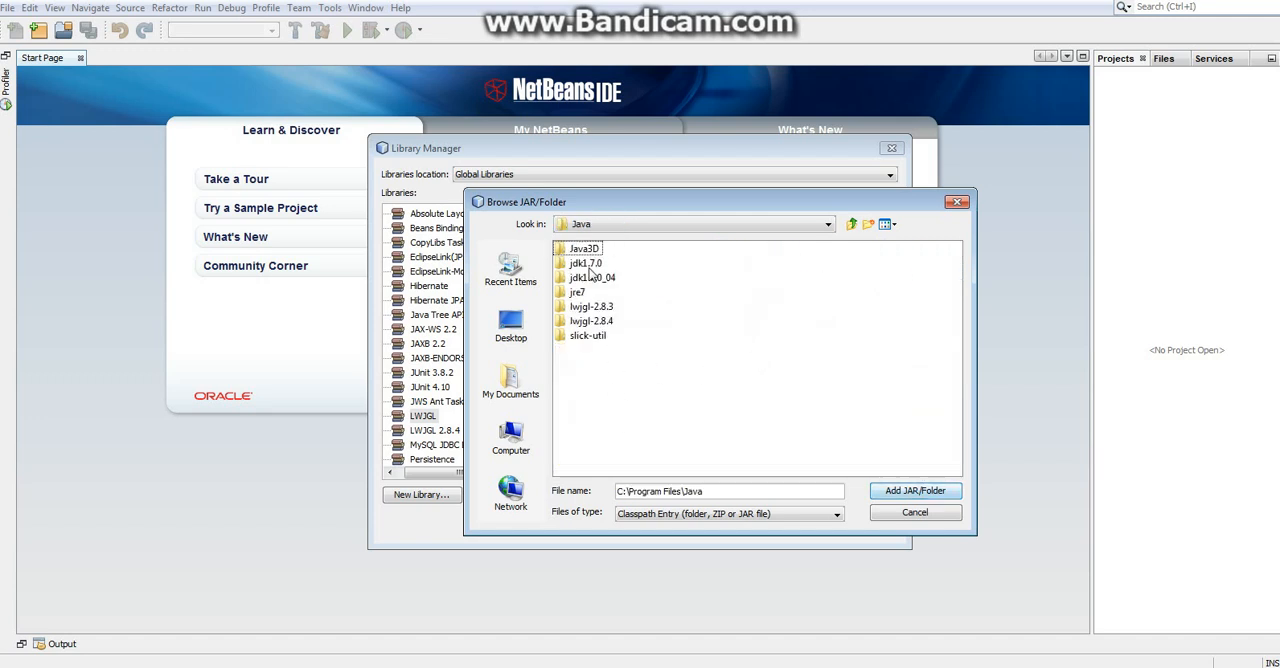
double_click(591, 321)
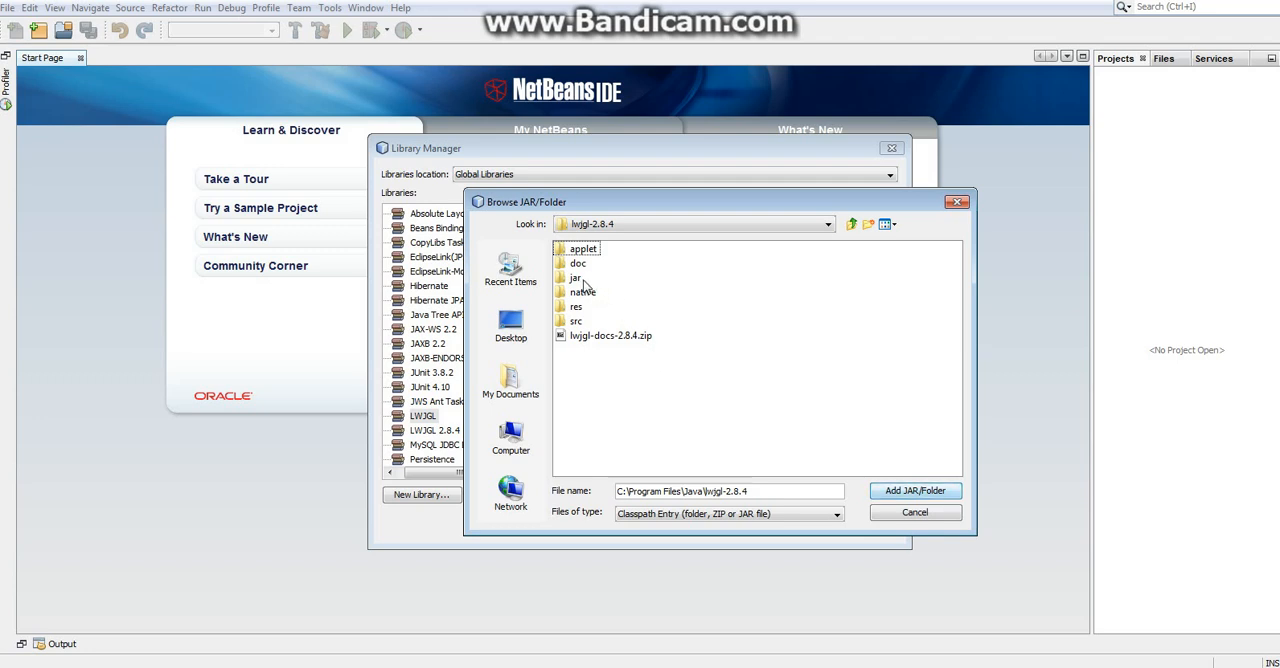
double_click(575, 278)
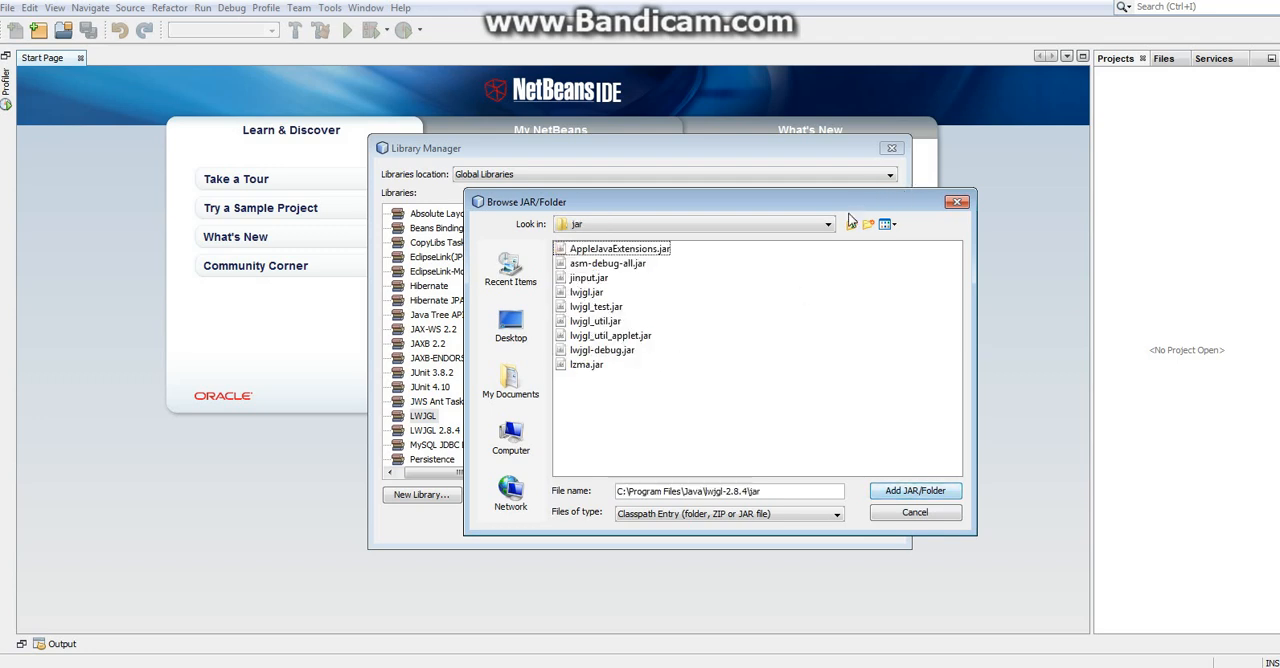
left_click(851, 223)
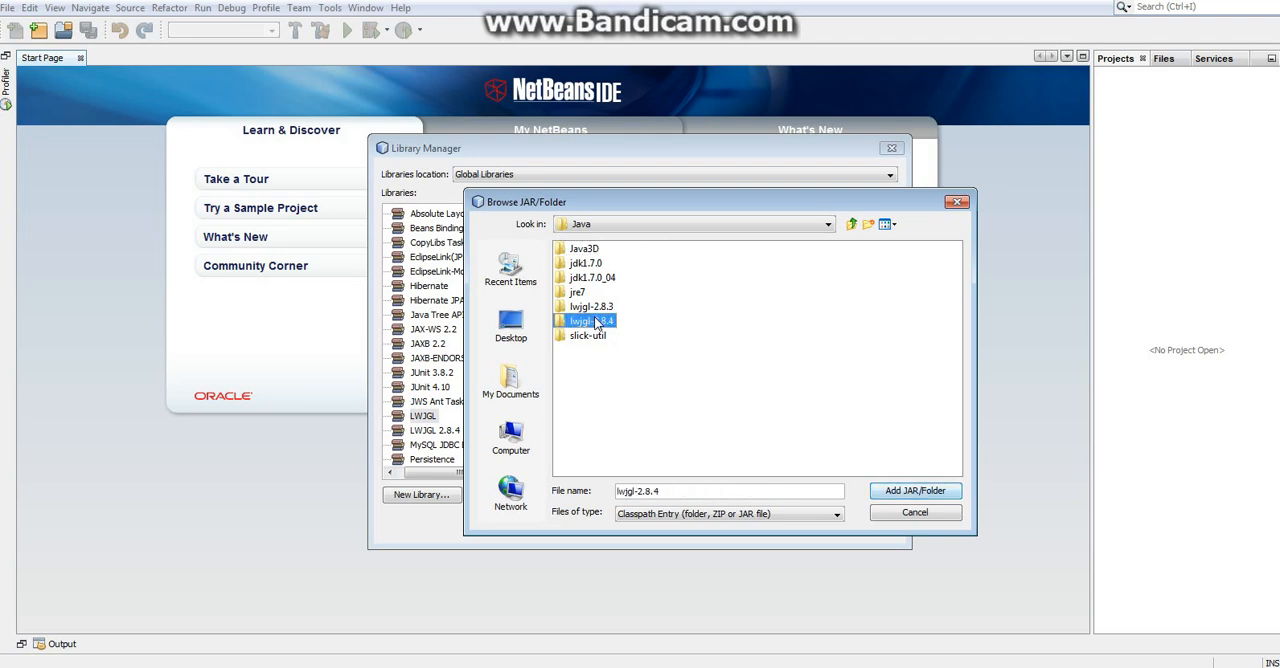
double_click(590, 320)
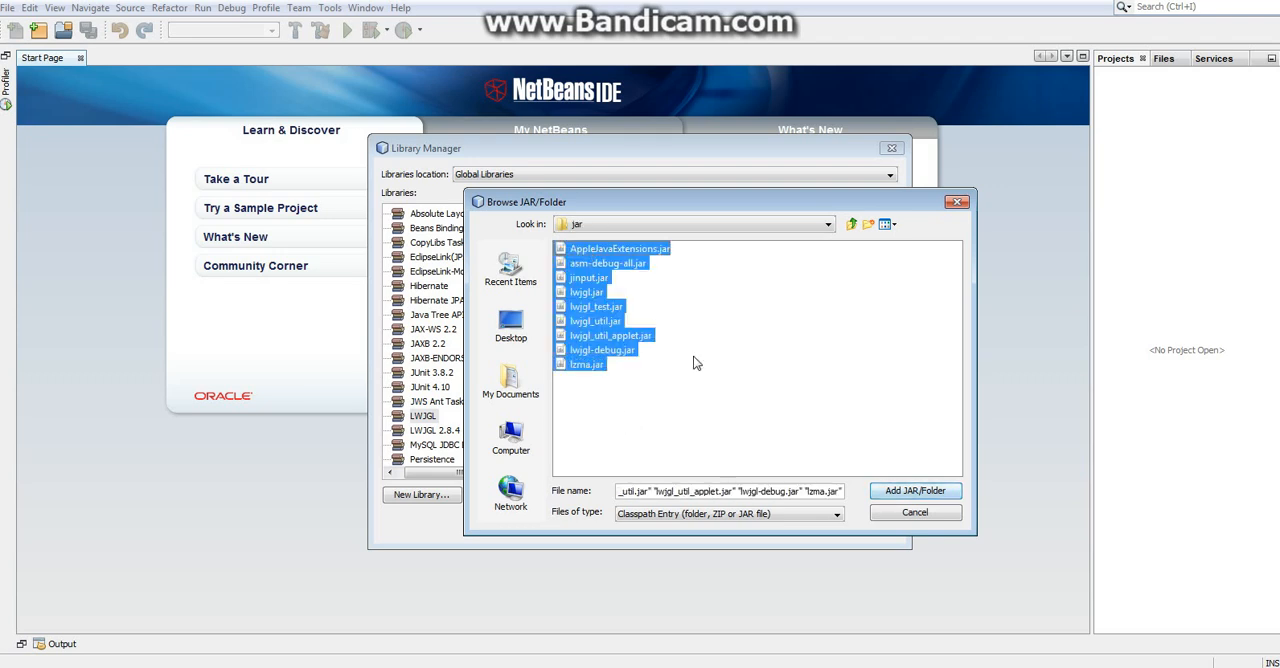
left_click(587, 364)
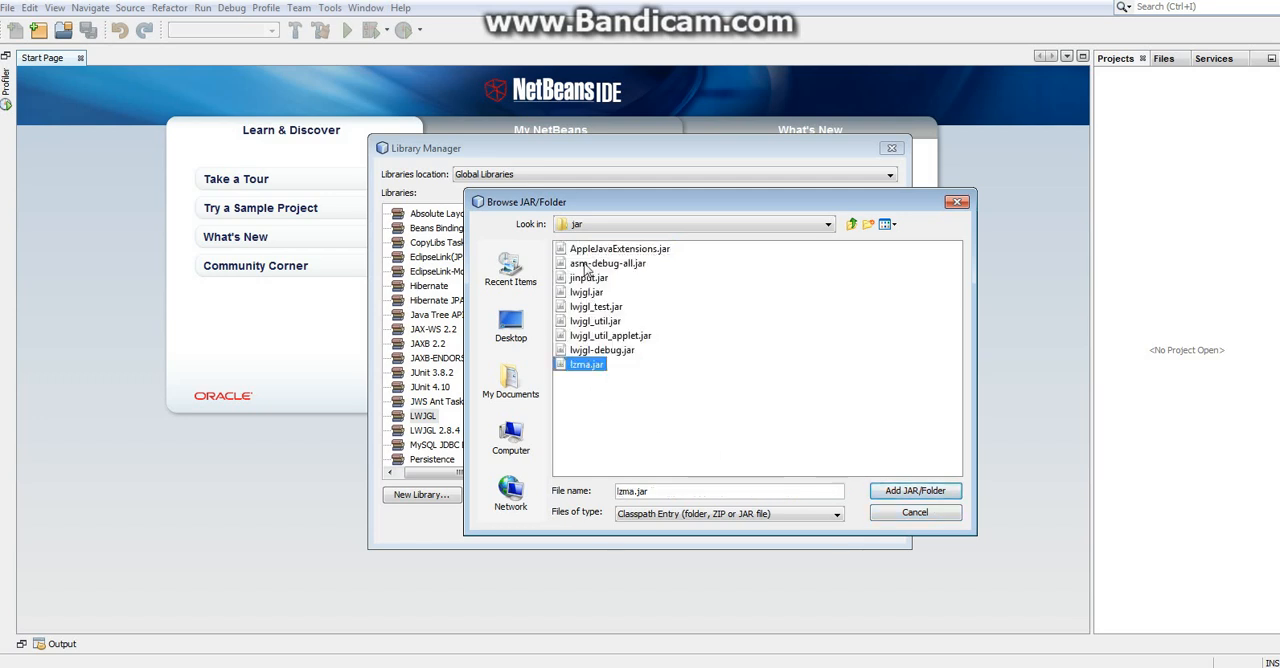
left_click(913, 490)
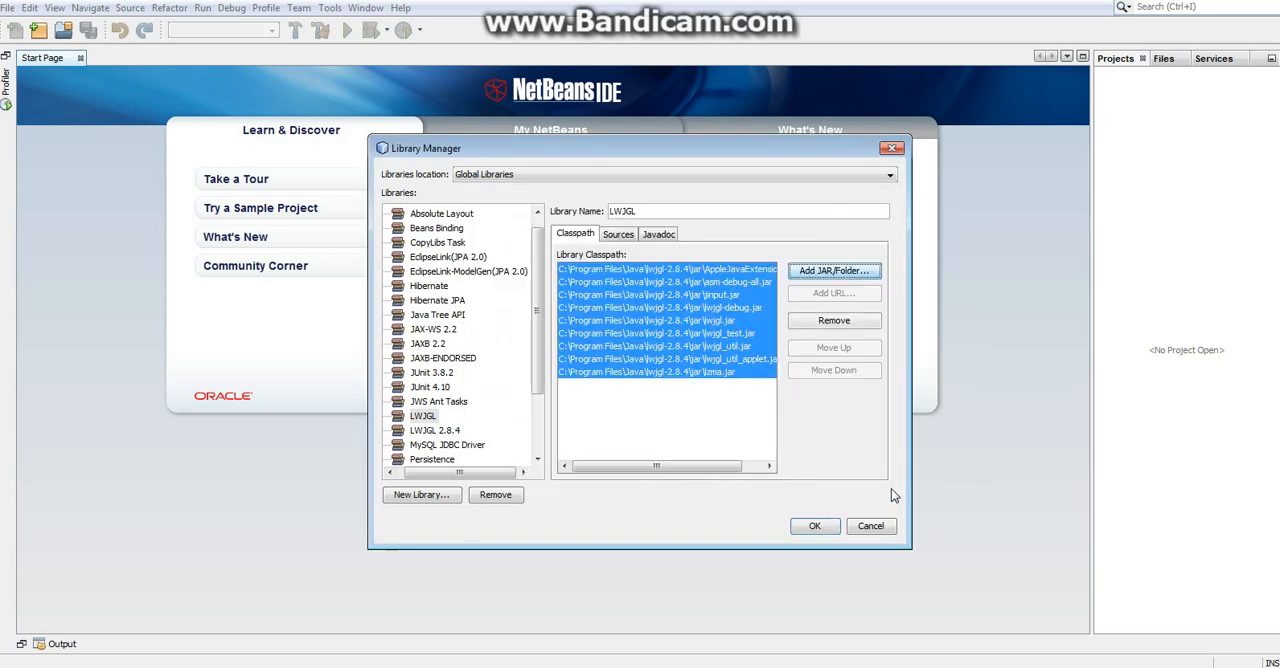
left_click(645, 371)
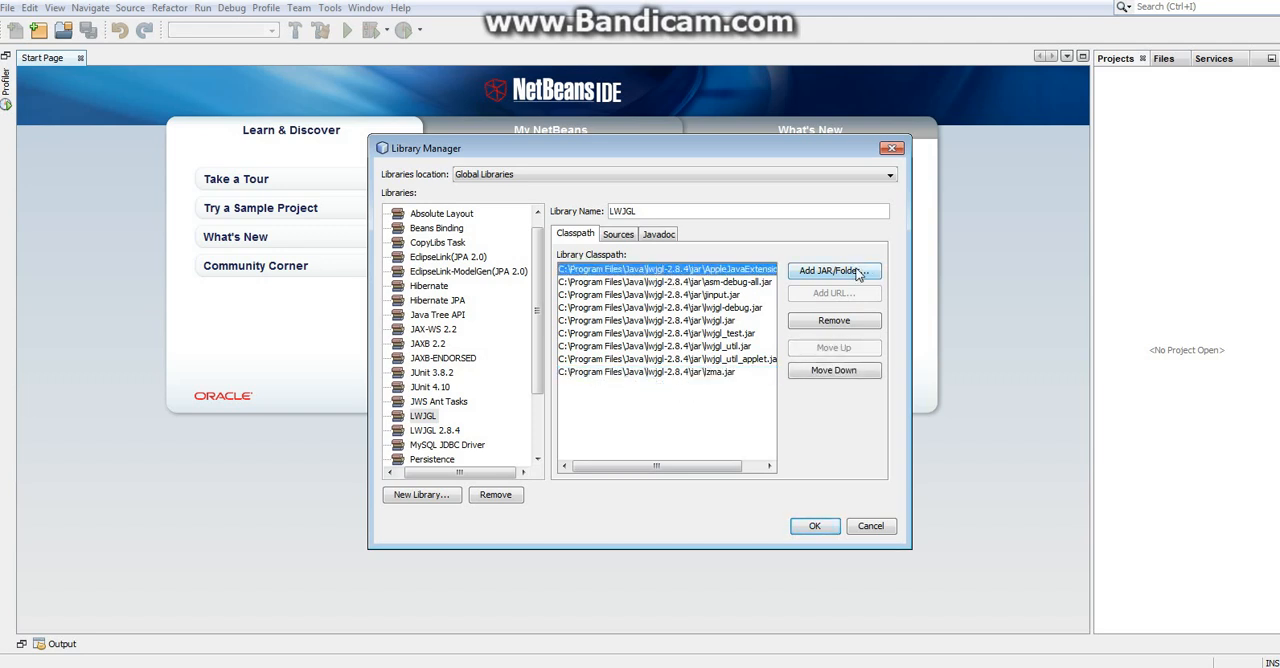
Add both jars from lwjgl-2.8.4\applet\advance to the LWJGL classpath
left_click(834, 270)
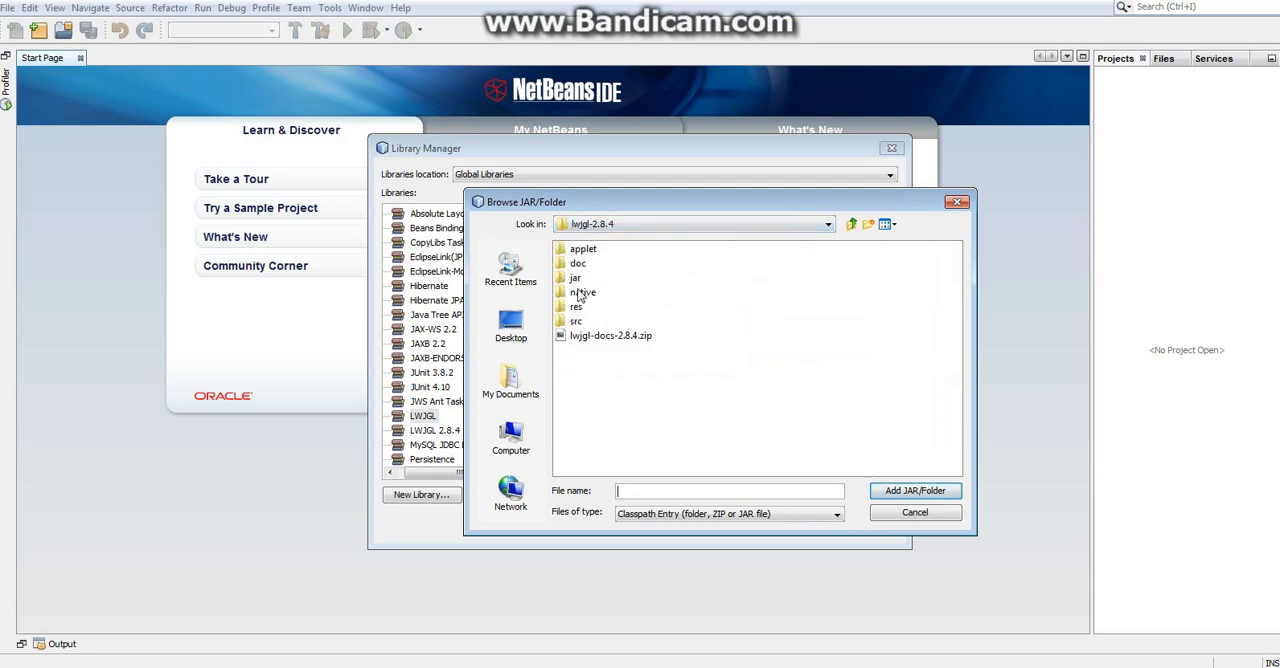
double_click(583, 248)
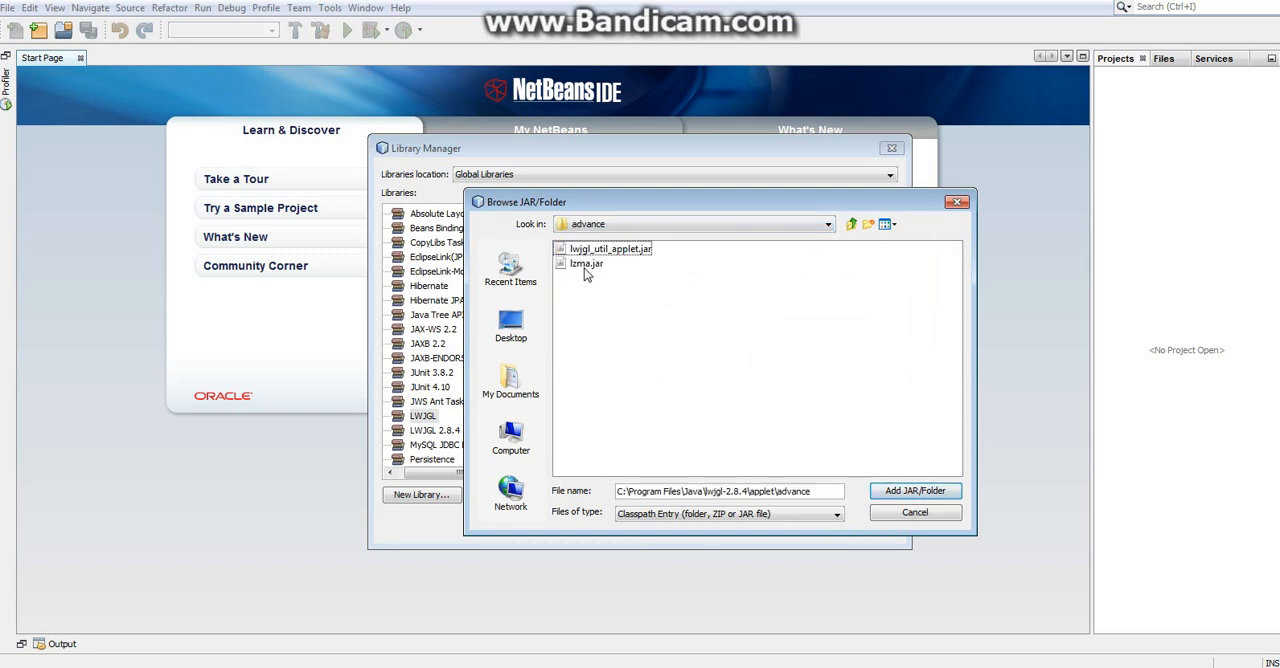
left_click(913, 490)
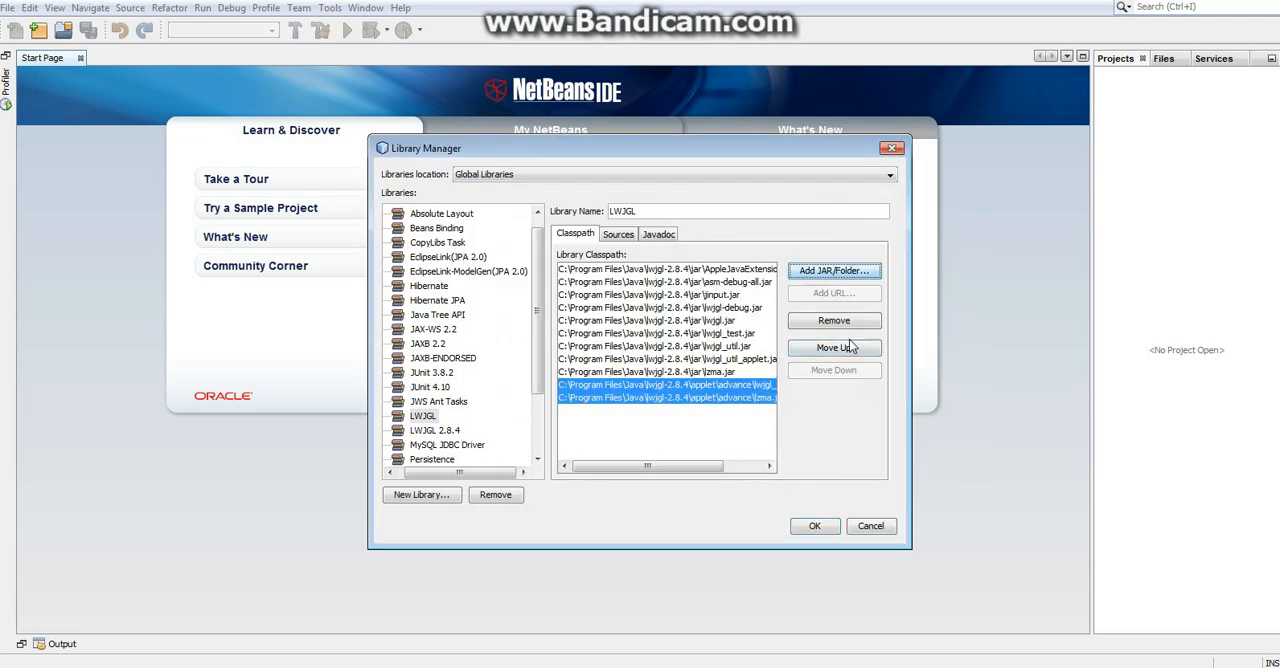
Add all ten jars from lwjgl-2.8.4\applet\basic to the classpath
left_click(833, 270)
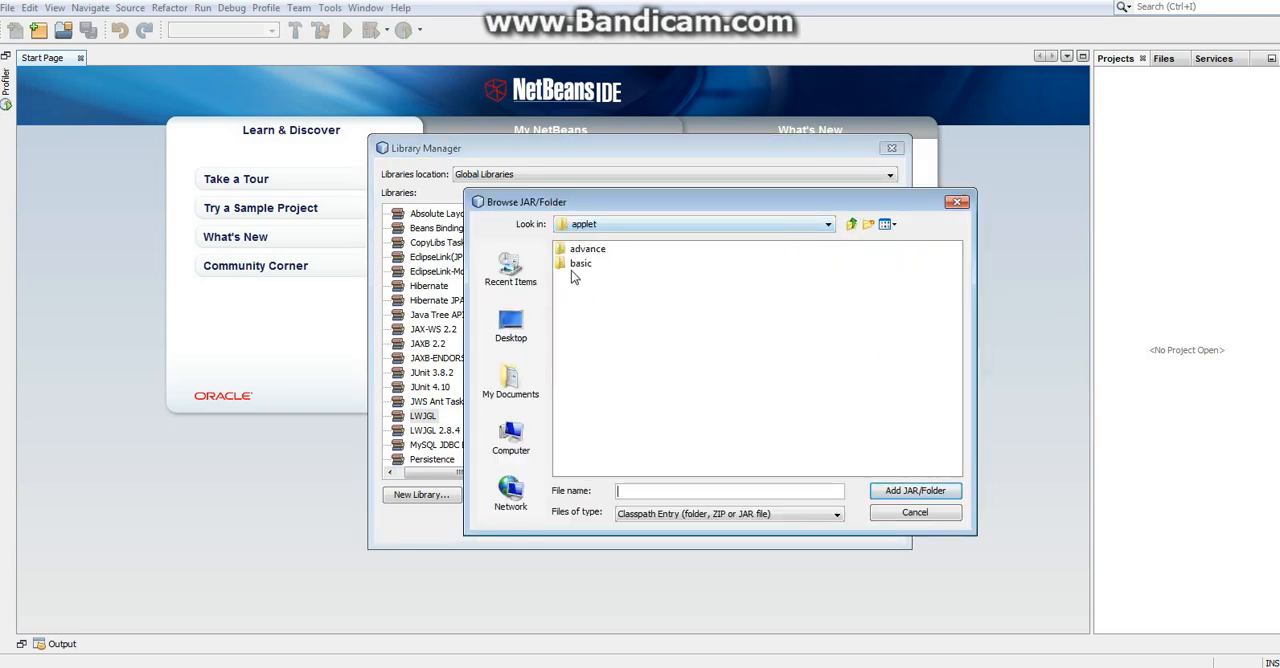
double_click(581, 263)
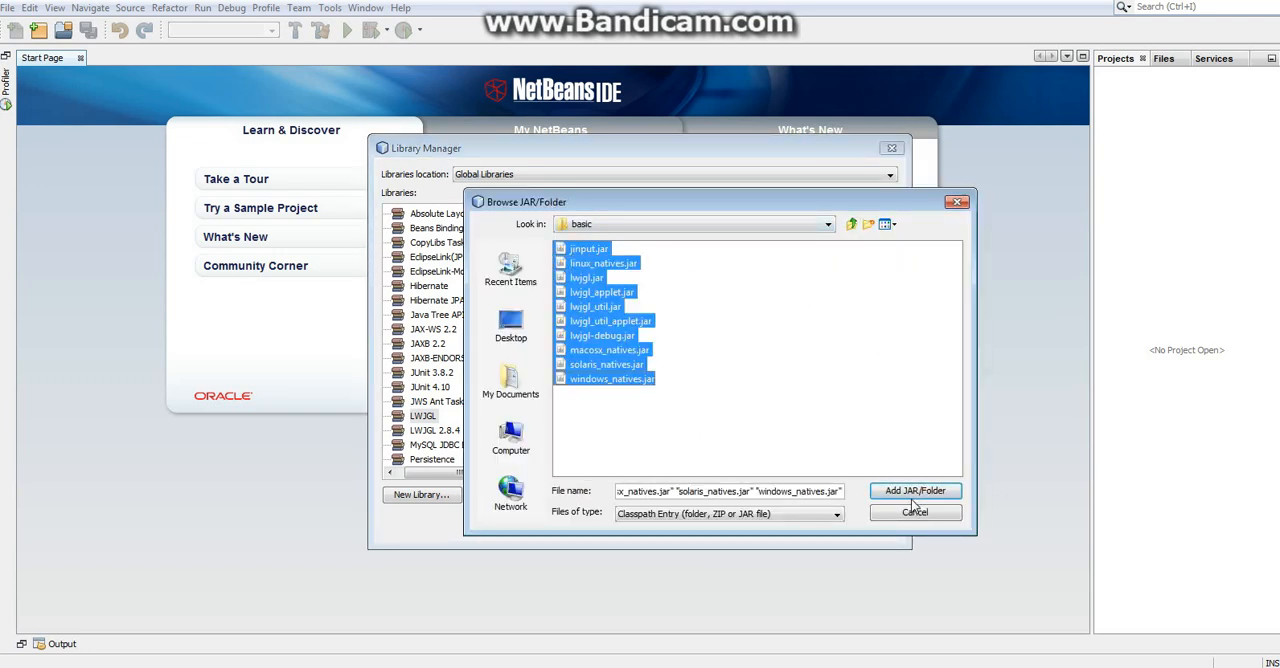
left_click(914, 490)
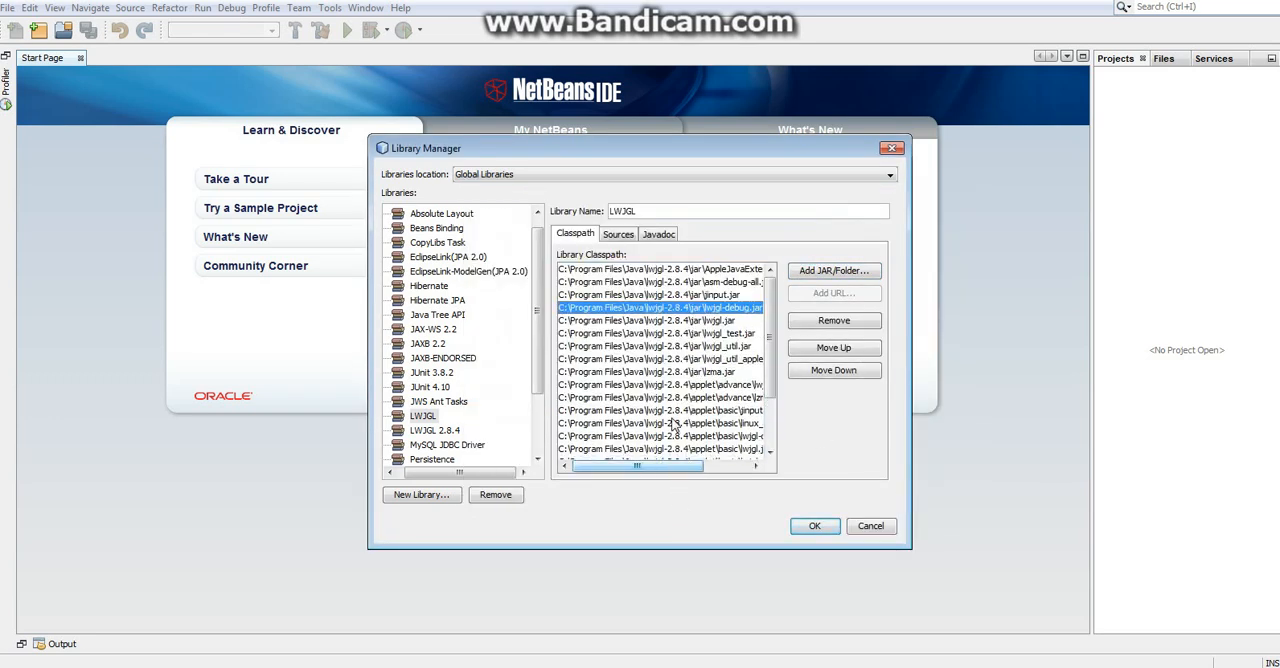
left_click(660, 423)
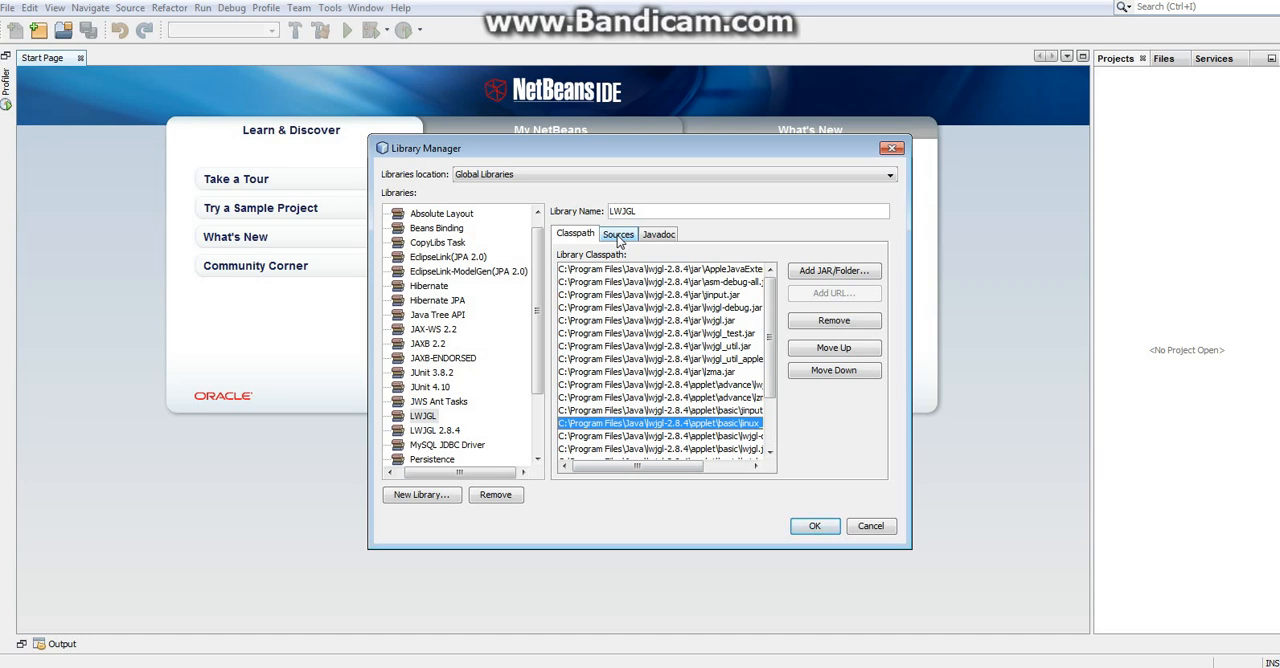
Add the generated and java folders from lwjgl-2.8.4\src as LWJGL library sources
left_click(618, 233)
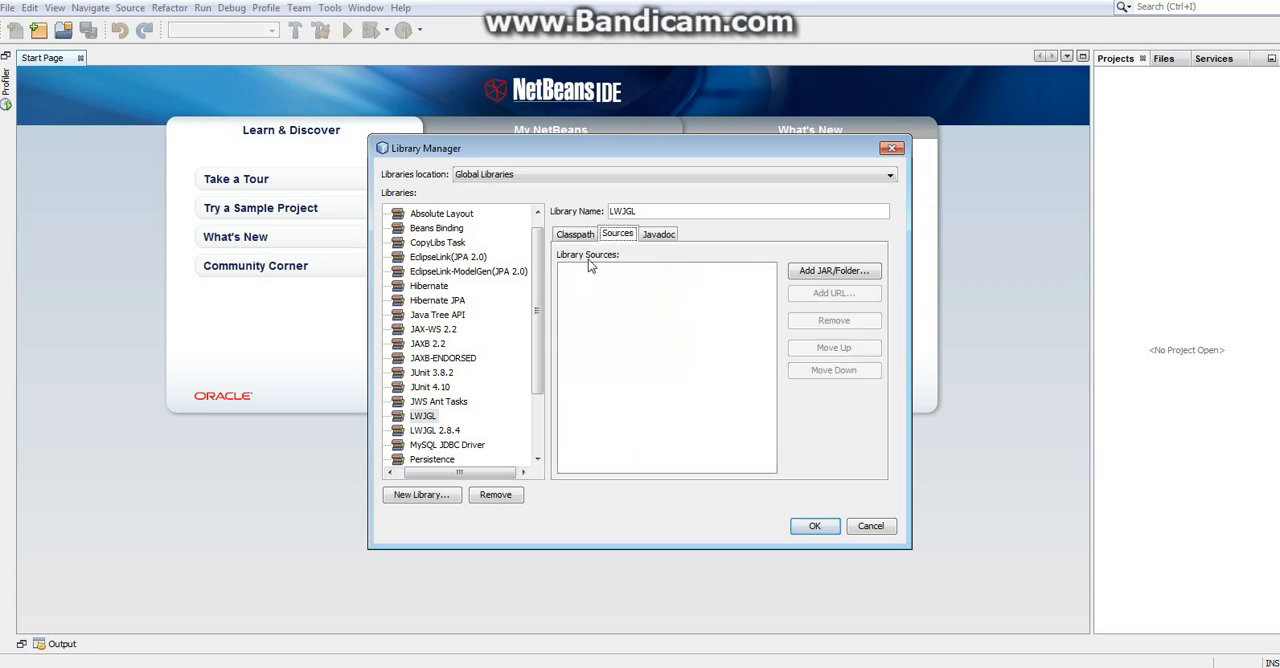
left_click(833, 270)
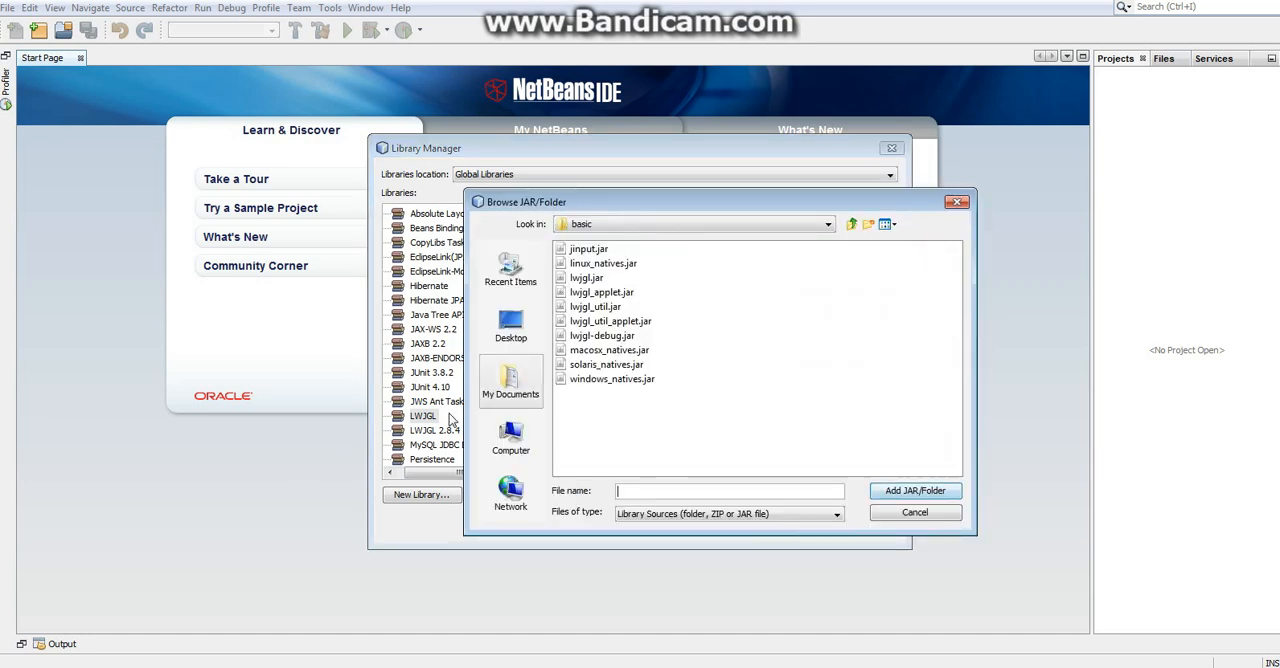
left_click(851, 223)
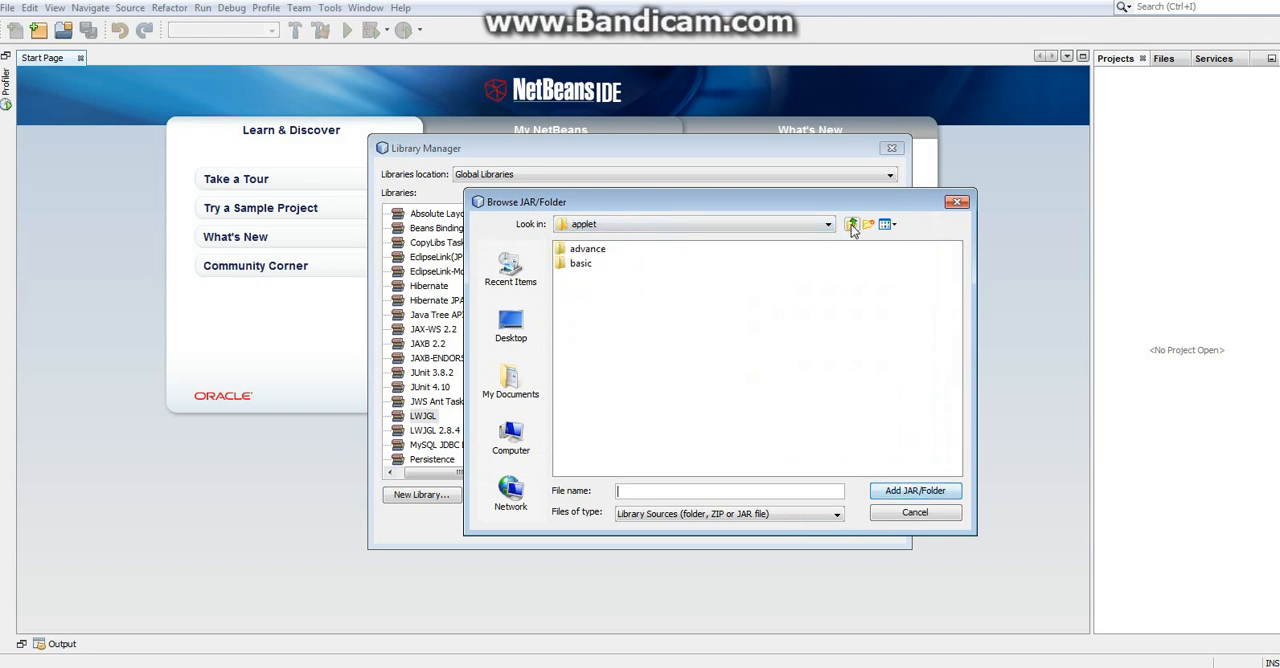
left_click(851, 224)
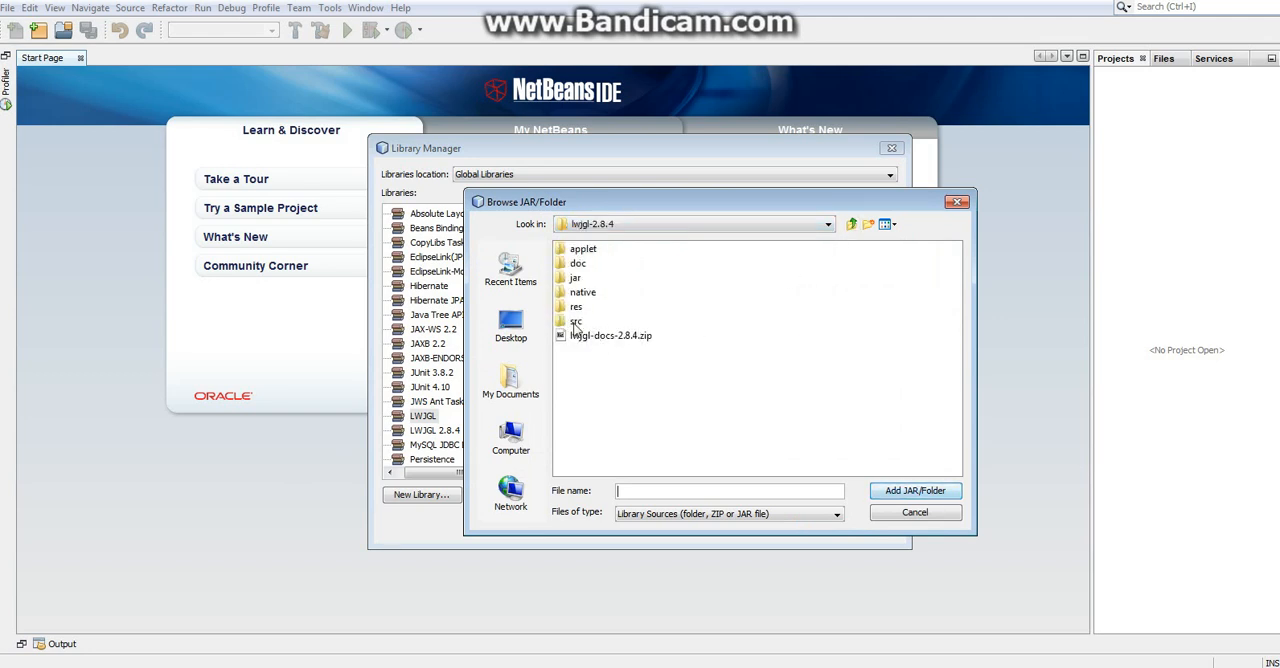
double_click(576, 321)
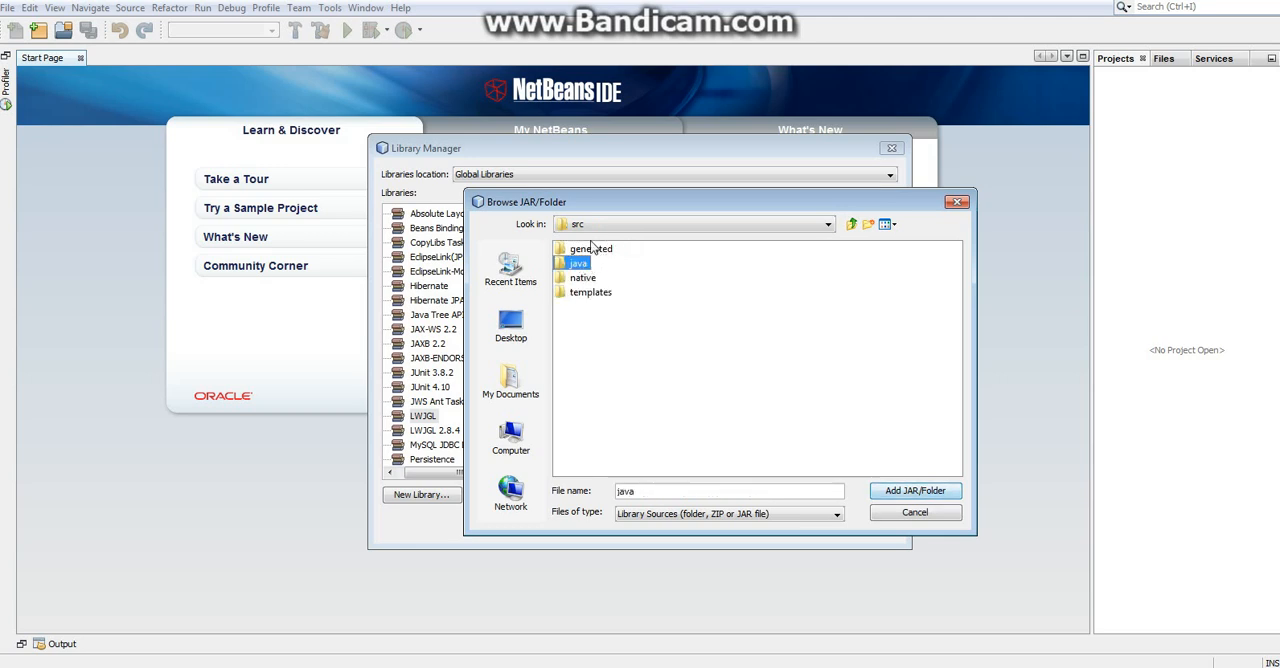
left_click(914, 512)
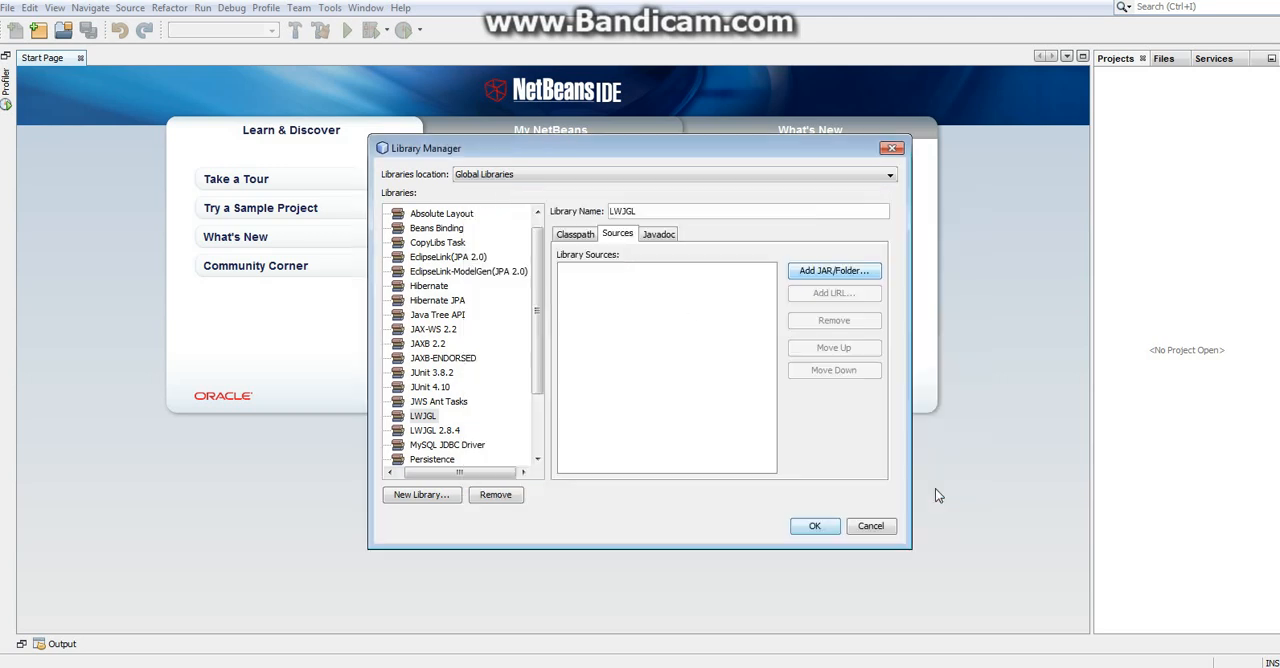
left_click(657, 233)
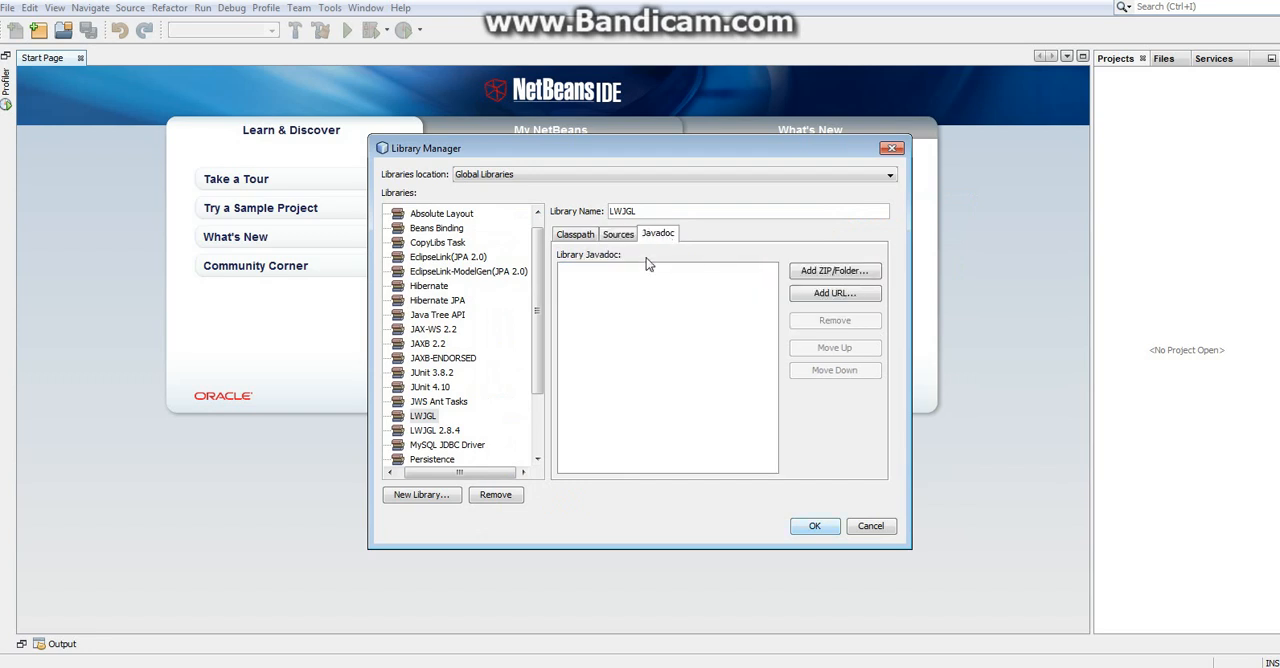
Pick lwjgl-docs-2.8.4.zip from lwjgl-2.8.4 as the LWJGL library's Javadoc archive
left_click(618, 233)
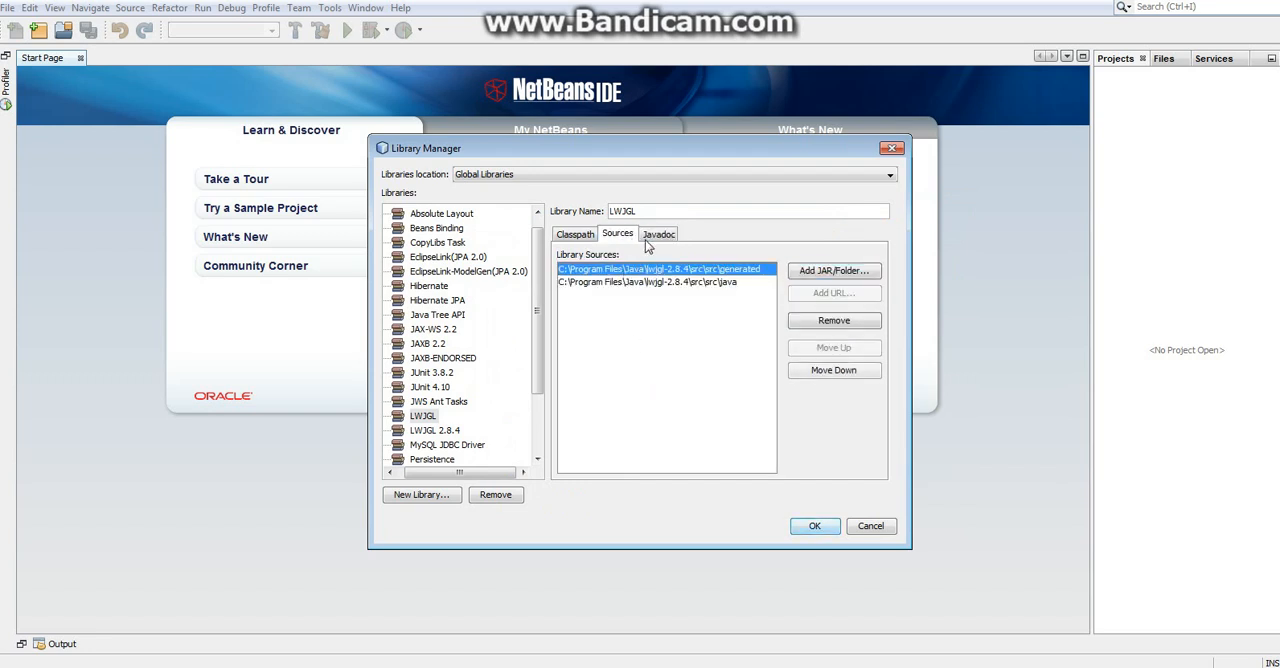
left_click(833, 270)
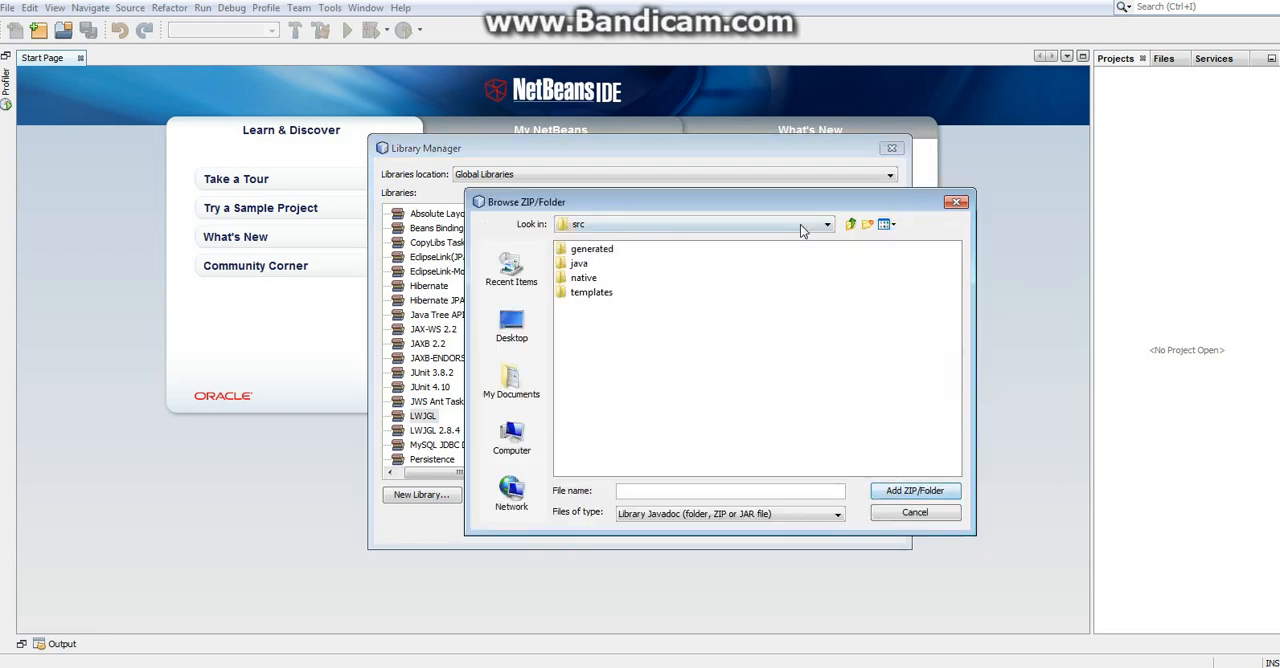
left_click(851, 223)
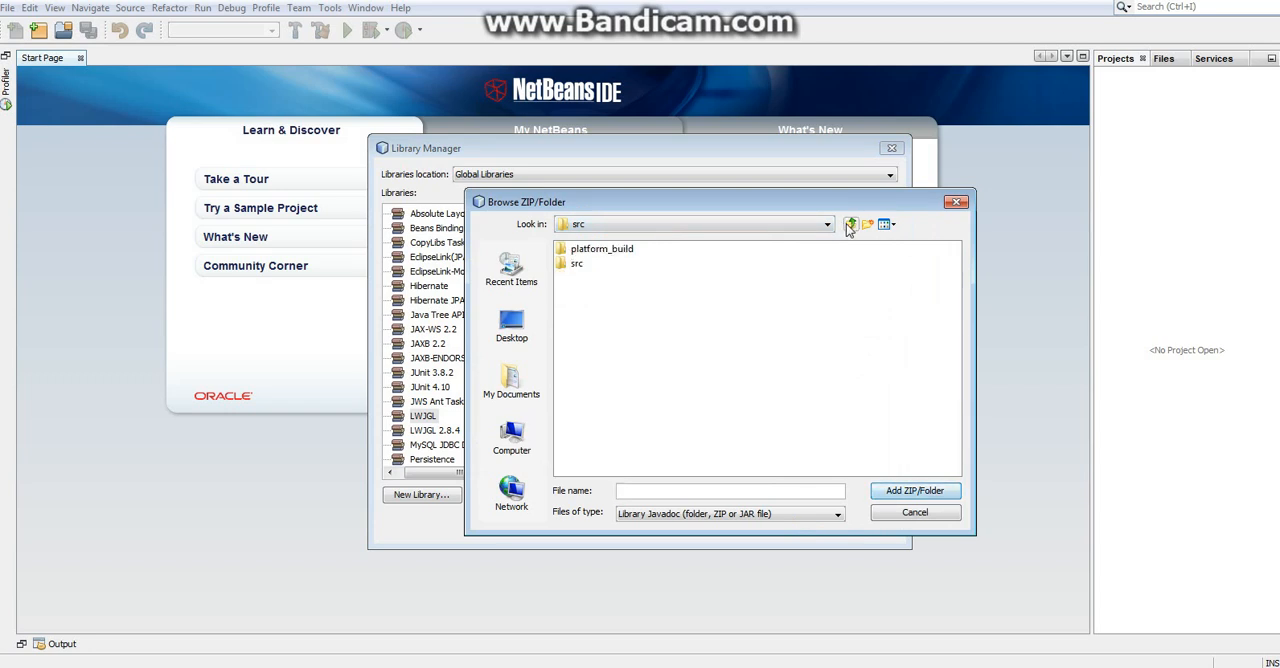
left_click(851, 224)
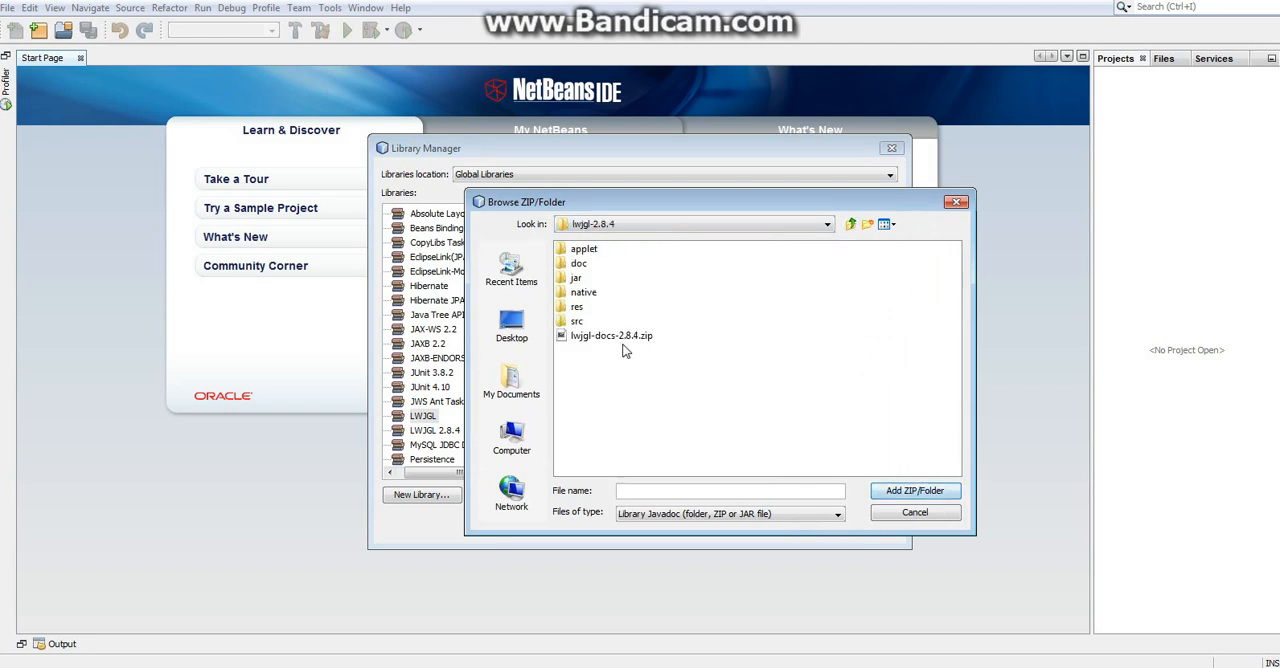
left_click(611, 335)
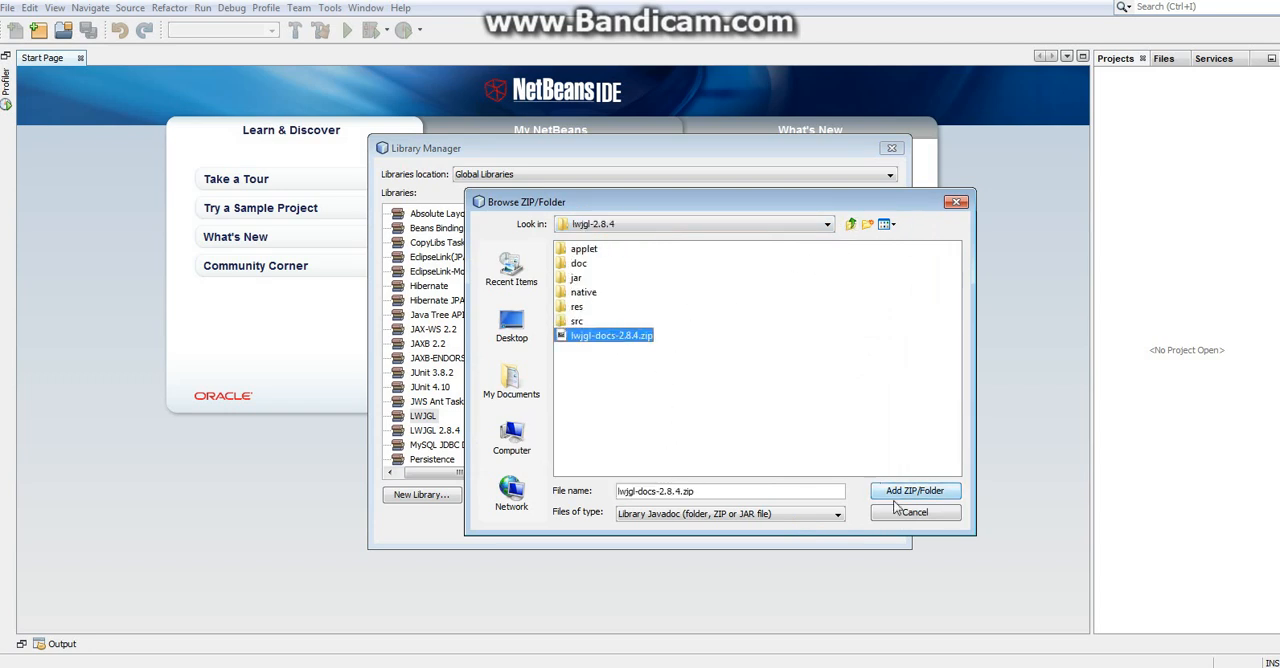
left_click(914, 490)
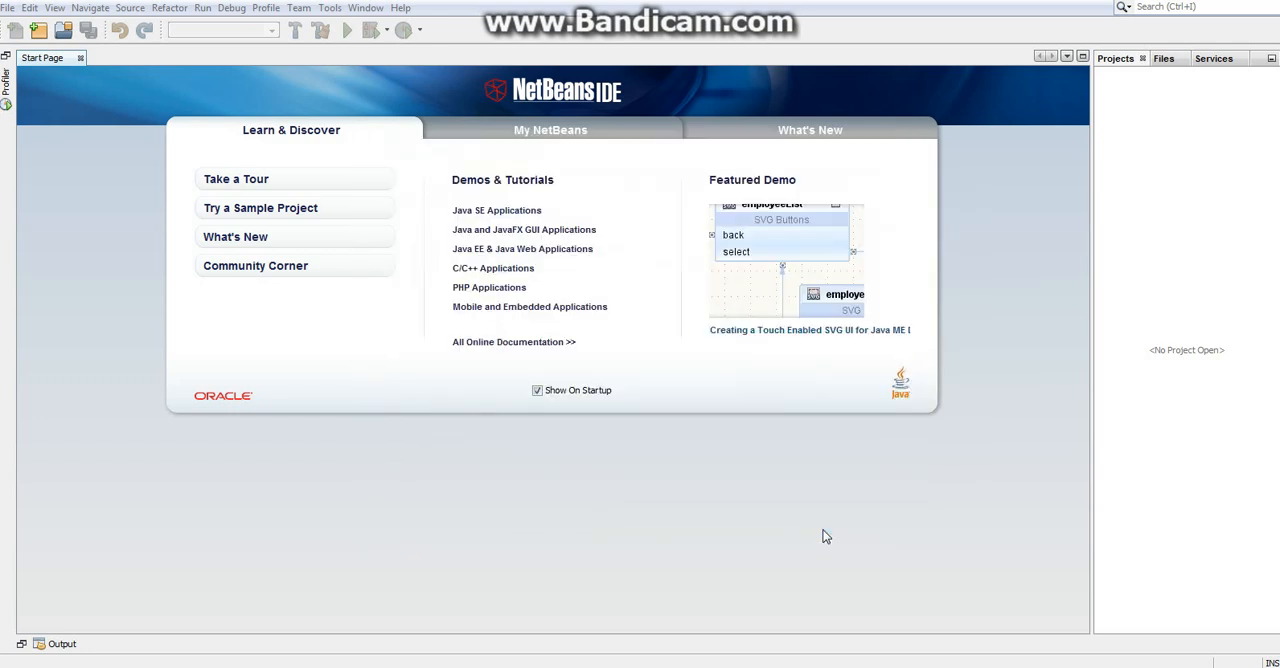
mouse_move(673, 414)
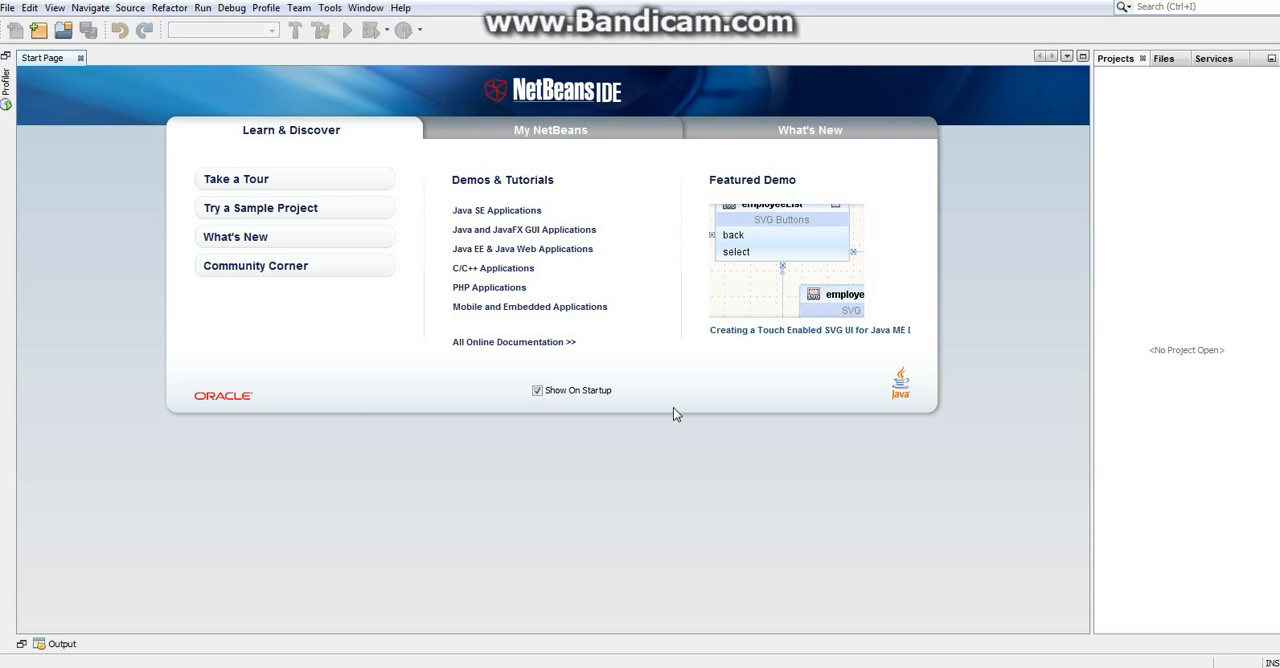
mouse_move(68, 86)
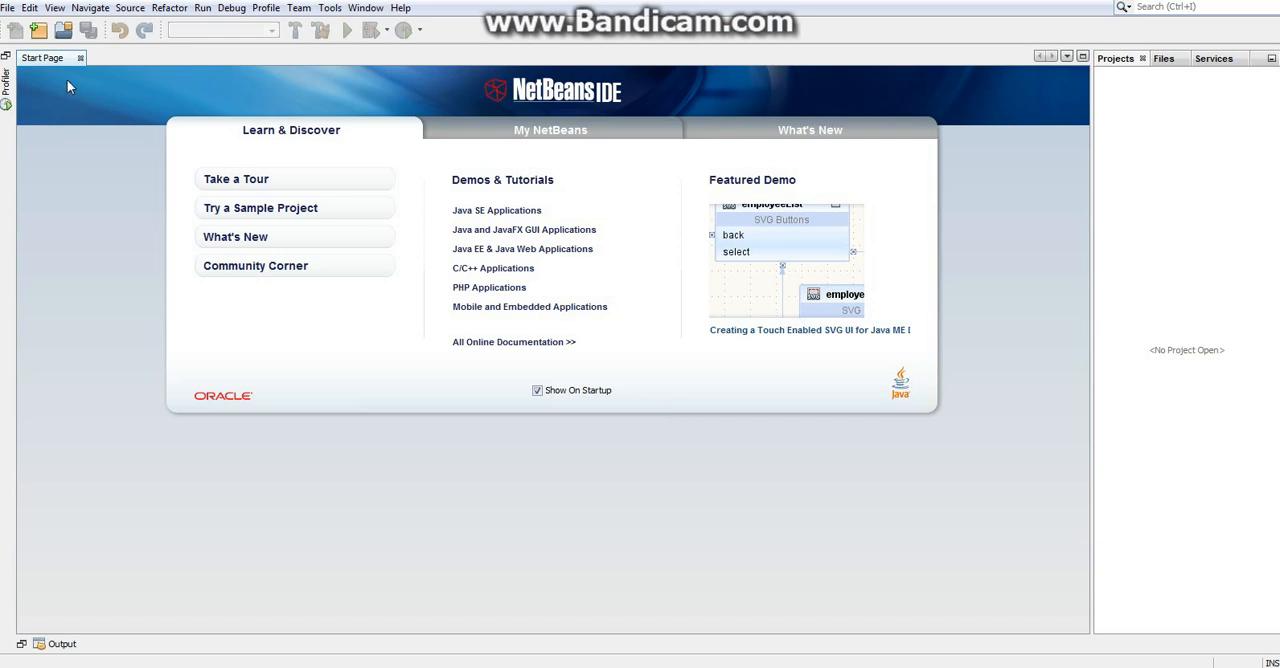
mouse_move(53, 72)
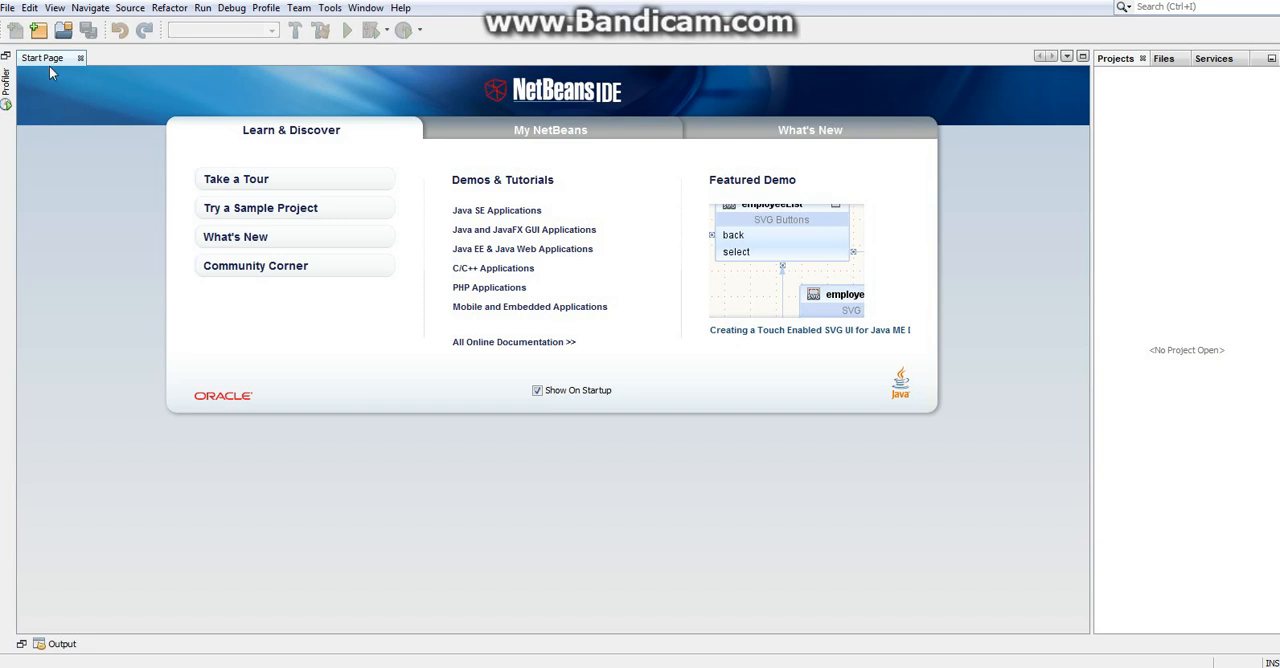
mouse_move(38, 30)
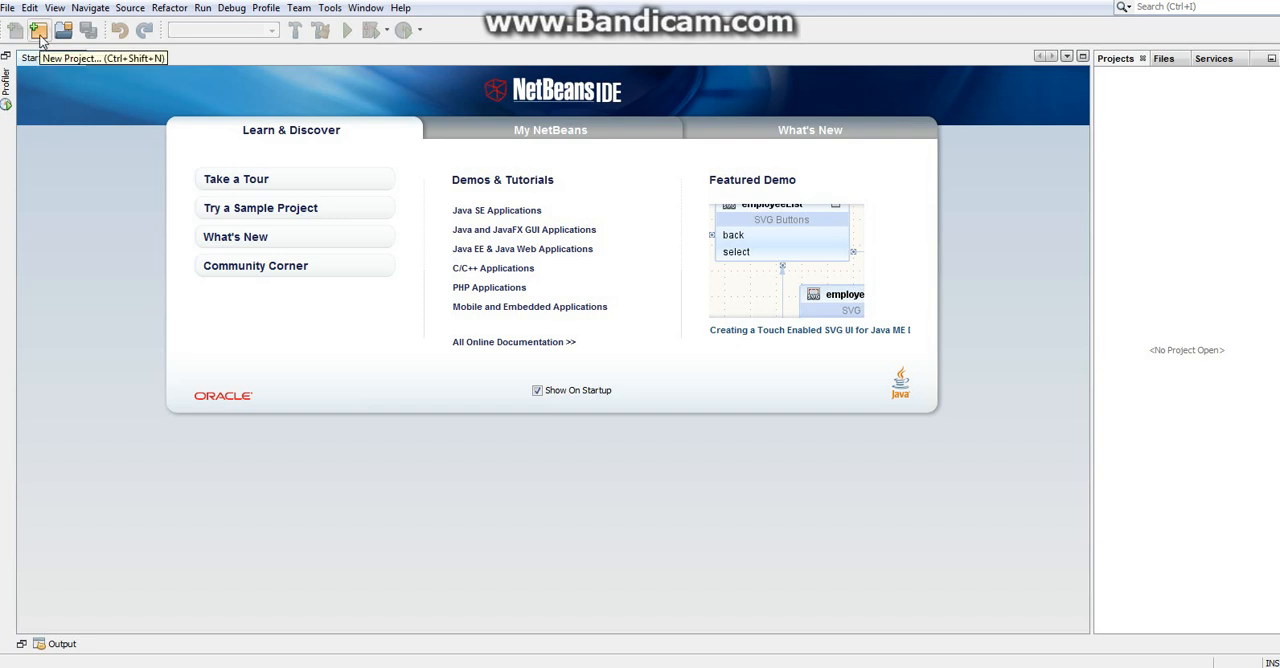
Create a Java Application project named LWJGLApplication without a generated main class
left_click(39, 29)
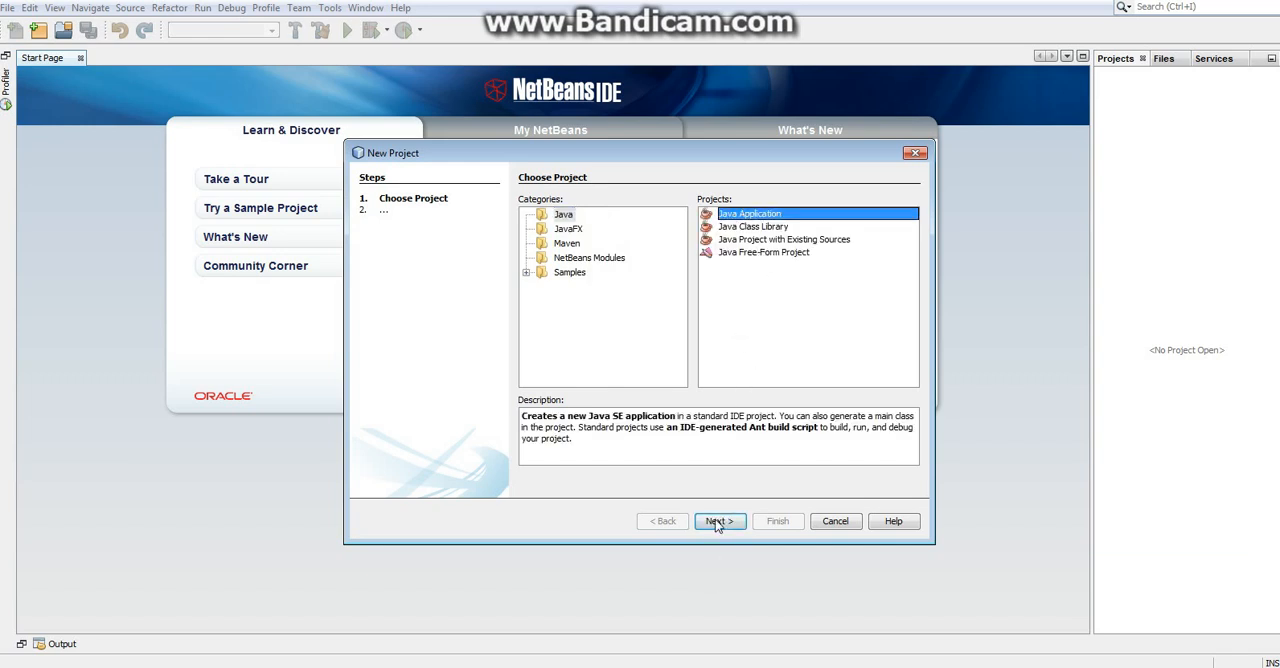
left_click(719, 521)
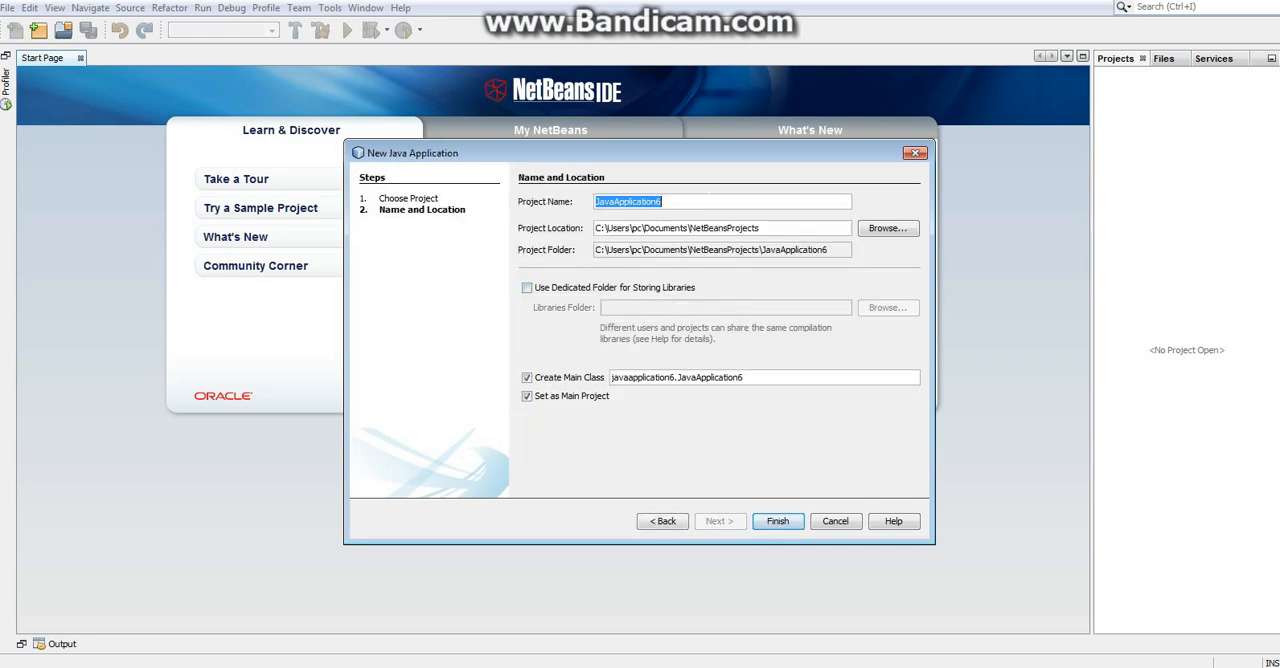
type("LWJGLAp")
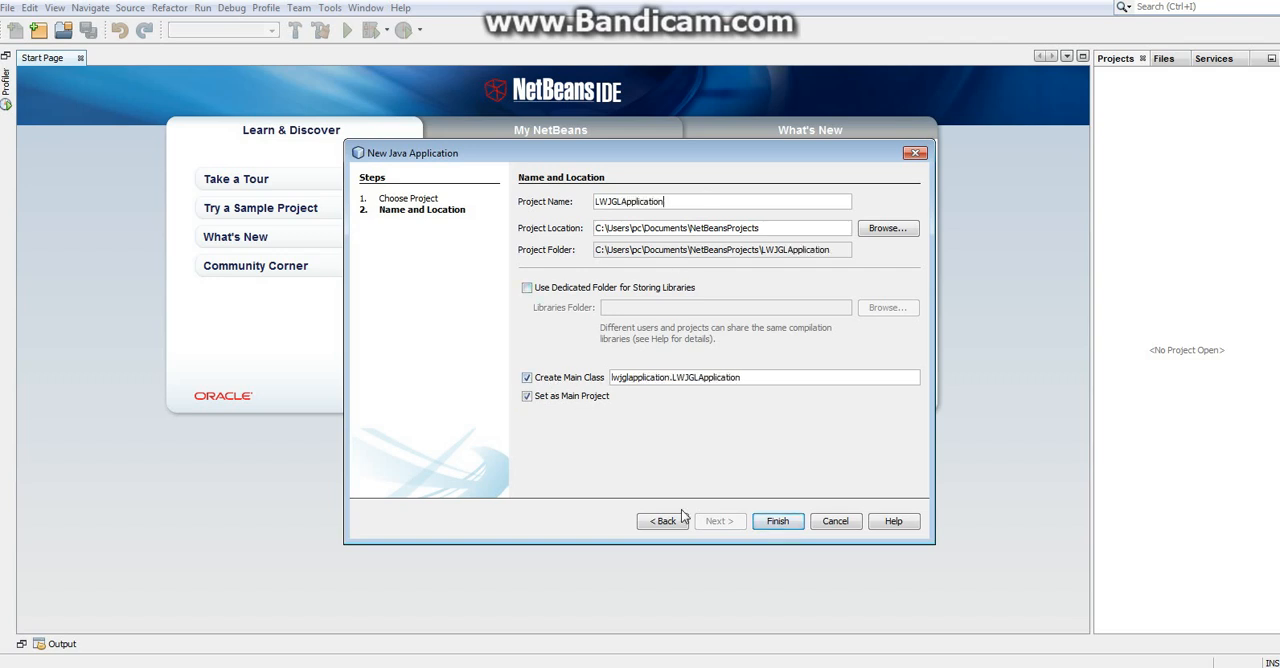
left_click(777, 520)
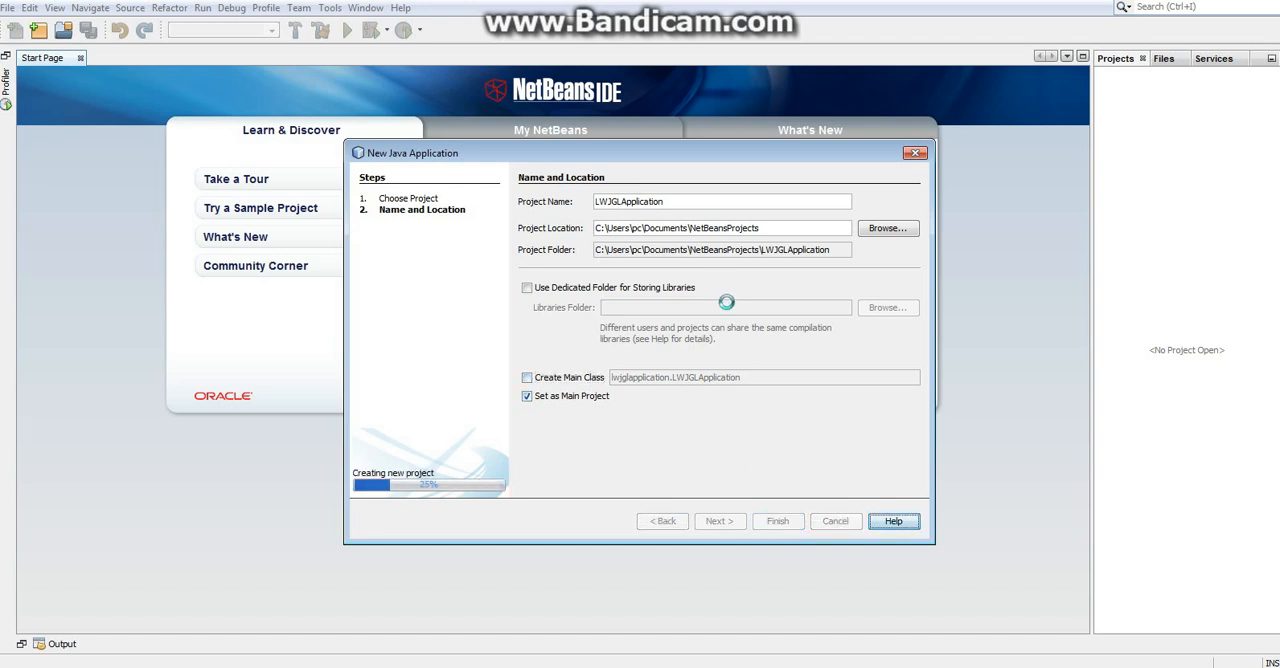
left_click(777, 520)
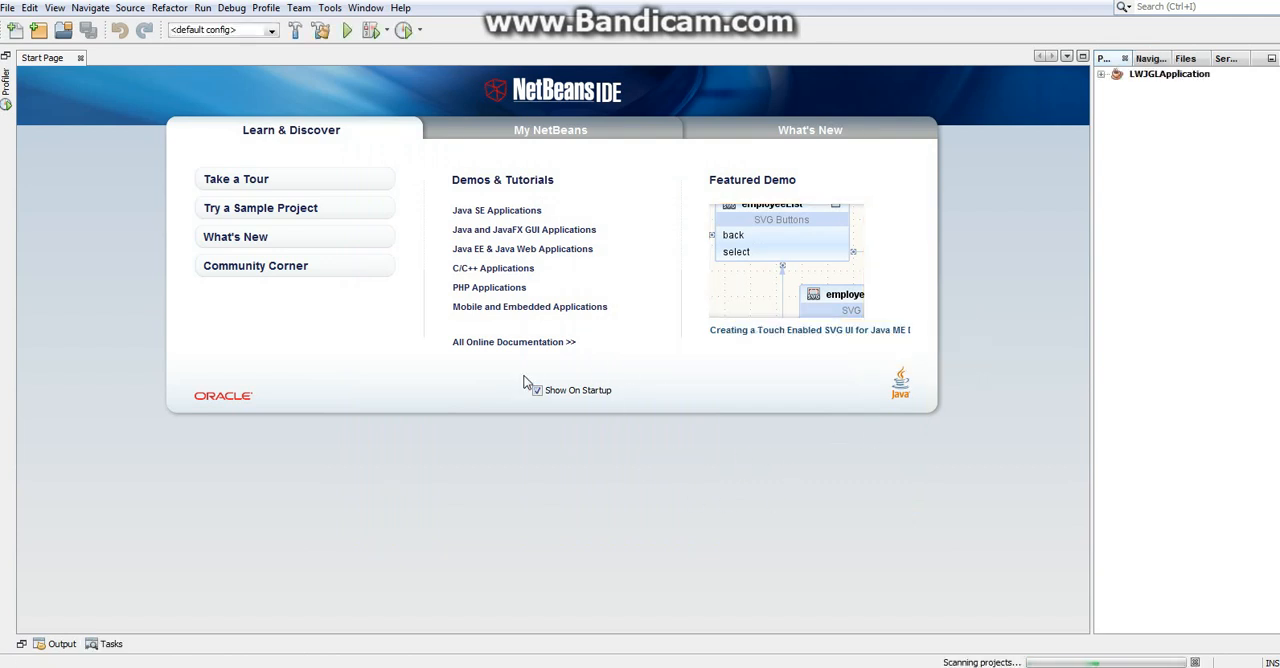
Add the package com.game.base.uncategorized under LWJGLApplication's Source Packages
left_click(1106, 74)
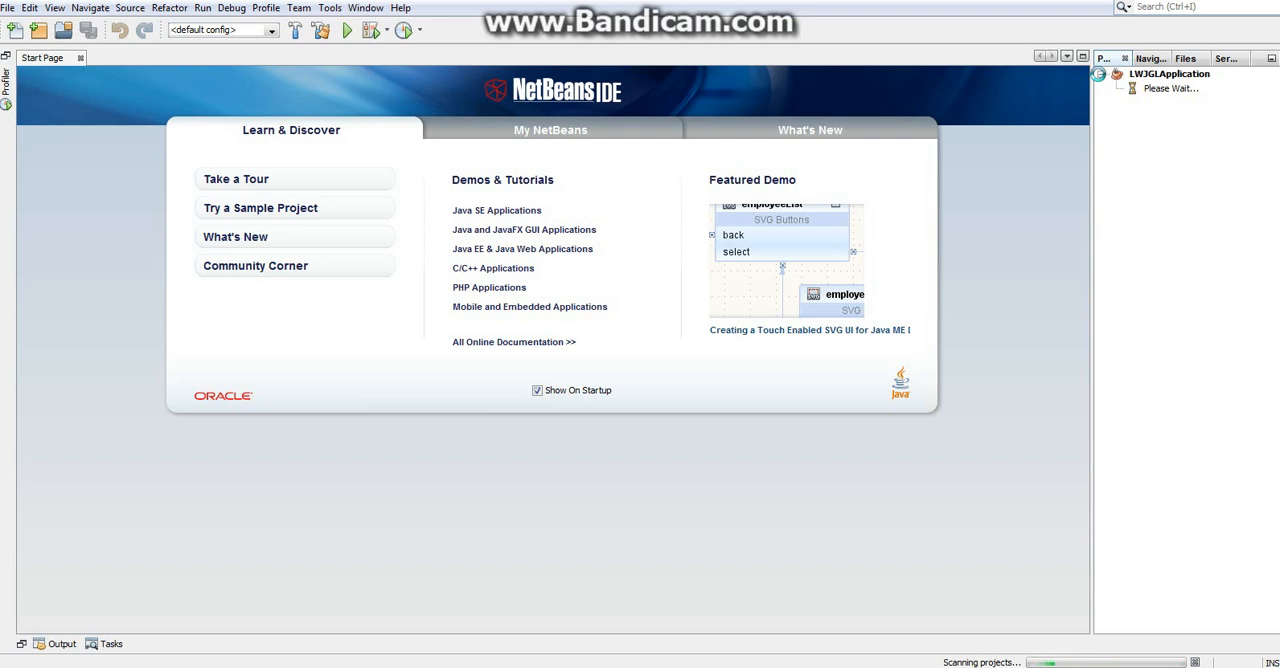
left_click(1105, 73)
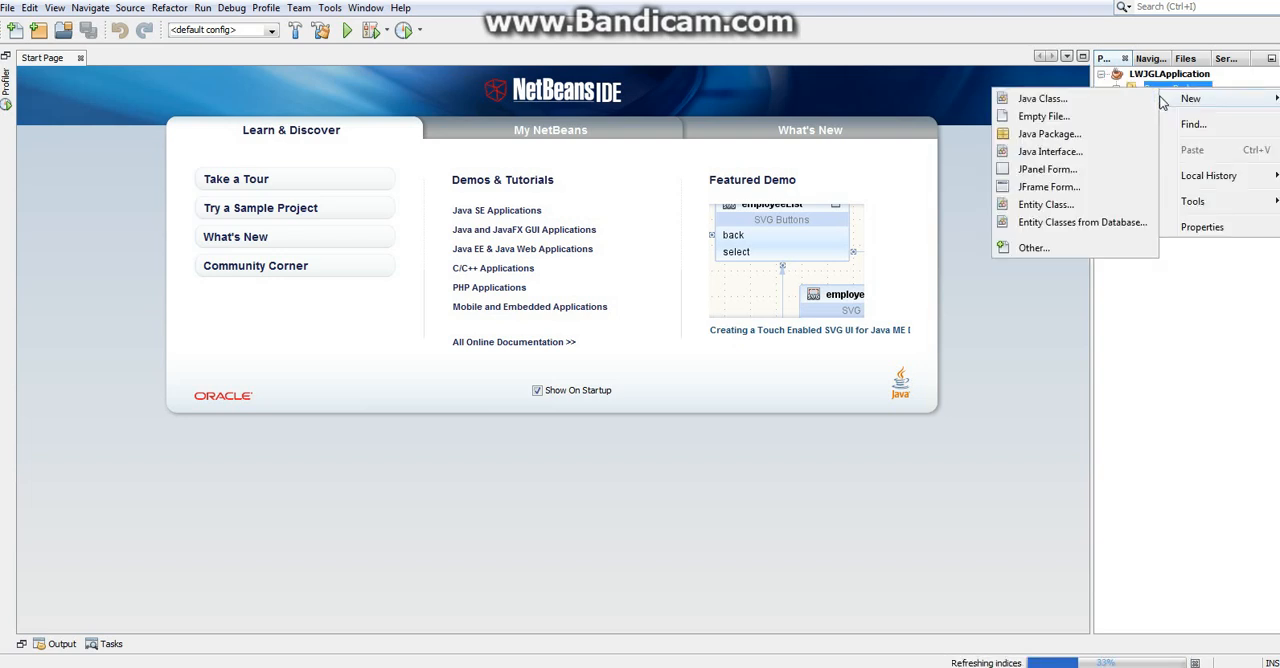
left_click(1049, 133)
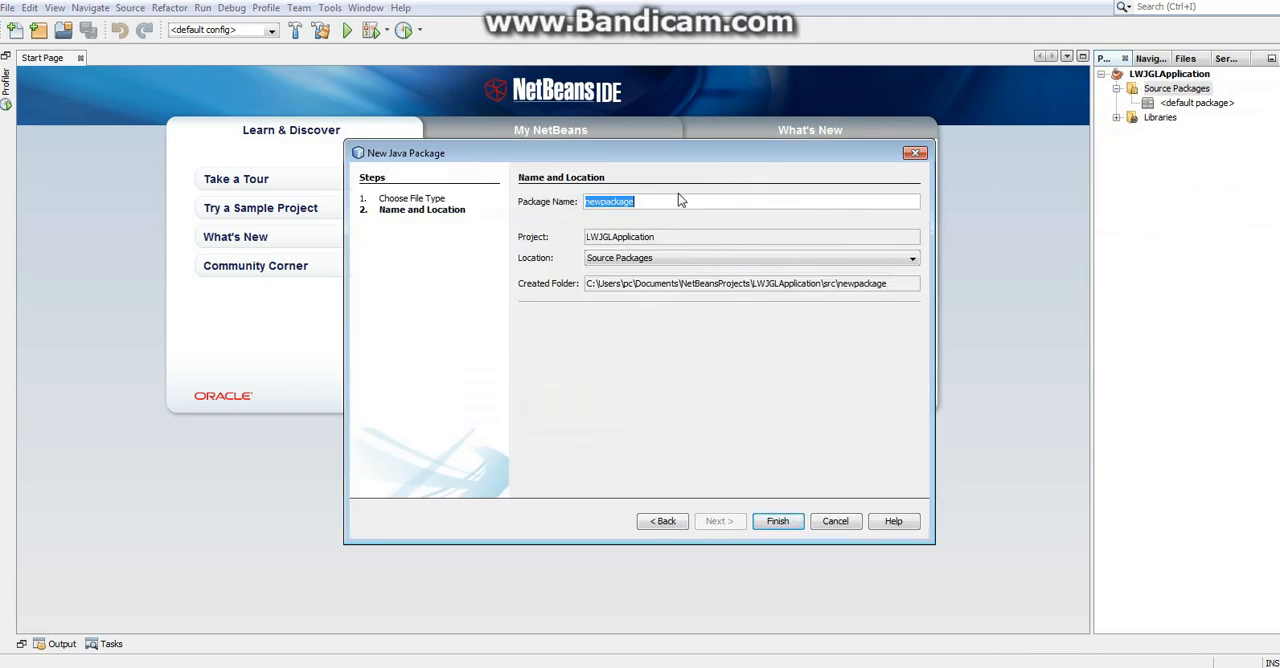
type("com.base.")
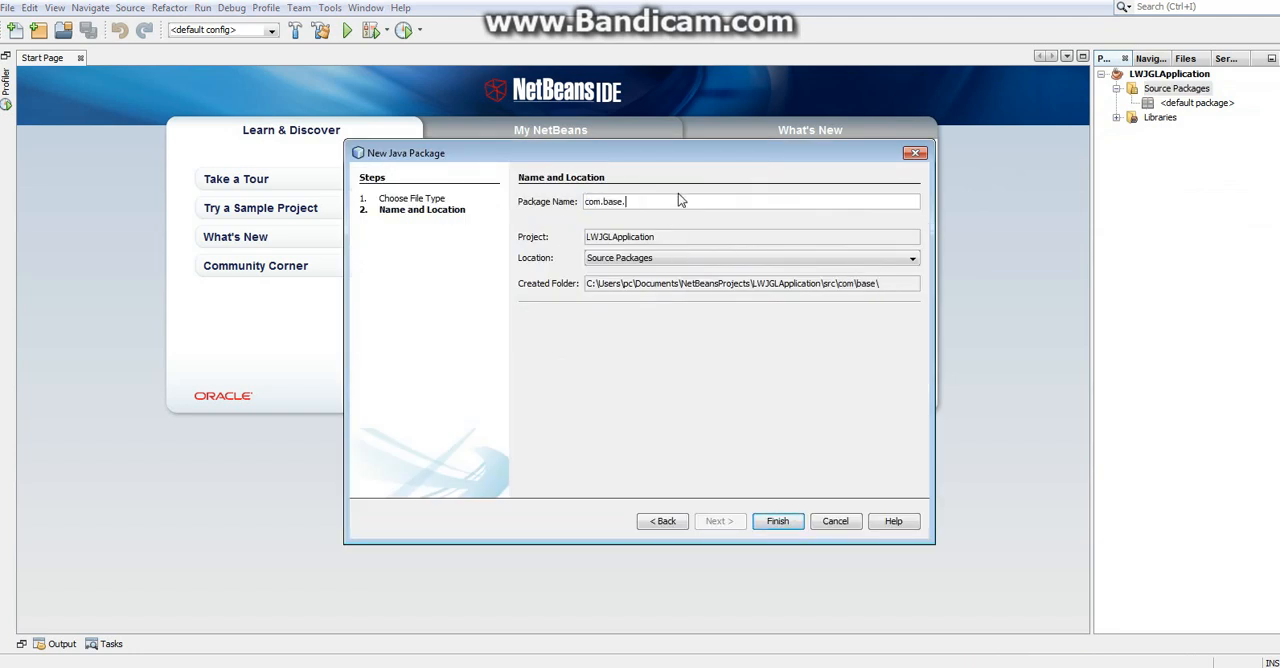
type("game.bas")
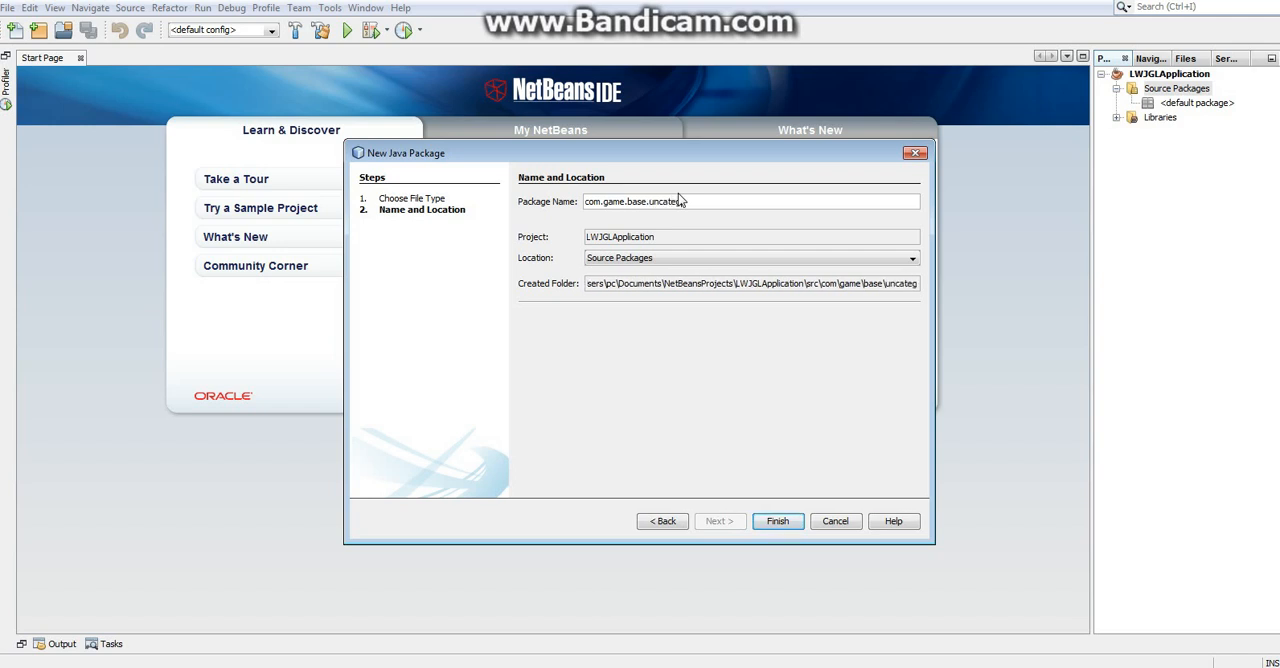
type("orized")
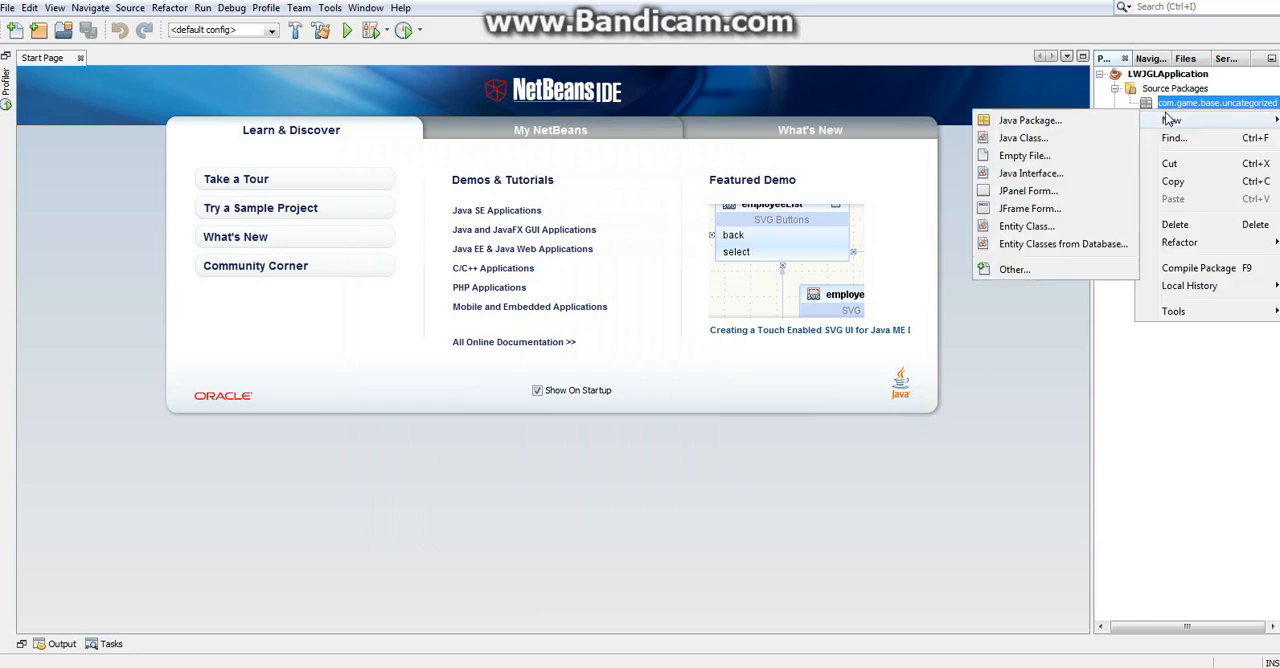
Create a Java class named Main in the package and open it
left_click(1022, 137)
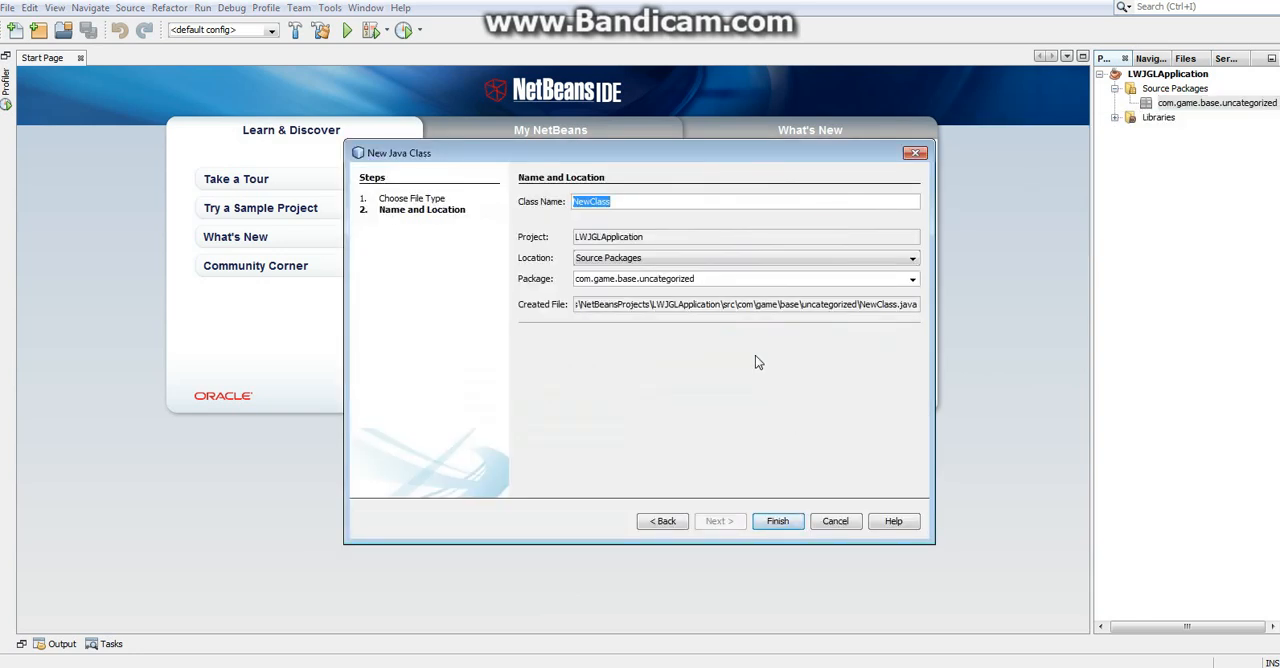
type("Main")
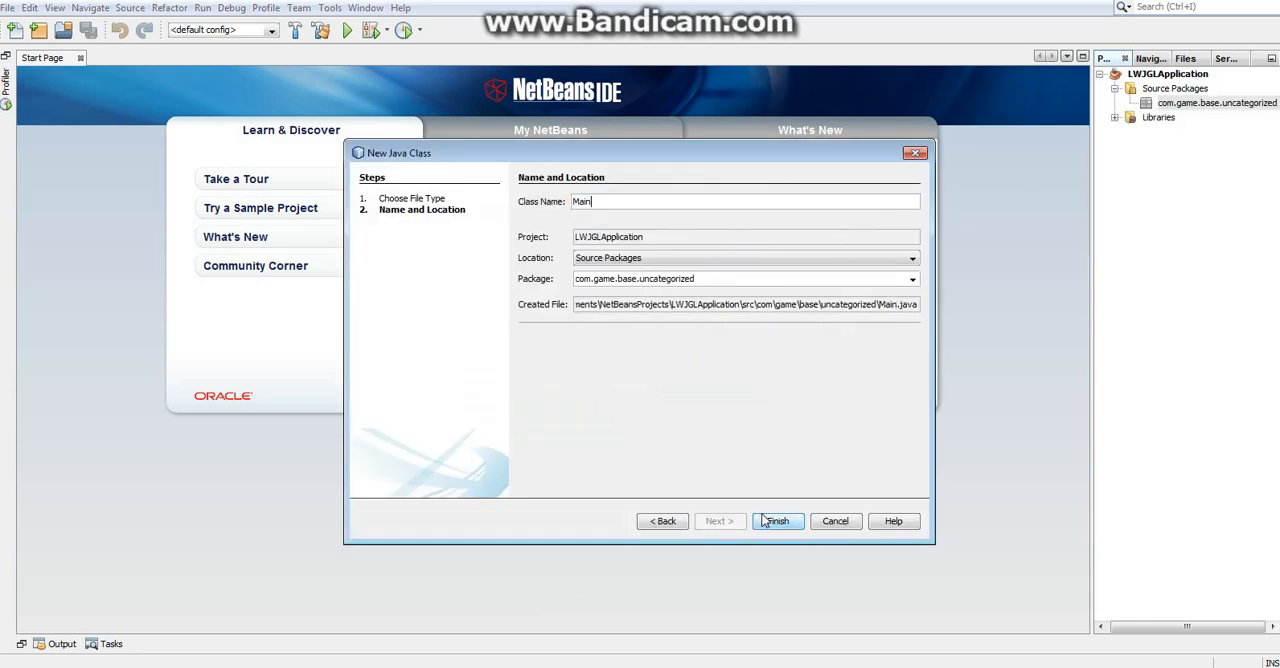
left_click(777, 521)
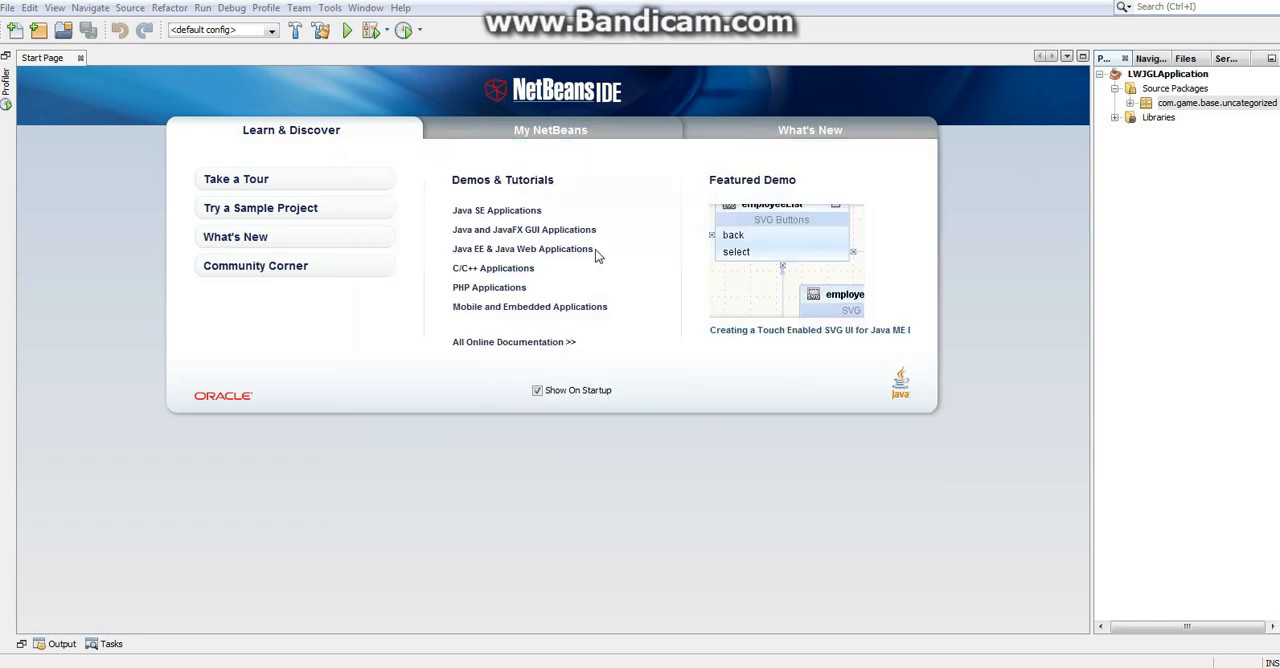
double_click(1218, 102)
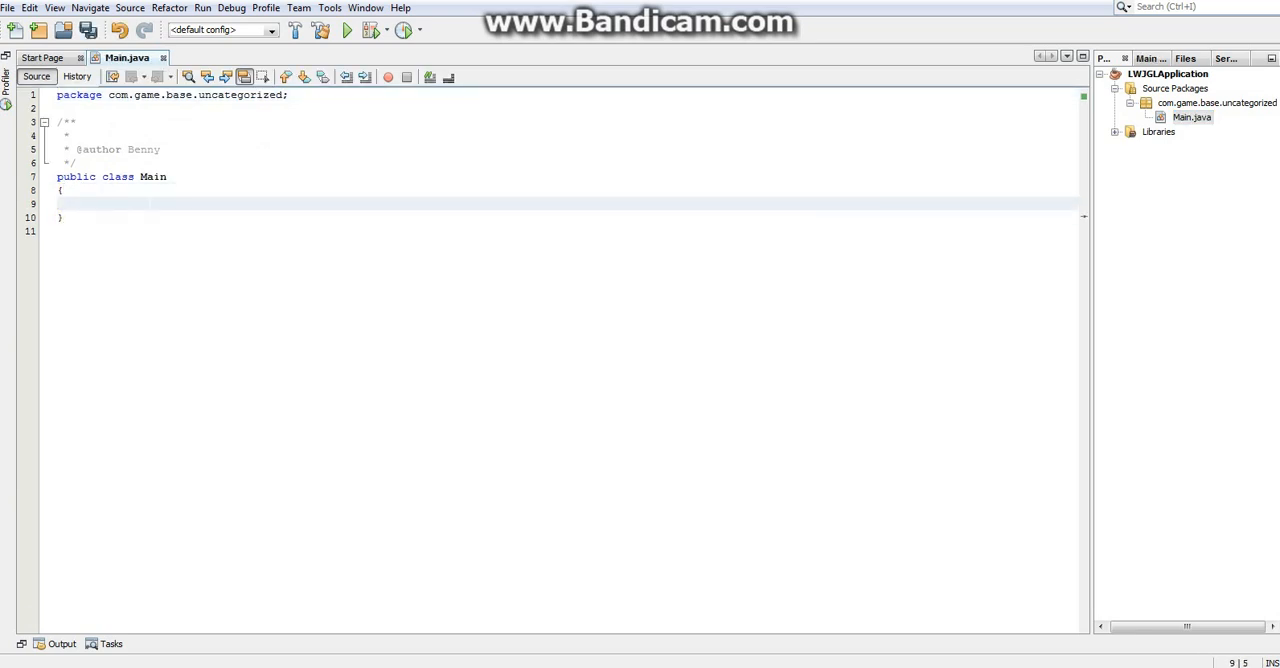
Write the public static void main(String[] args) method signature in Main
type("public static void main(ST")
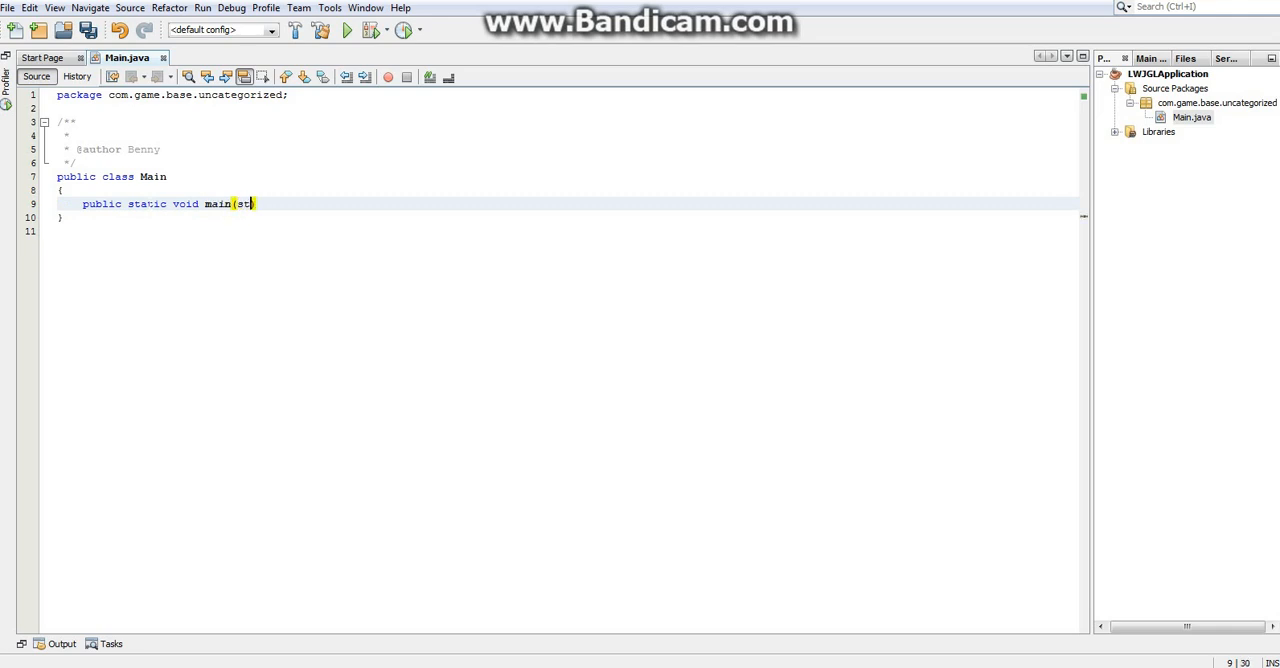
key("Backspace")
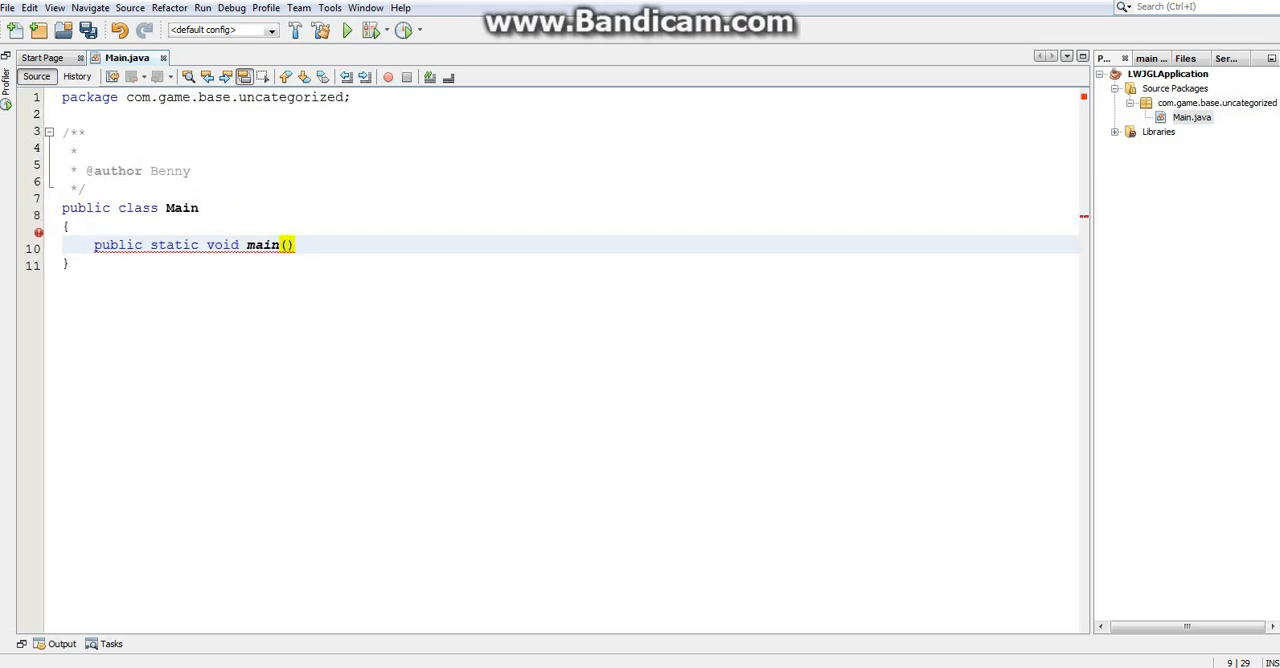
type("String[] args")
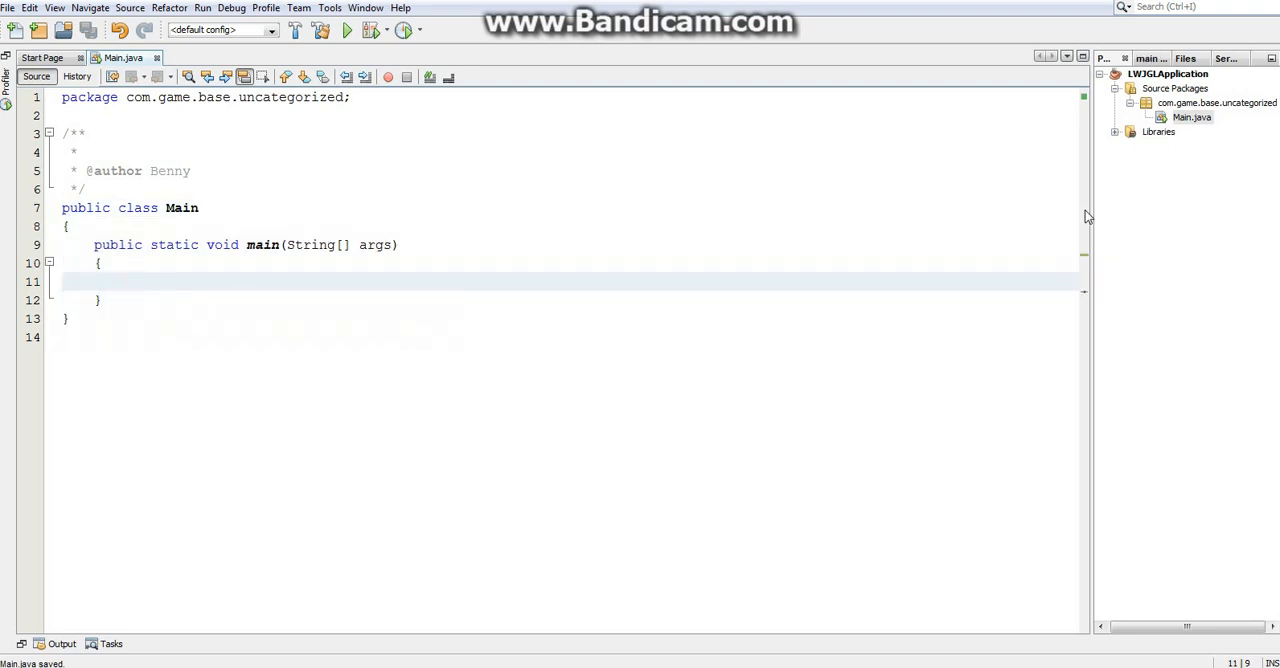
mouse_move(1155, 138)
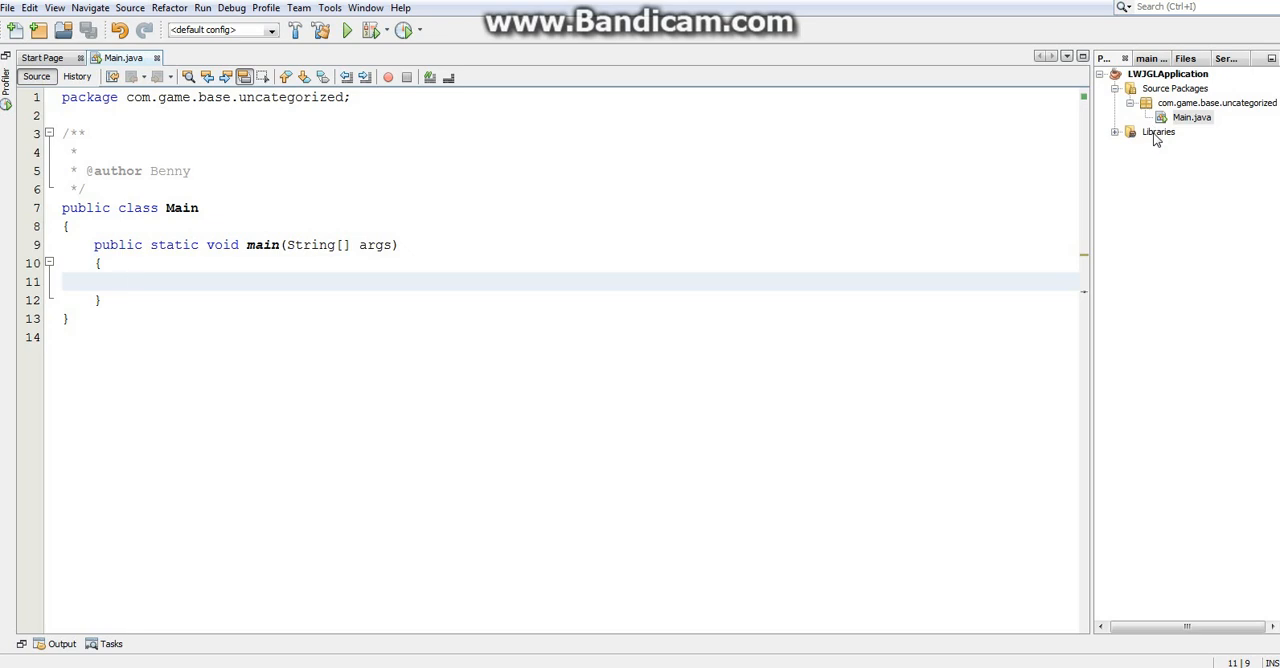
right_click(1159, 131)
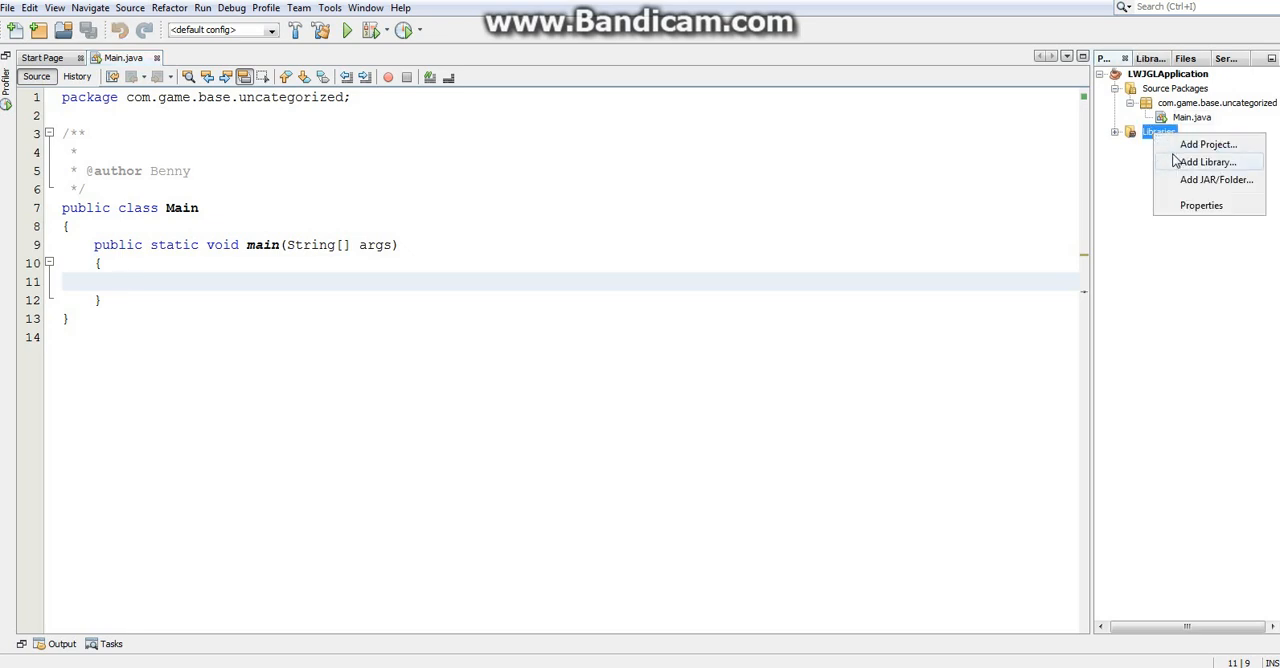
left_click(1207, 162)
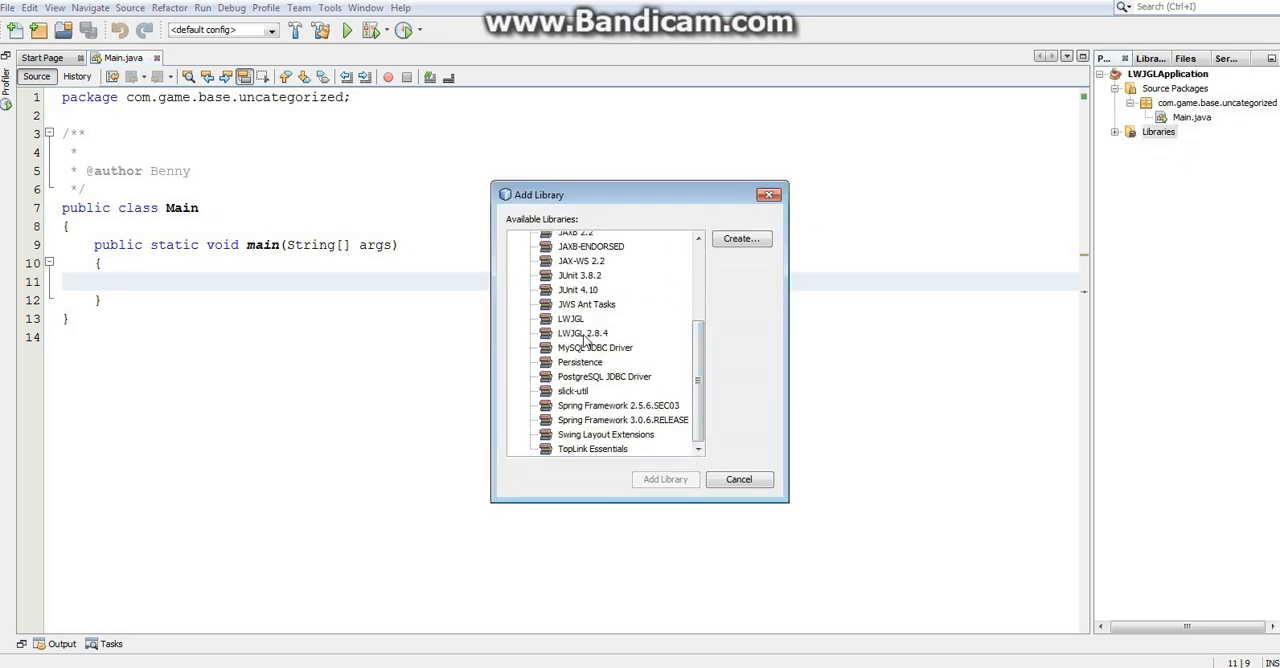
left_click(738, 479)
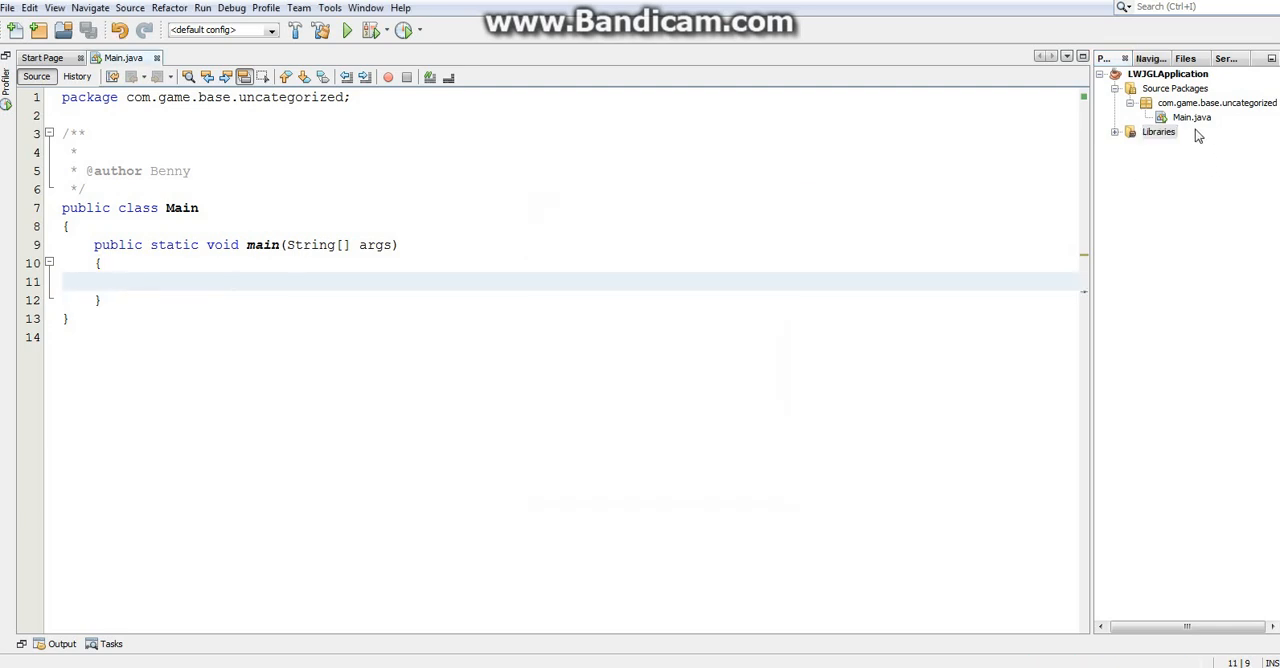
mouse_move(1168, 73)
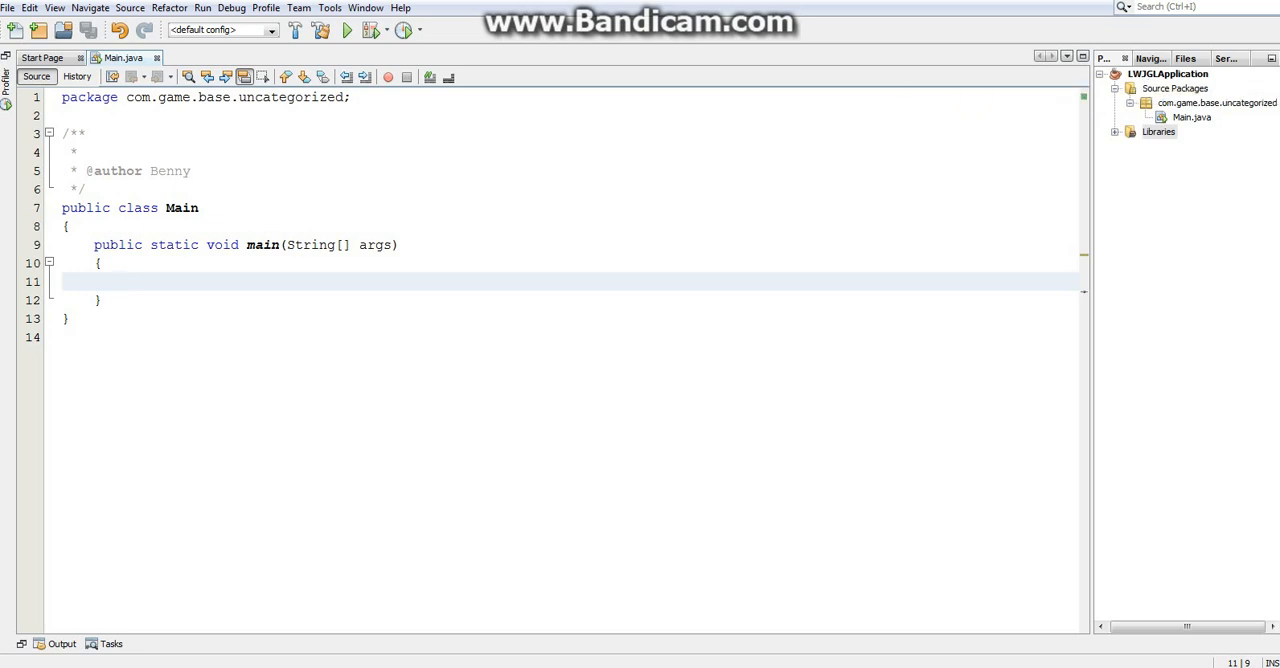
Start typing a -Djava.library.path VM option in project Run properties, then cancel
right_click(1168, 73)
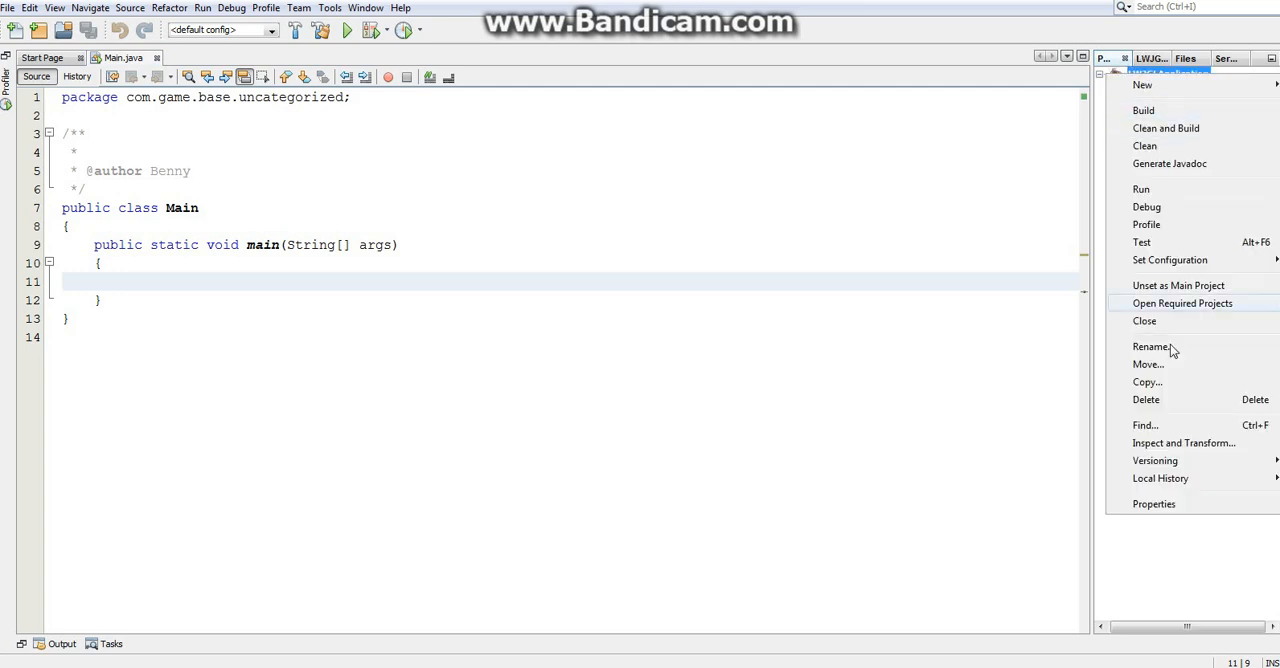
mouse_move(1159, 504)
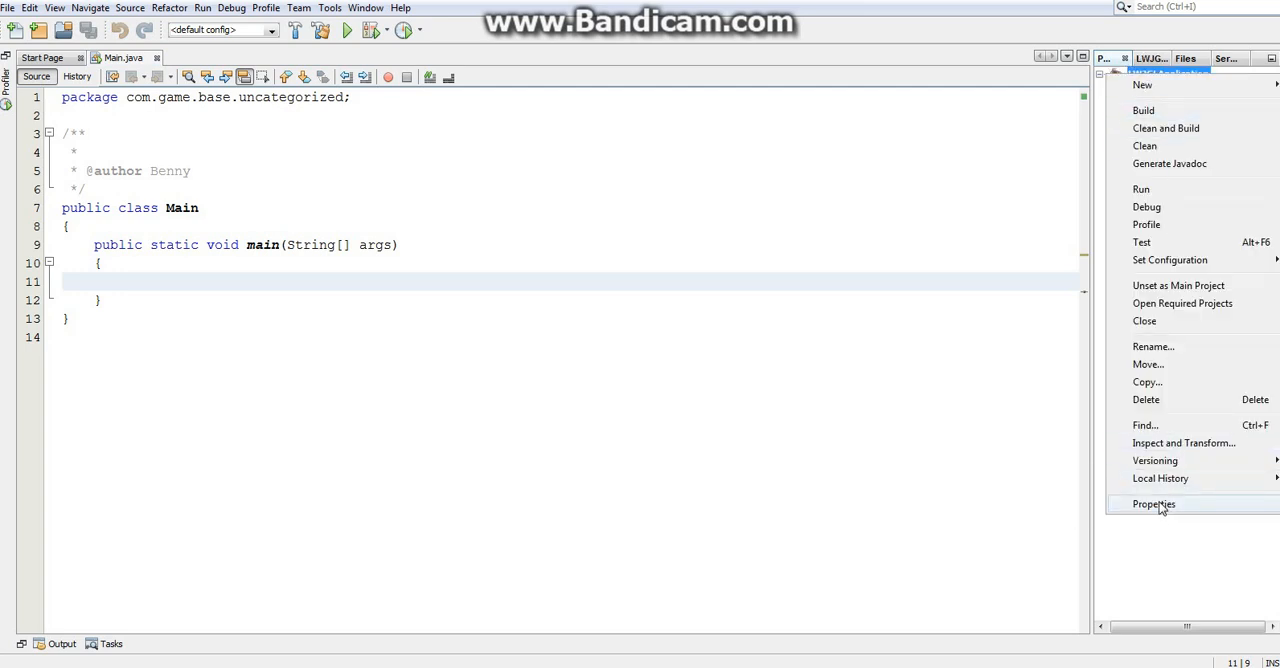
left_click(1153, 503)
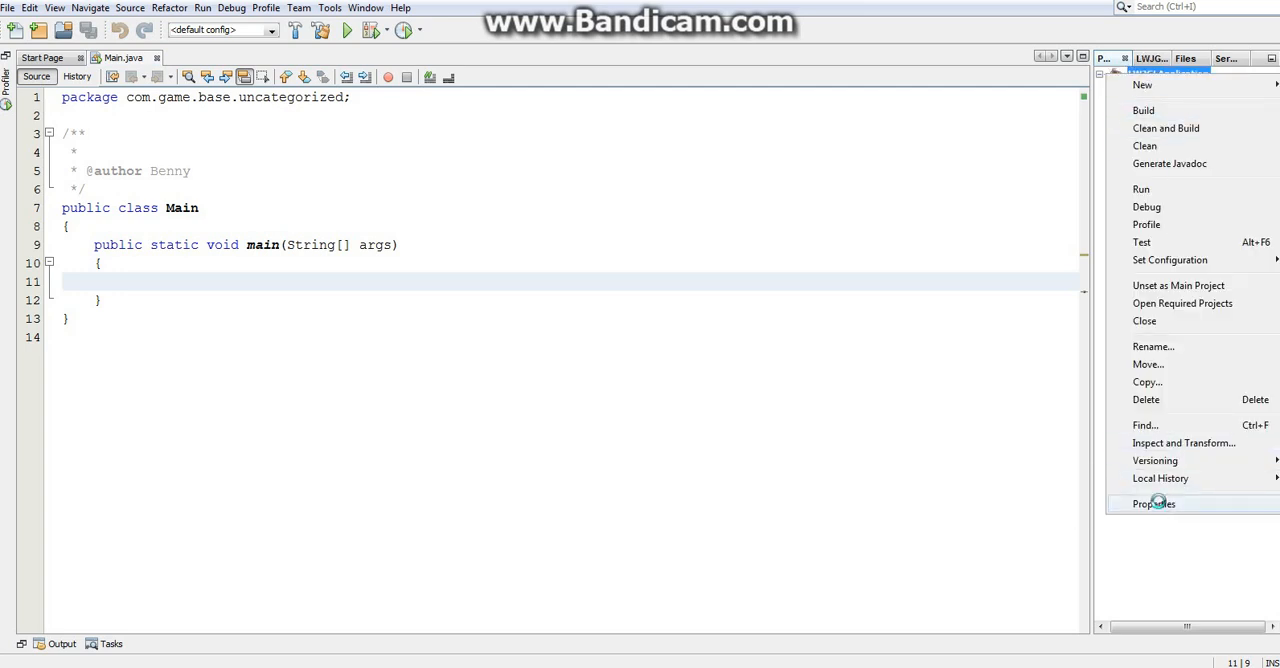
left_click(1153, 503)
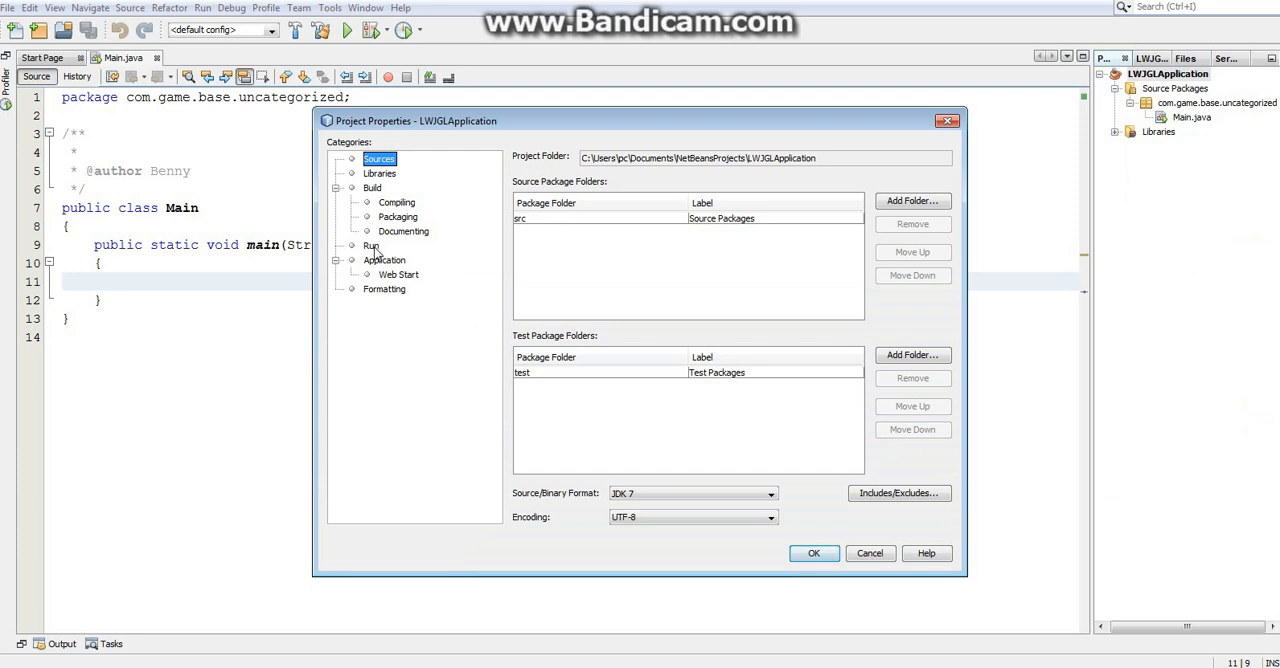
left_click(371, 245)
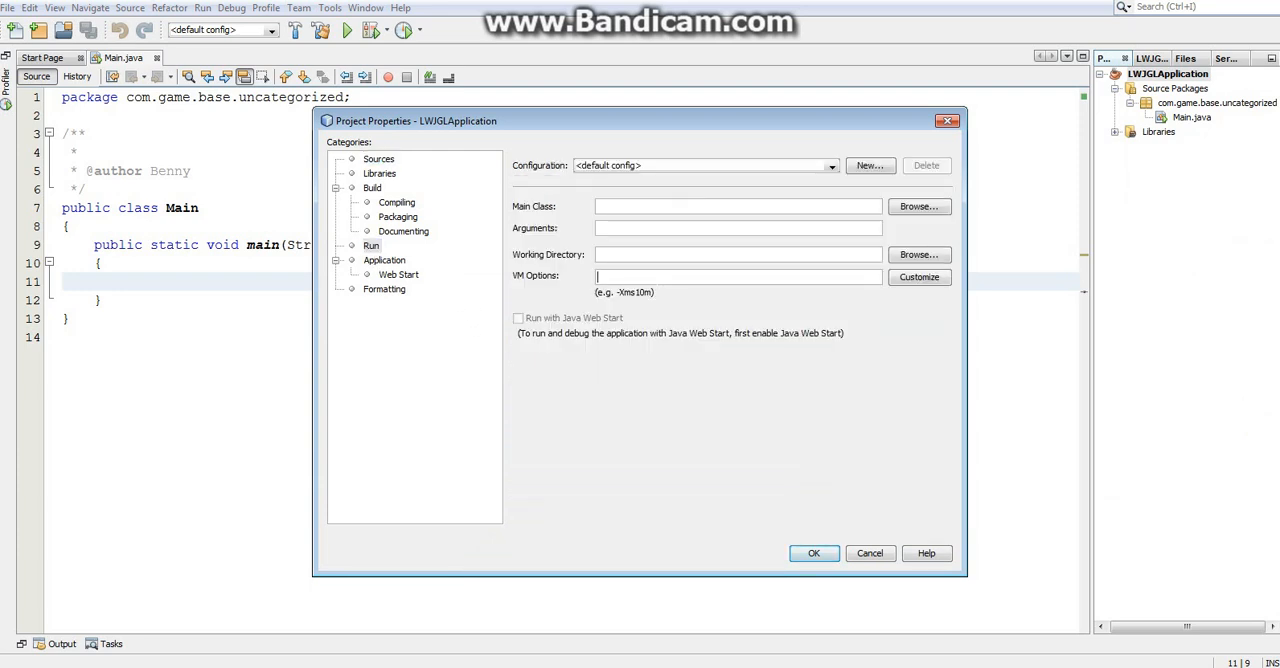
type("-Djava")
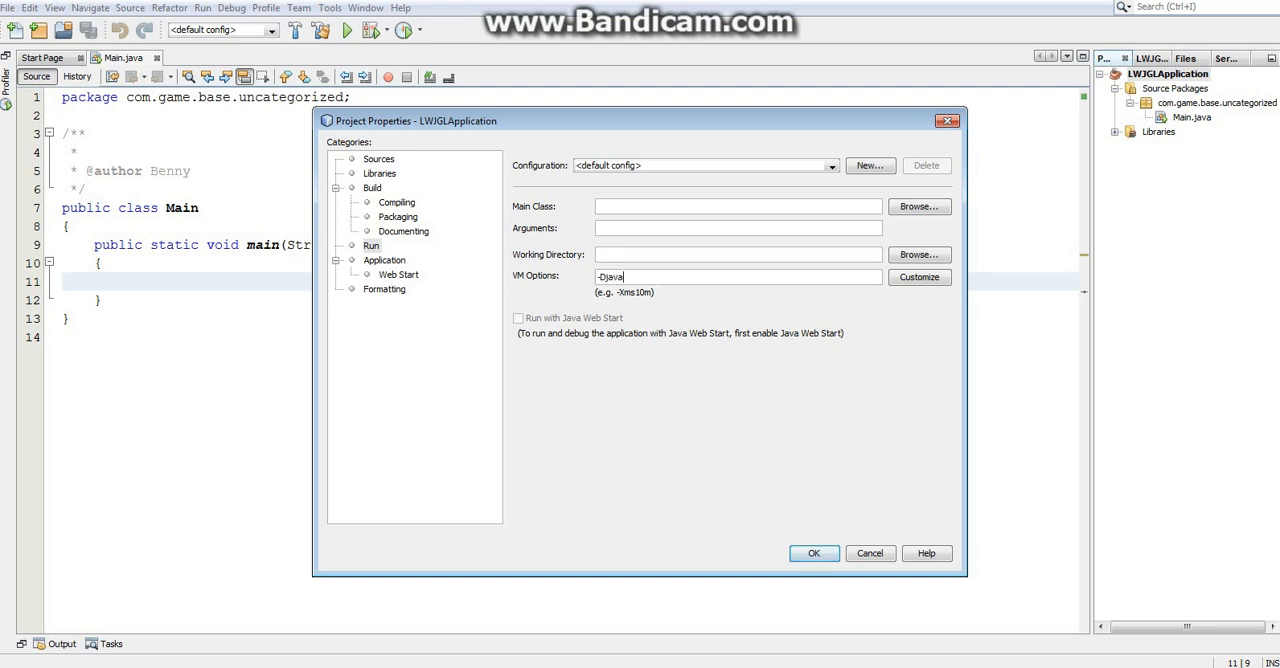
type(".library")
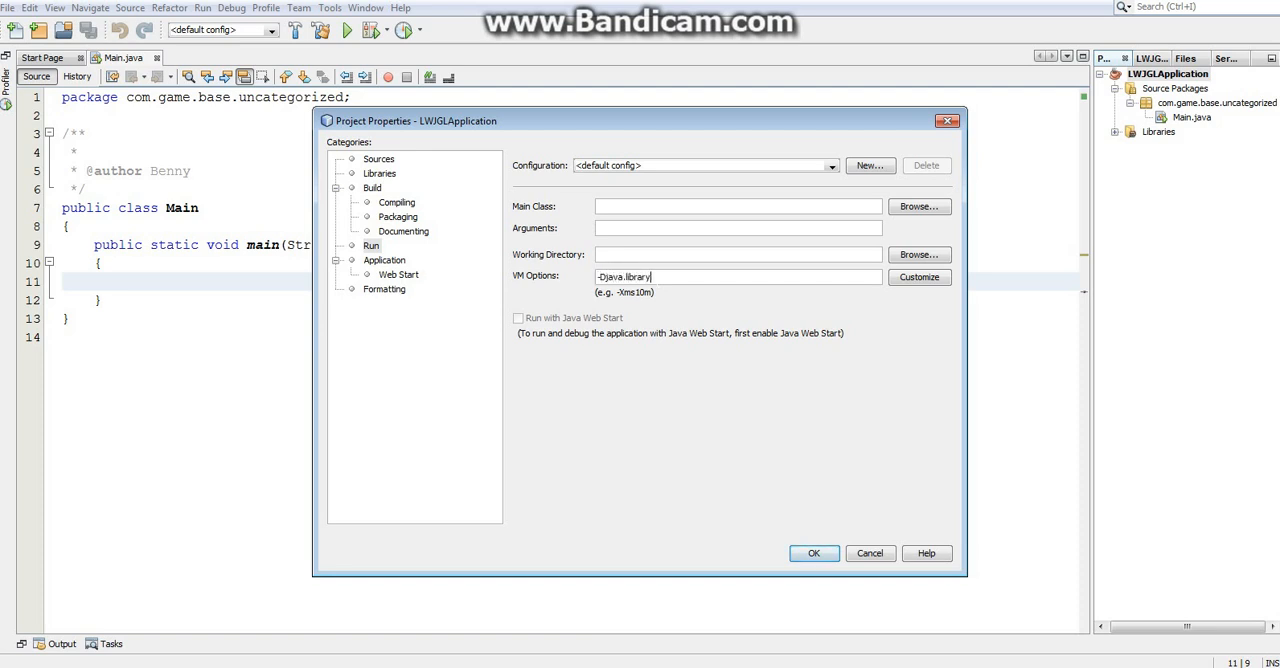
type(".p")
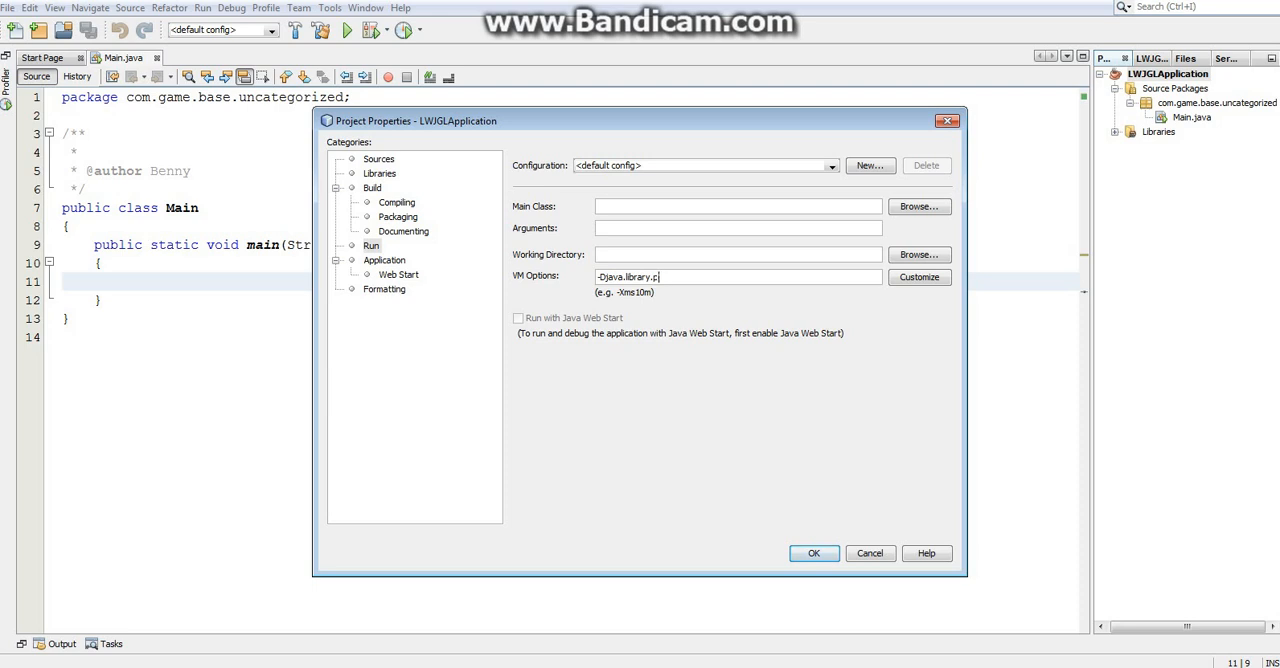
left_click(813, 553)
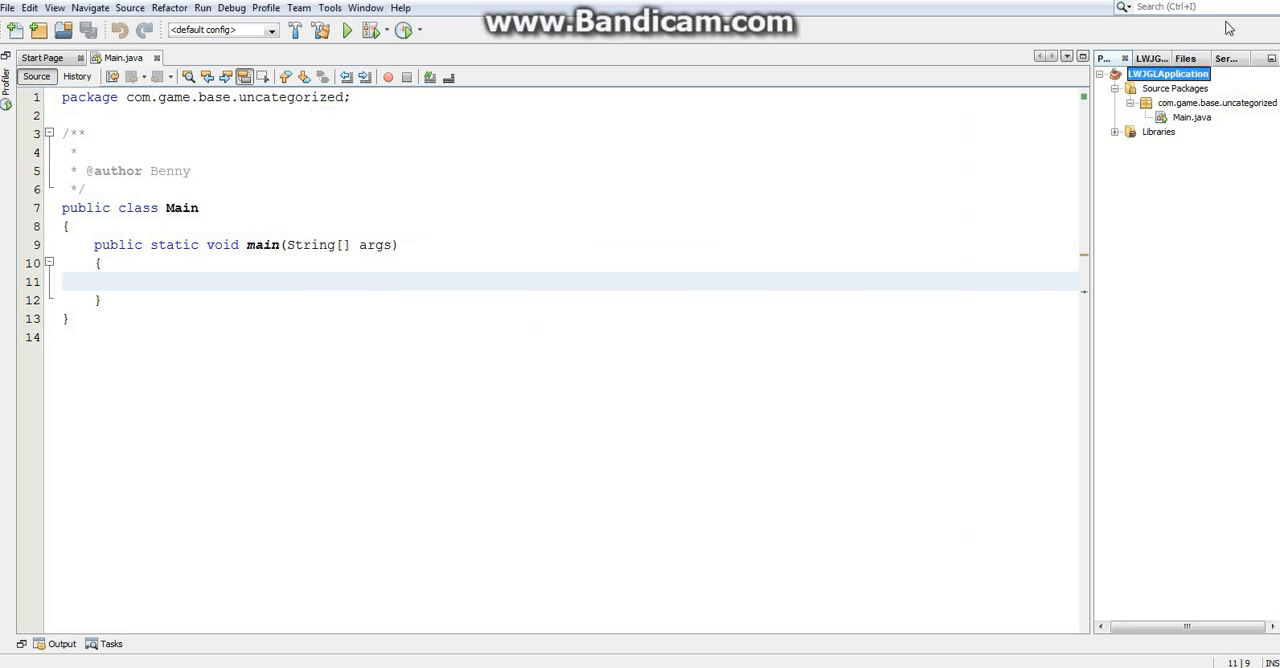
Reopen the project's Run properties and enter -Djava.library.path="" in VM Options
right_click(1168, 73)
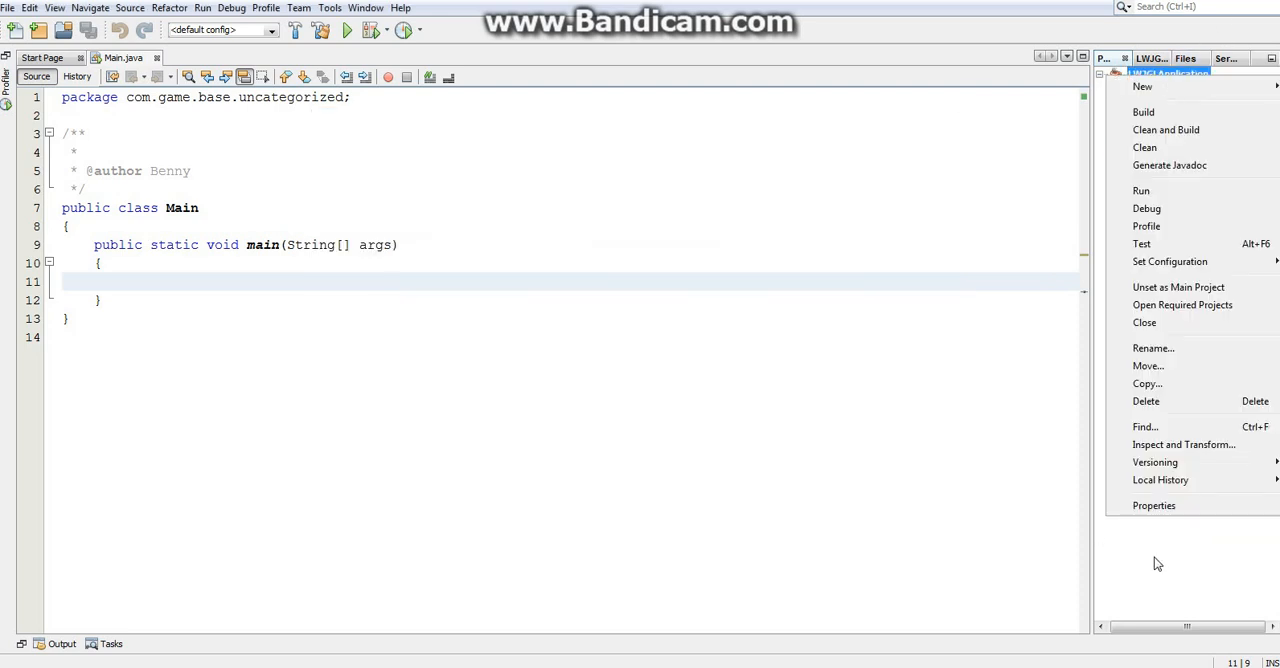
left_click(1153, 505)
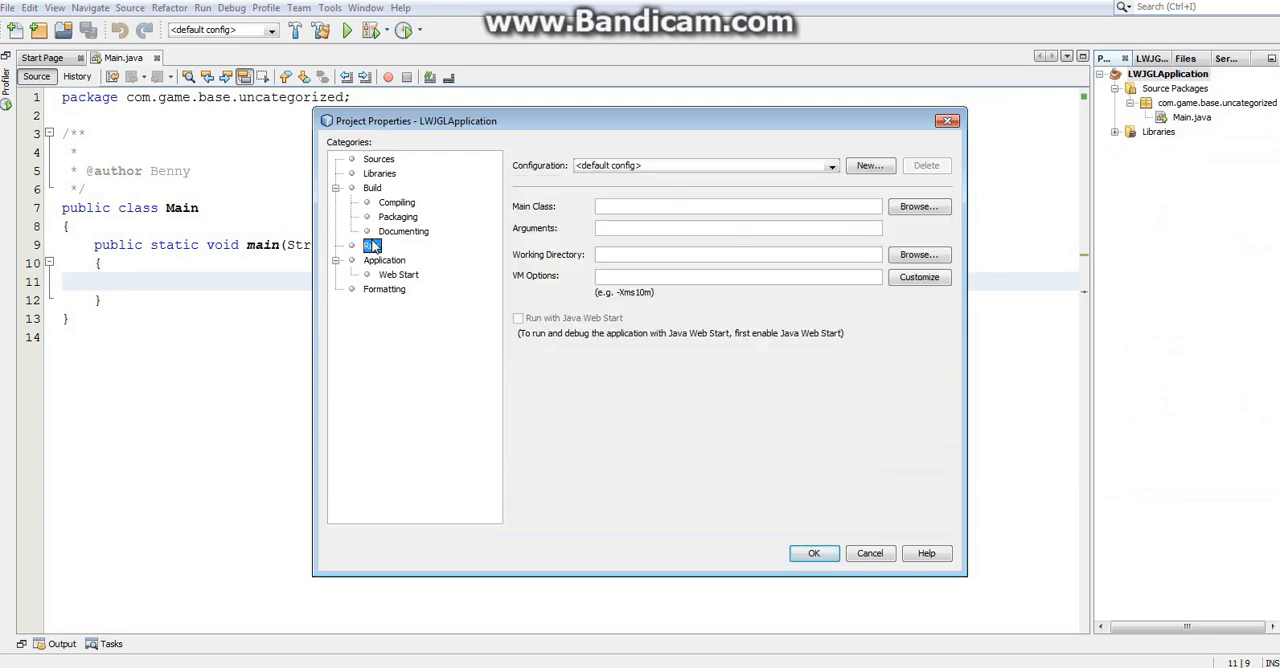
left_click(372, 245)
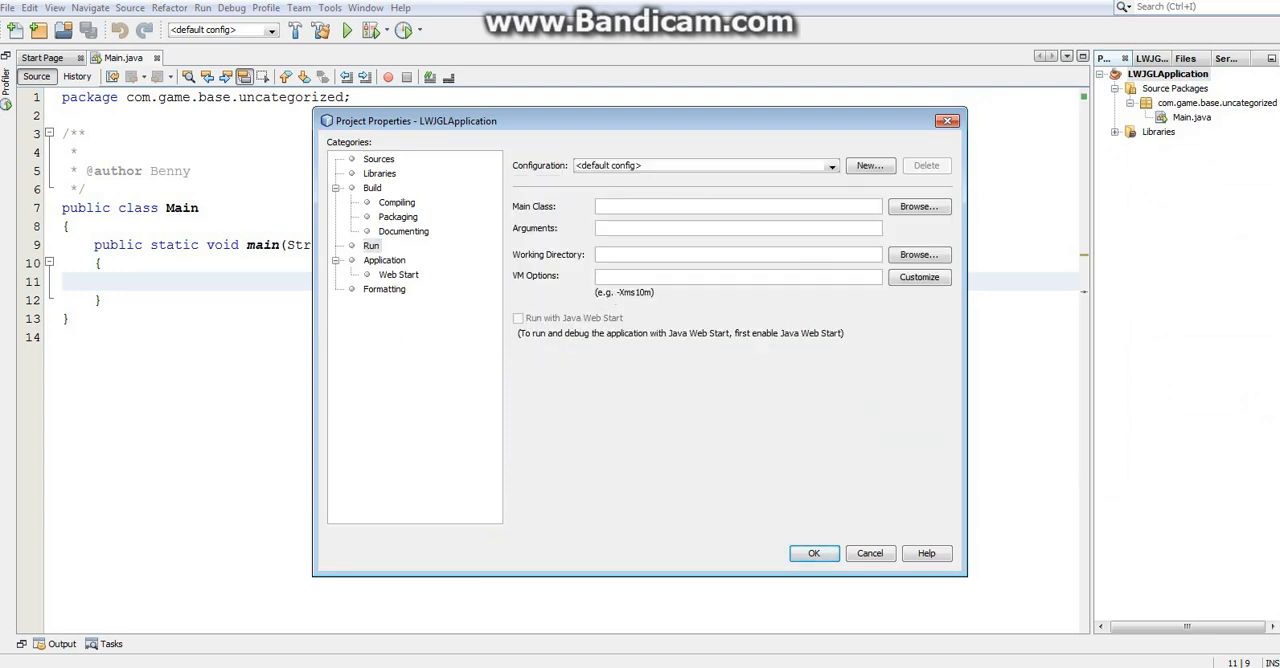
type("-D")
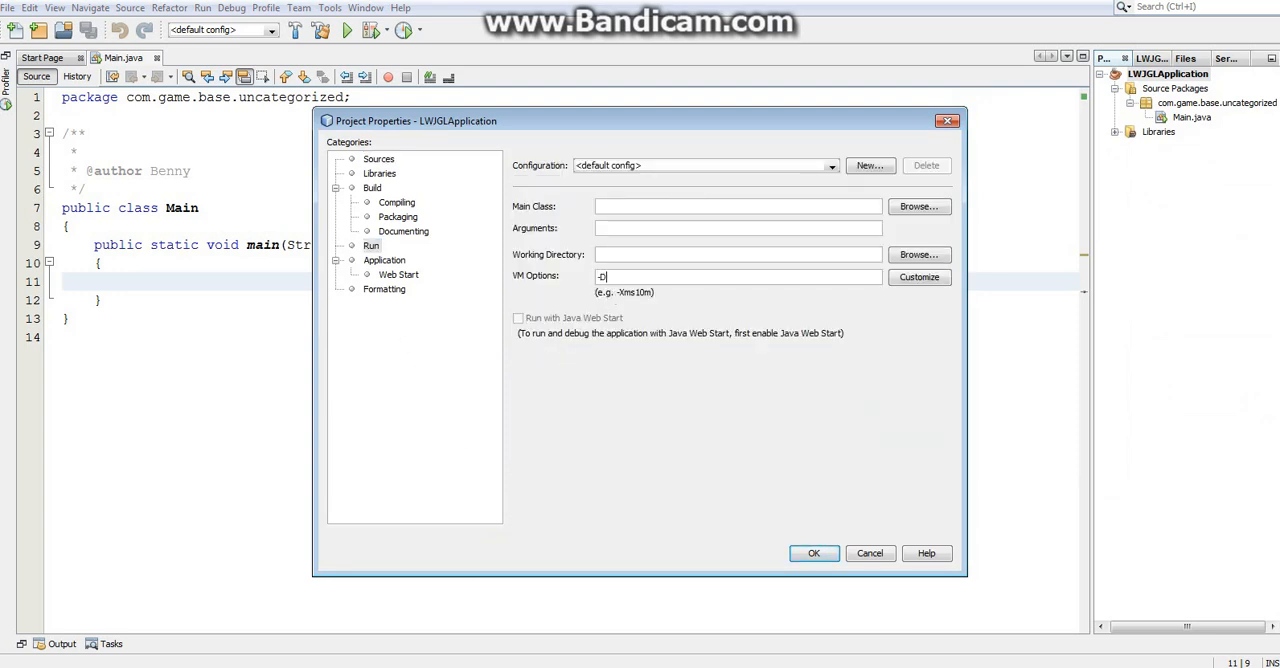
type("java.")
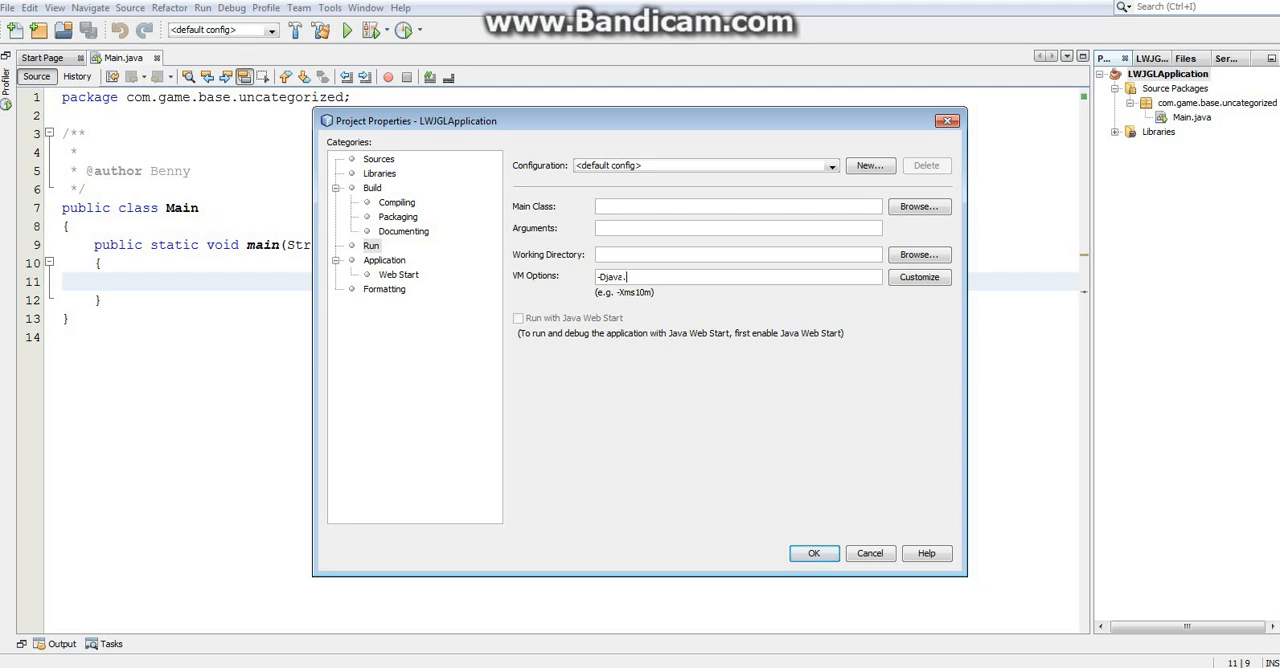
type("library.")
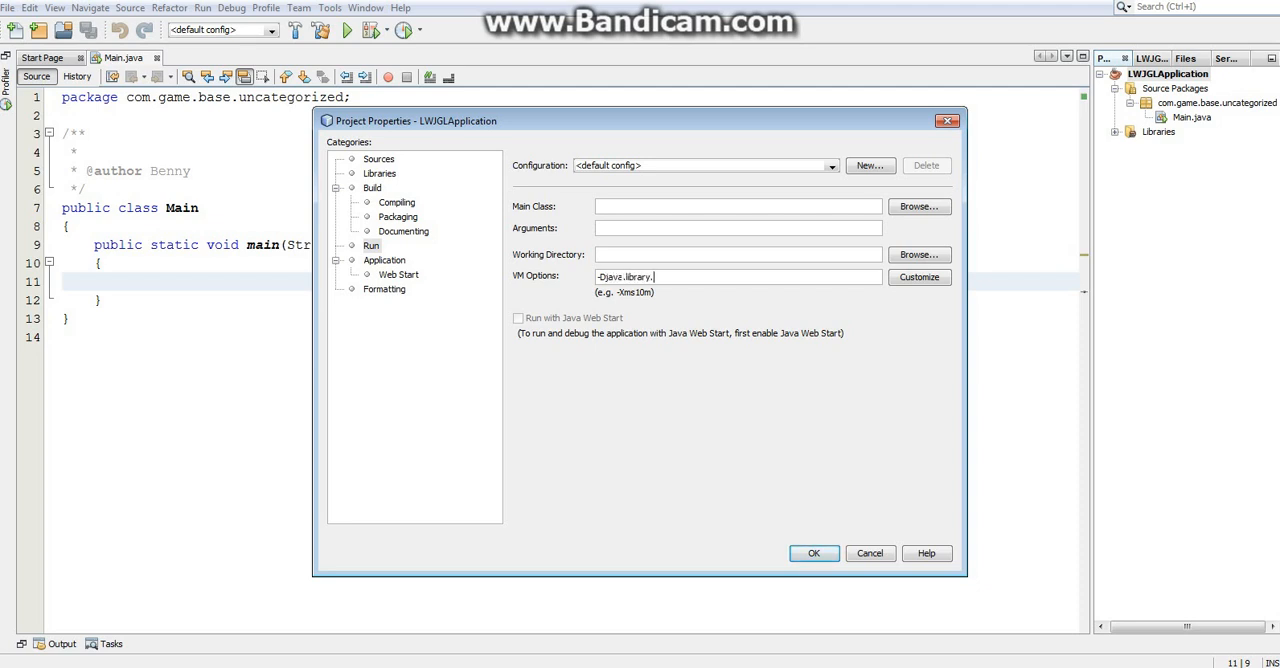
type("path")
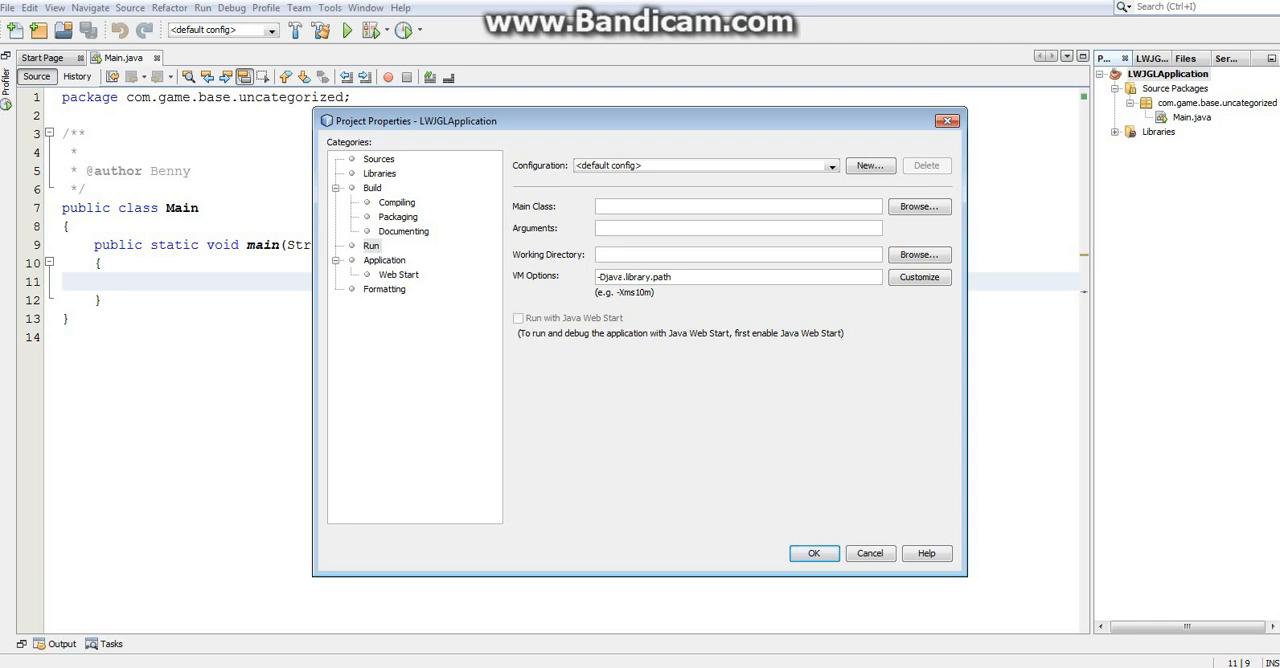
type("=\"\"")
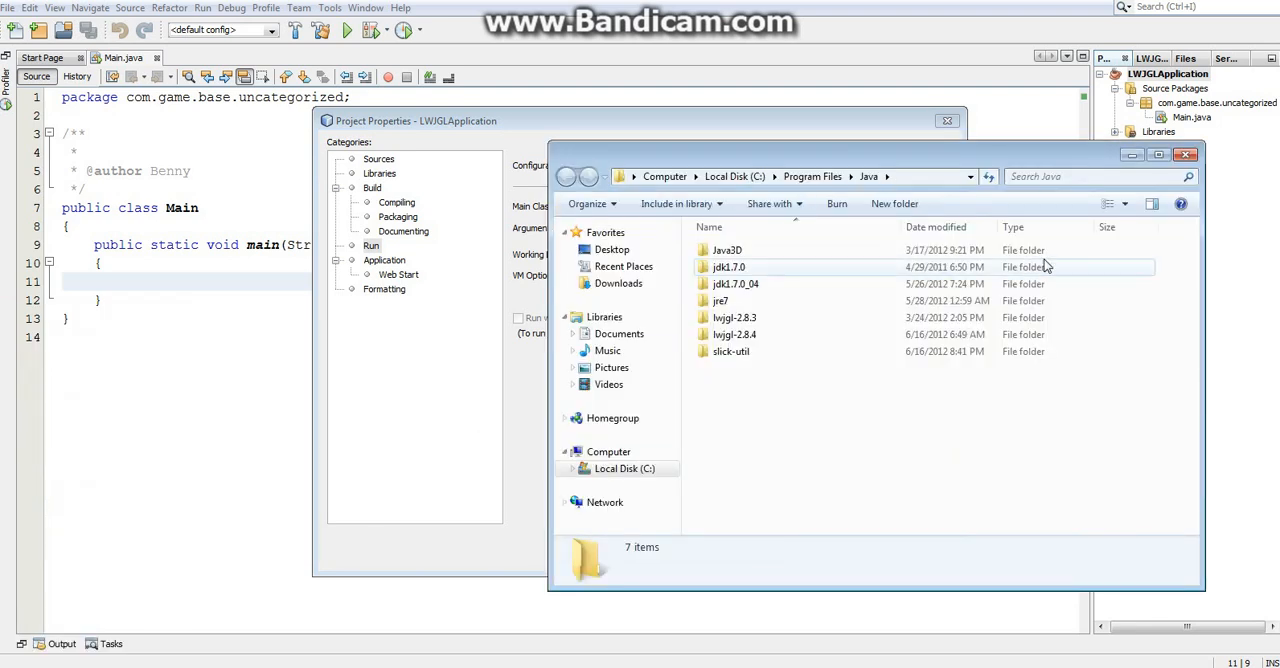
Browse Explorer into lwjgl-2.8.4\native\windows and bring up the address bar's copy menu
double_click(735, 334)
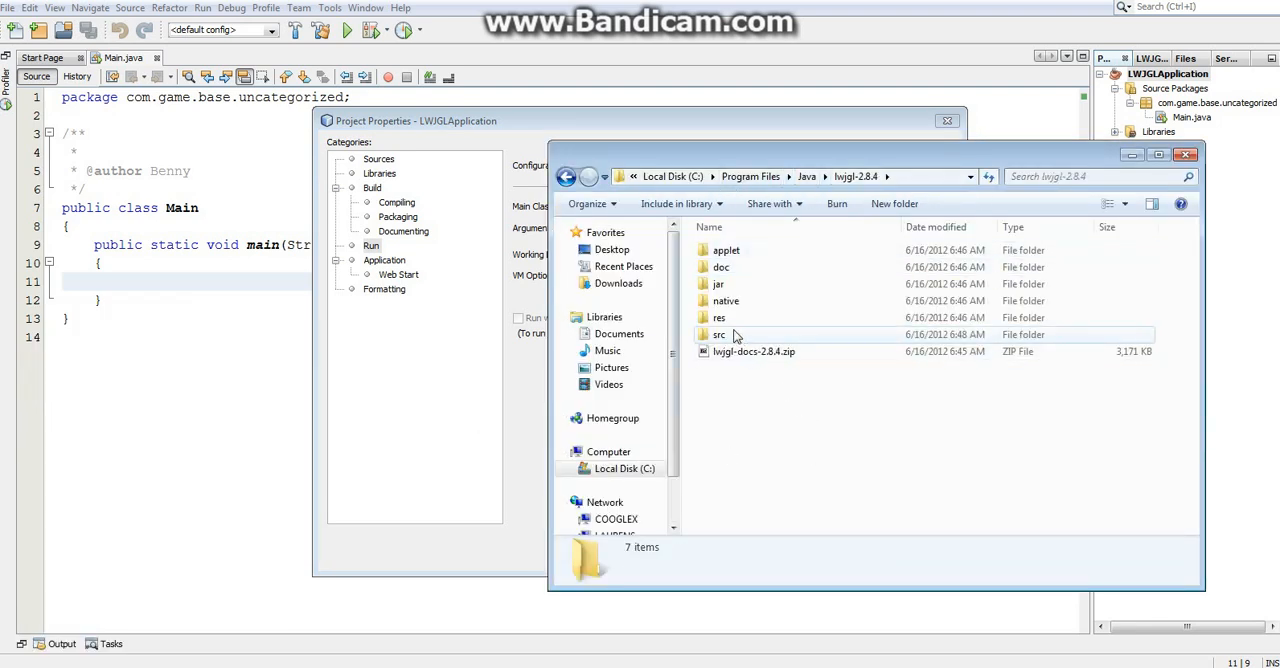
double_click(725, 300)
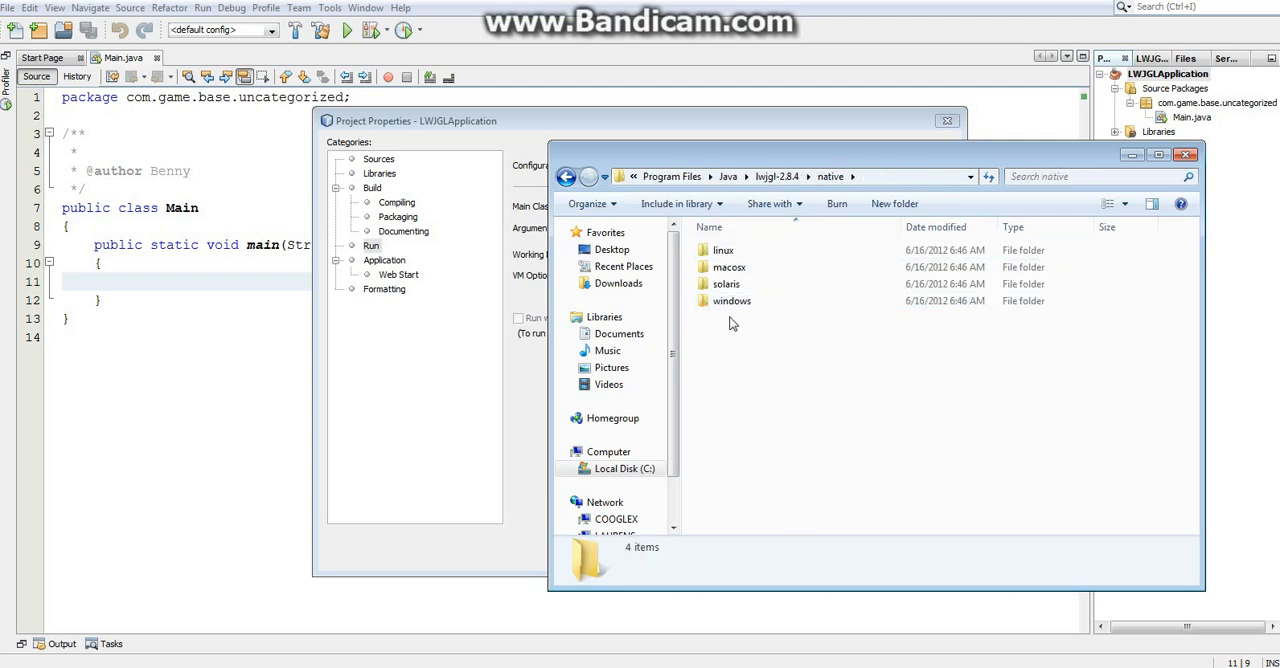
double_click(731, 300)
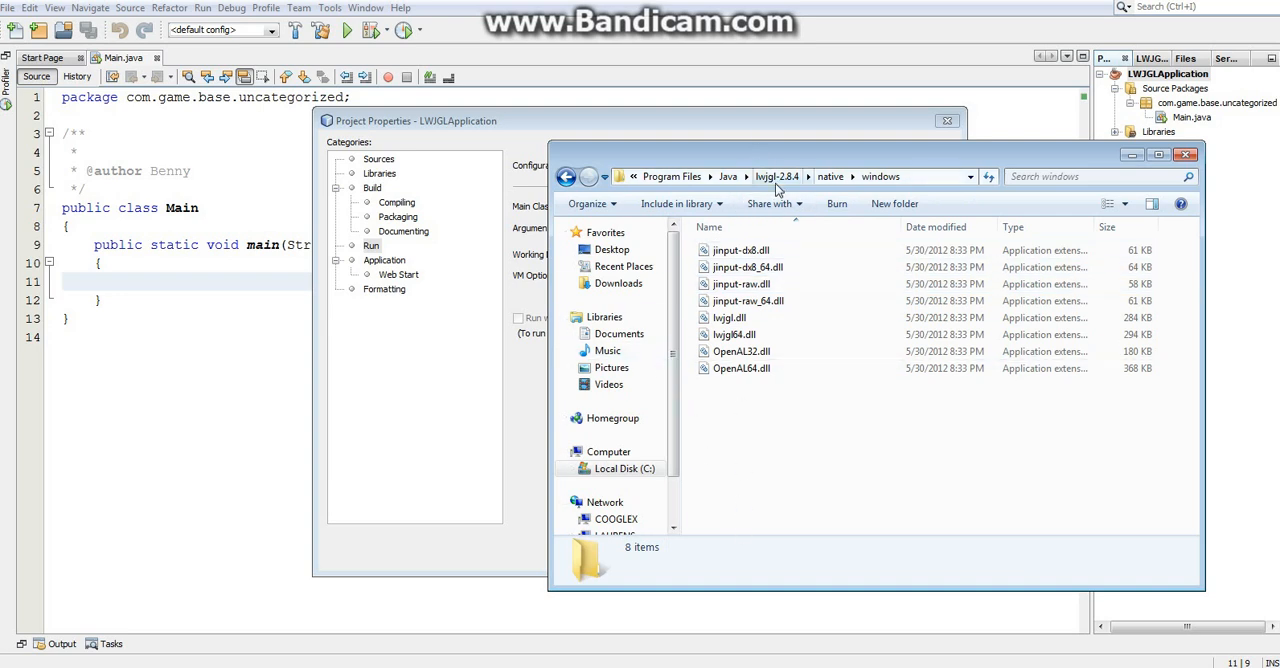
right_click(880, 176)
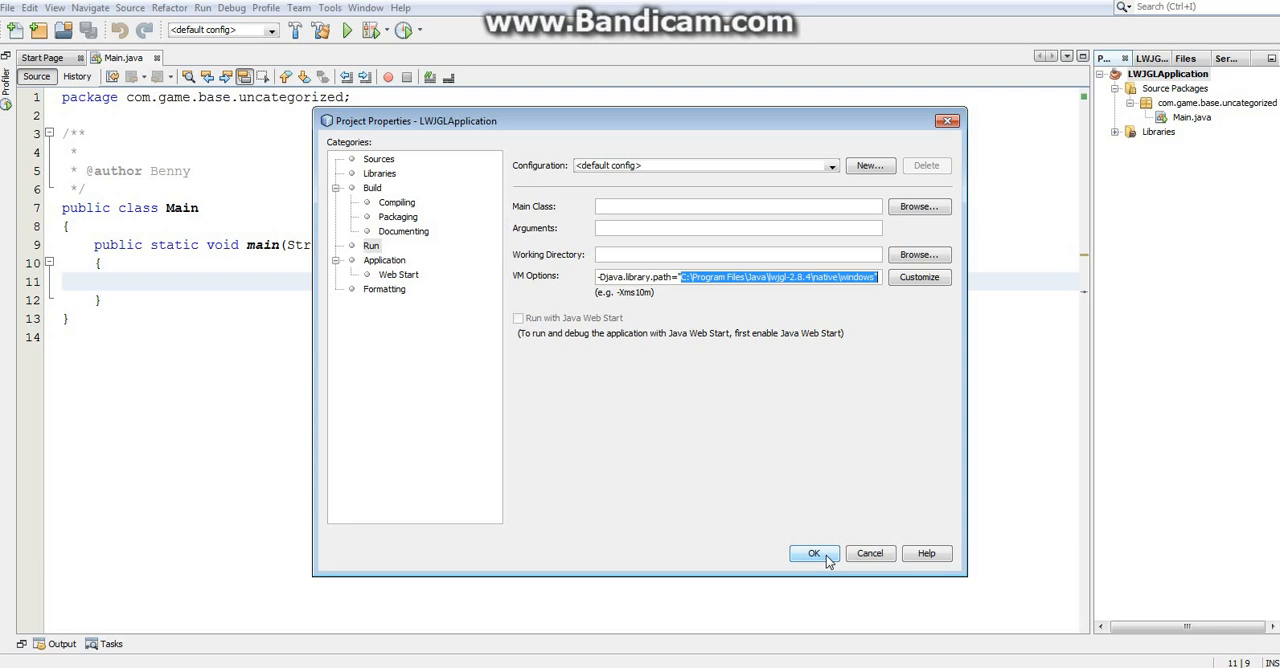
Confirm the VM options and return to the empty main method in Main.java
left_click(813, 553)
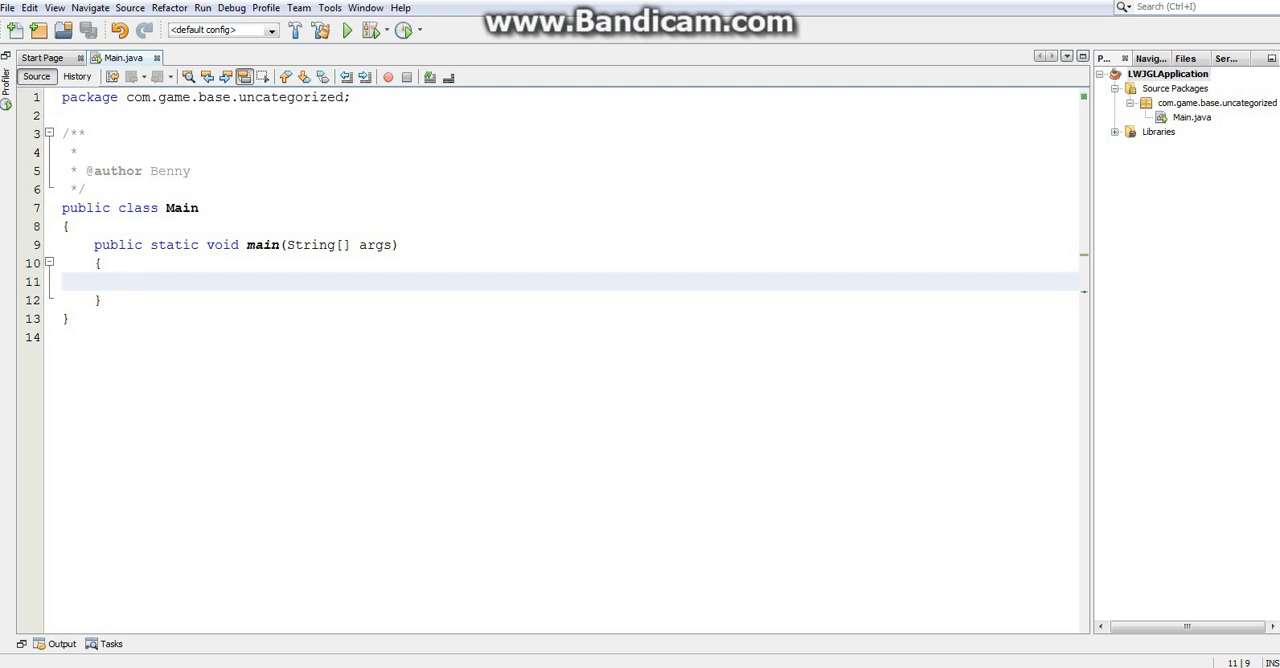
left_click(126, 281)
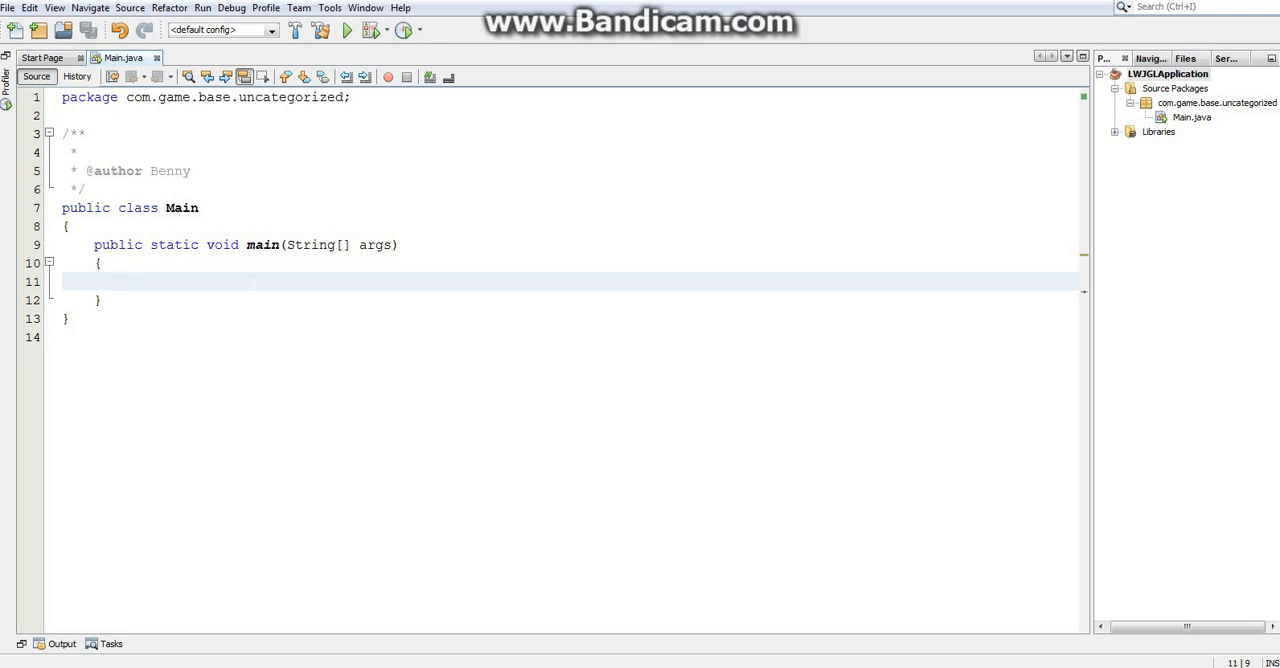
left_click(127, 281)
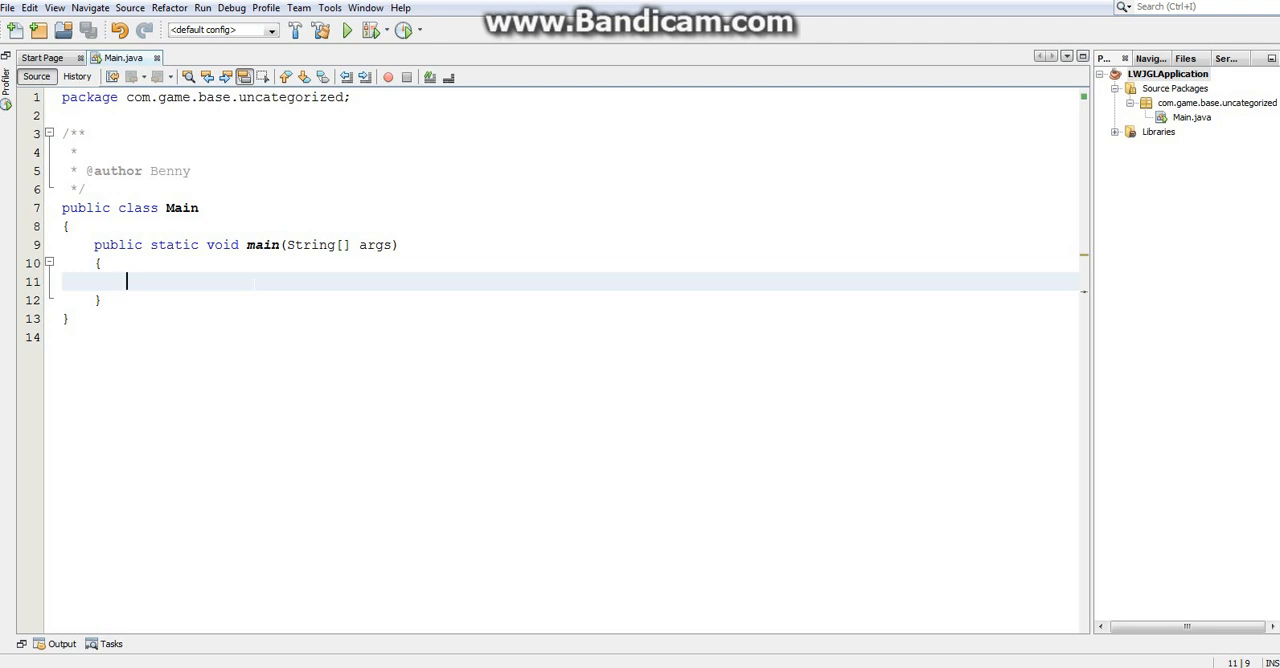
Type Display.setDisplayMode(new DisplayMode(800,600)) in main using autocomplete
type("Displ")
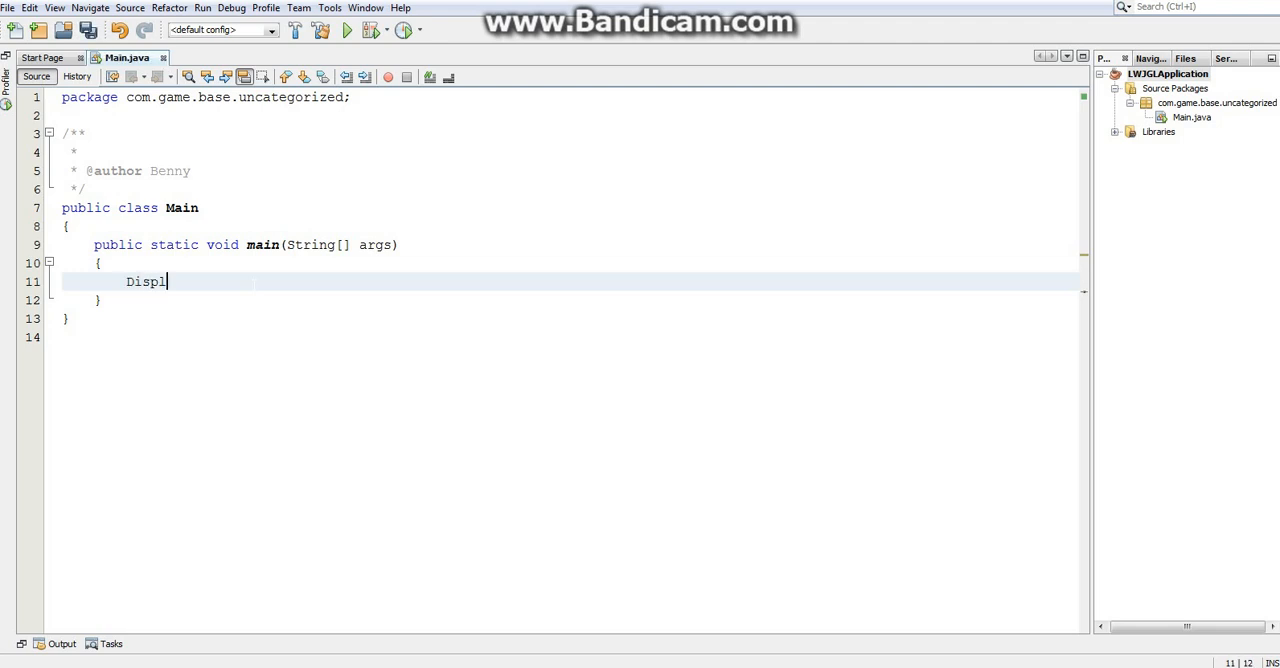
type("ay.")
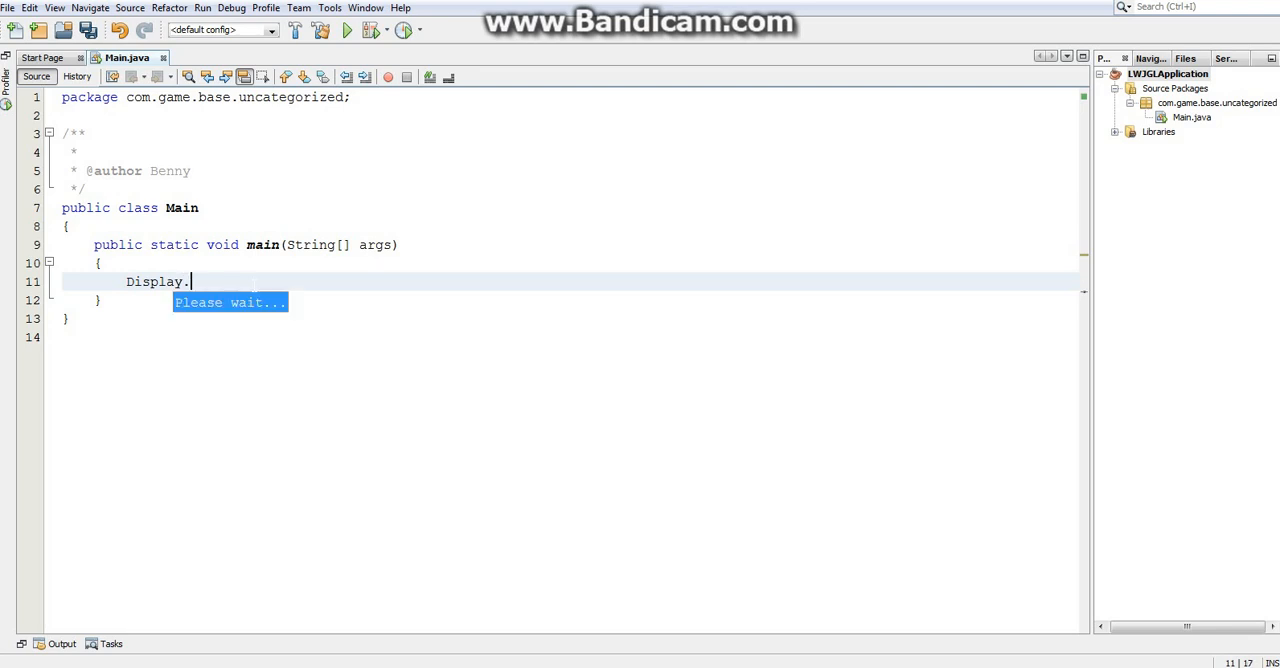
type("s")
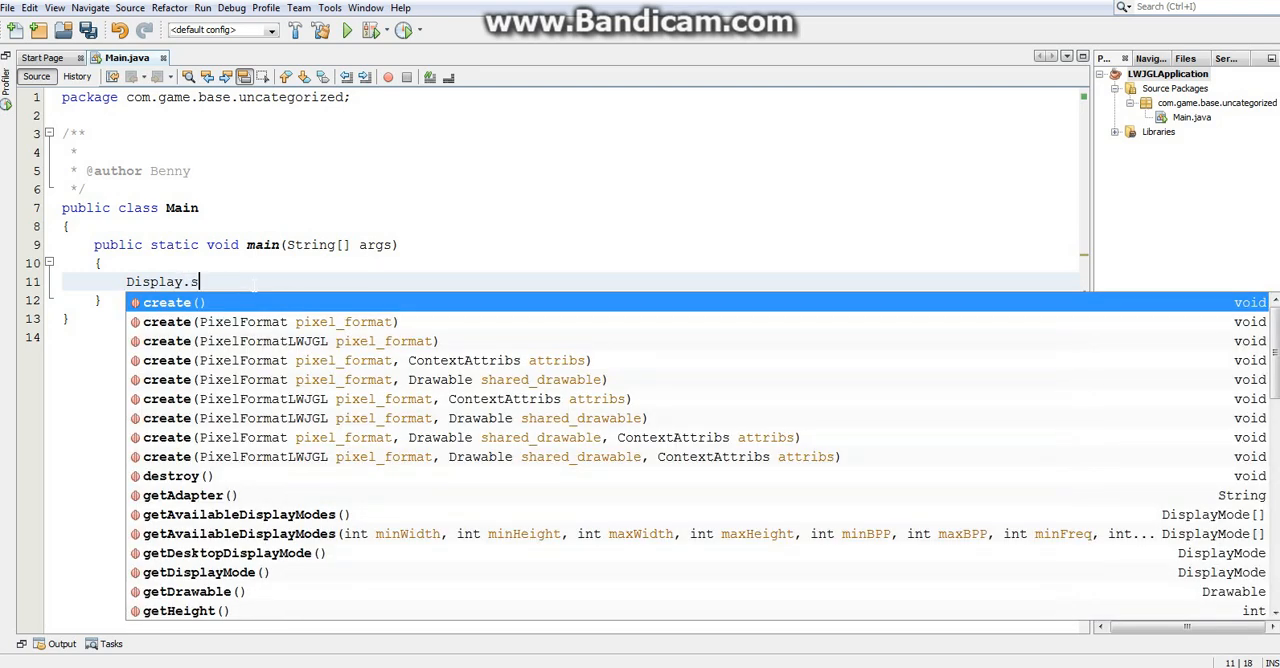
type("etDisplayMode(null);")
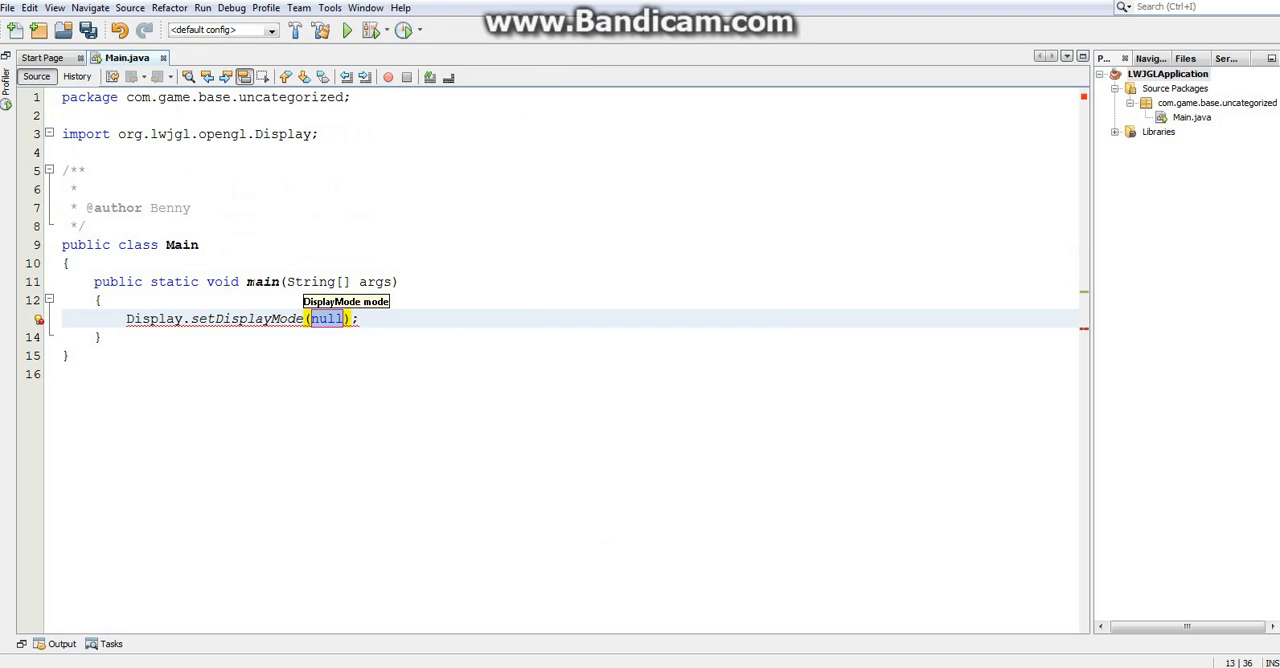
type("new DisplayMode(")
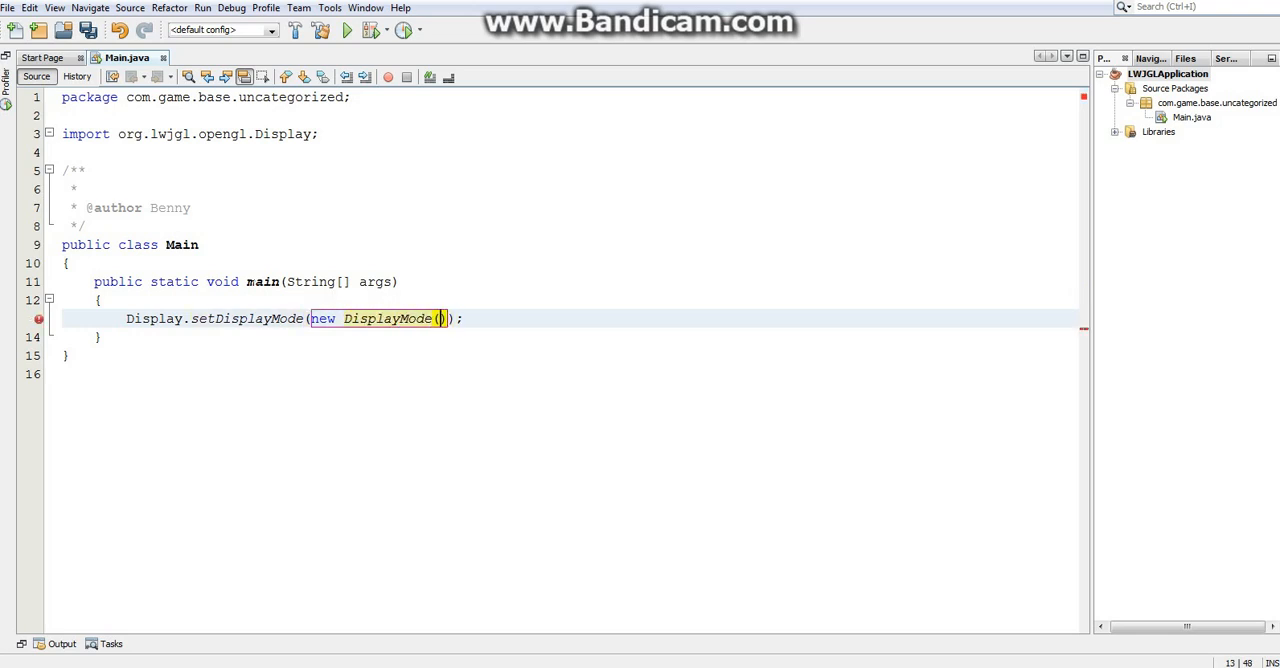
type("800")
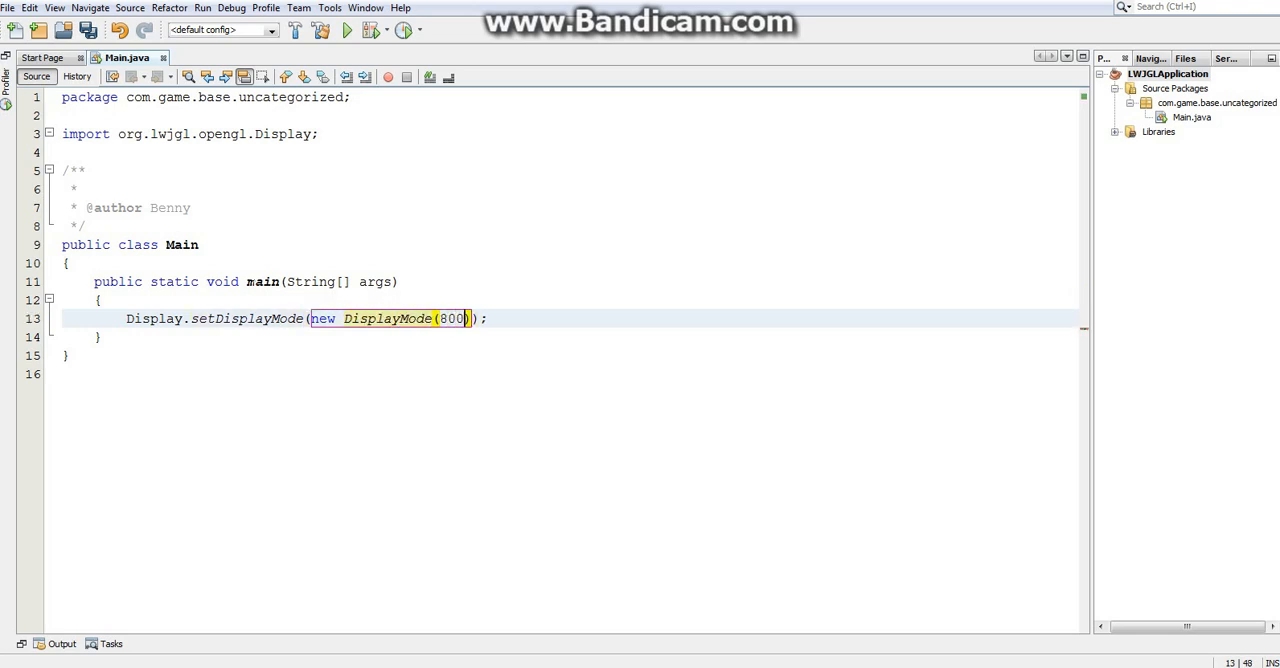
type(",600")
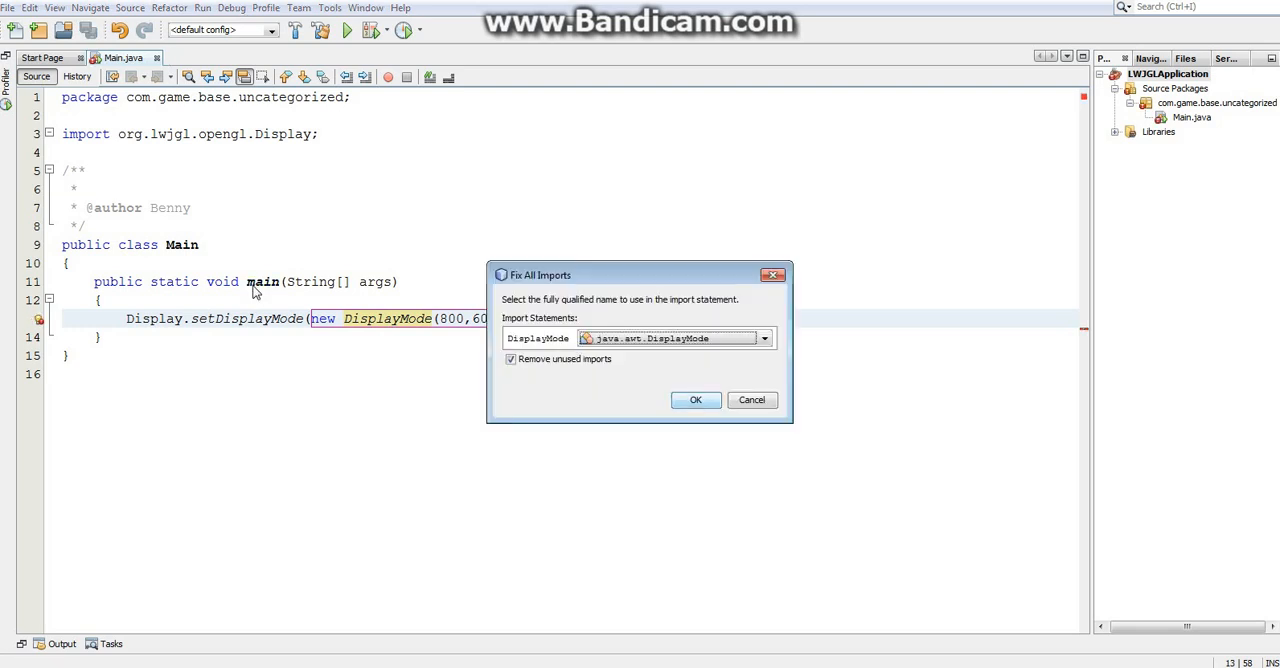
Choose org.lwjgl.opengl.DisplayMode in Fix All Imports and confirm
left_click(765, 338)
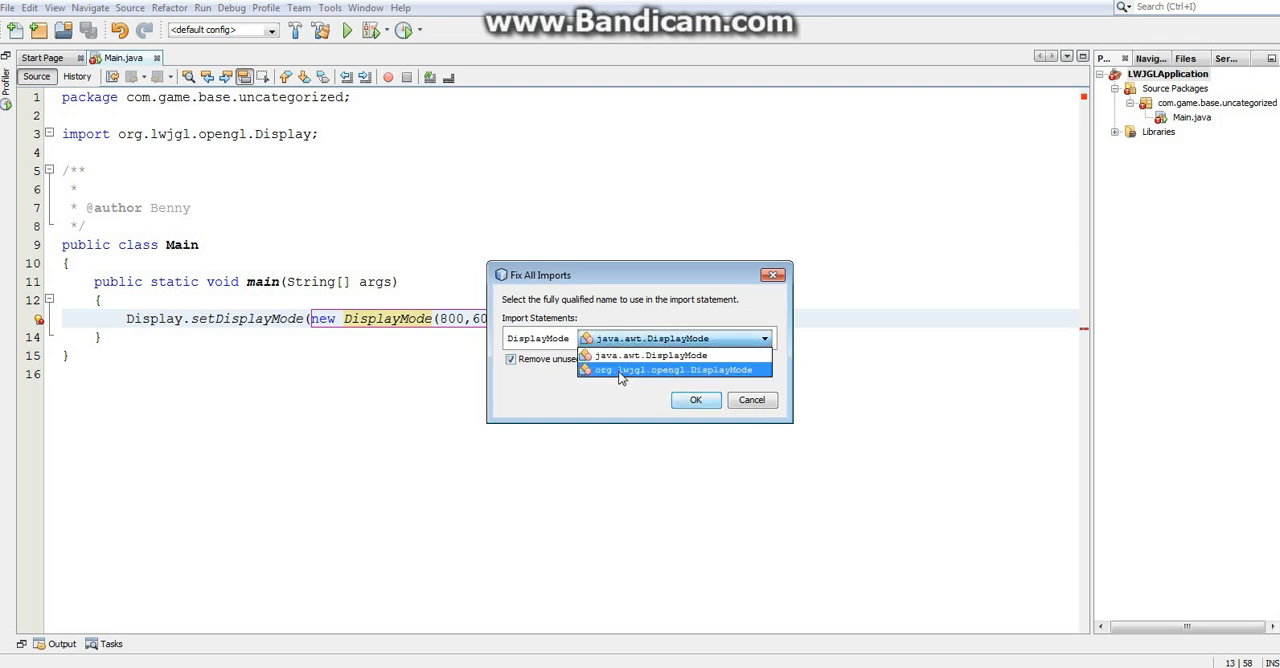
mouse_move(715, 373)
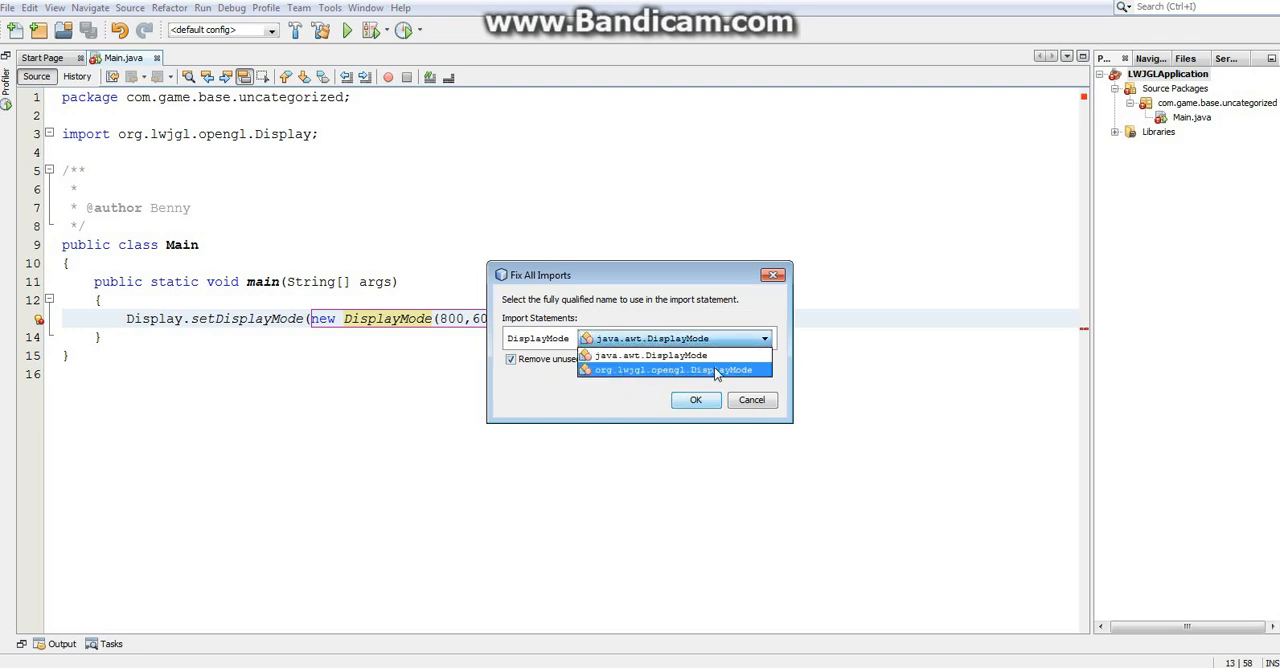
mouse_move(700, 378)
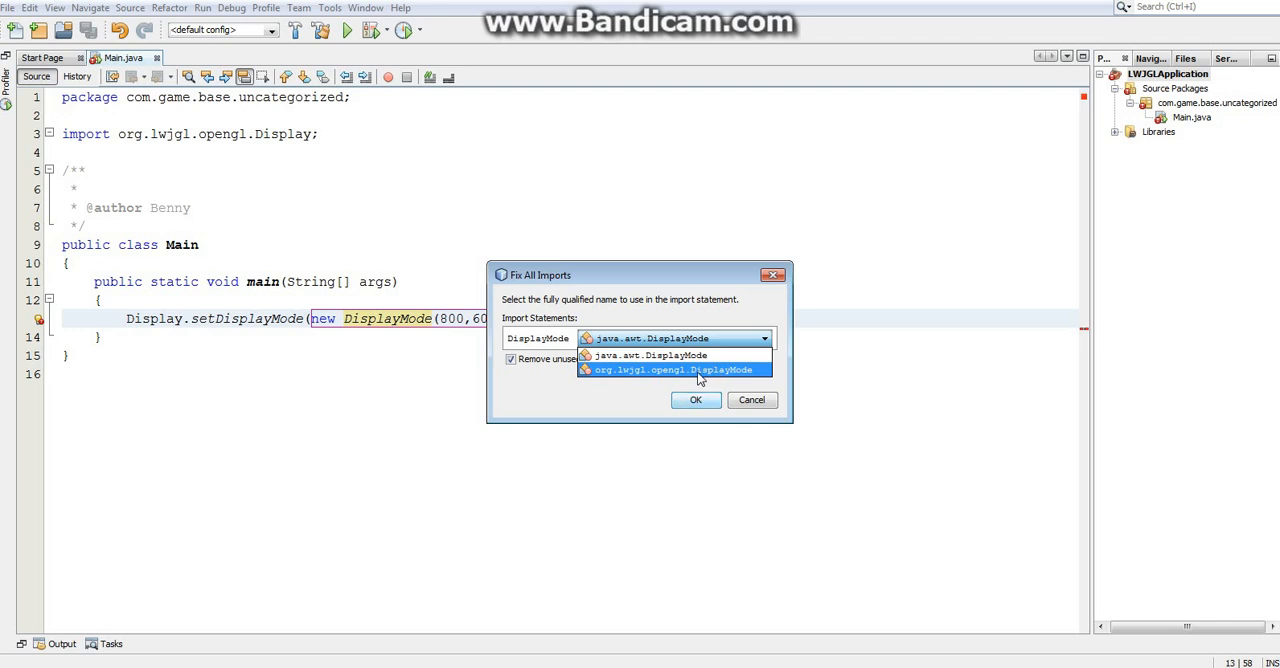
mouse_move(690, 375)
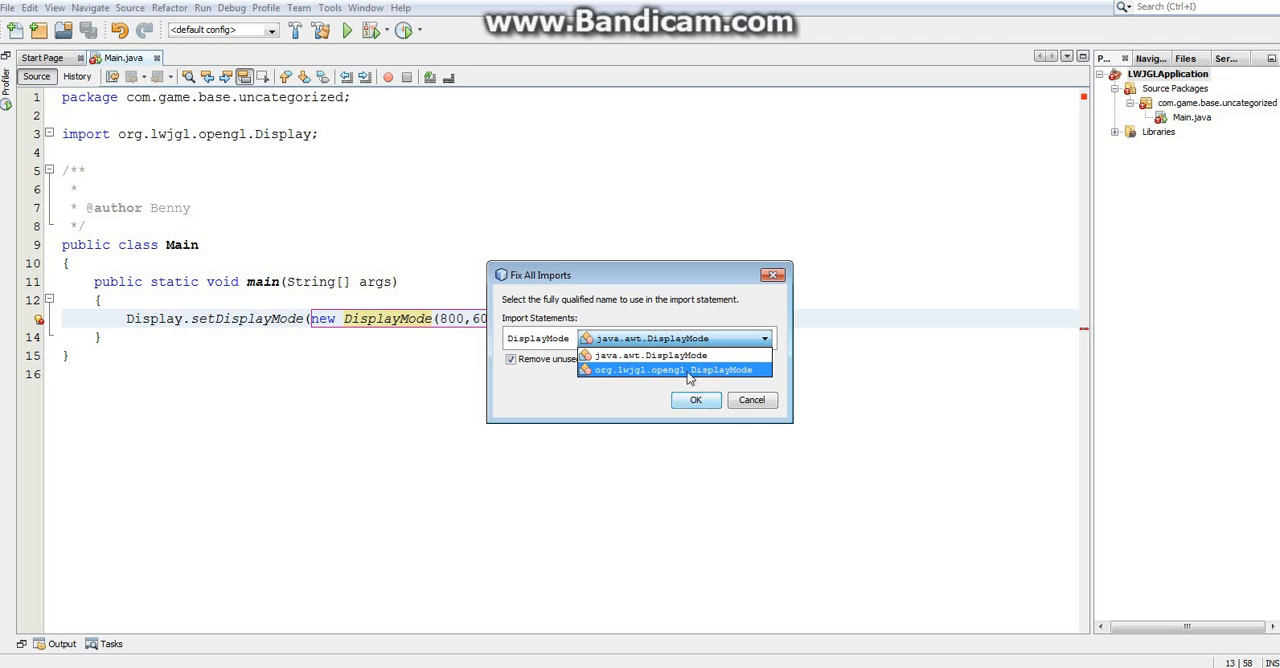
left_click(695, 399)
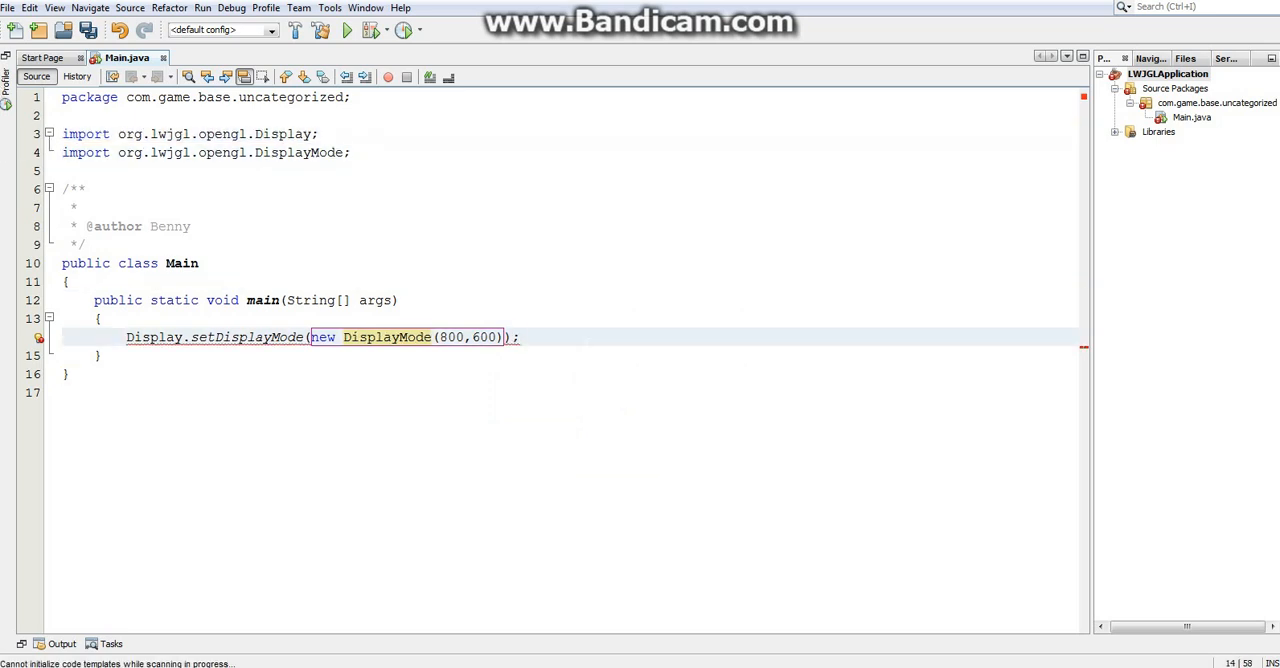
left_click(519, 337)
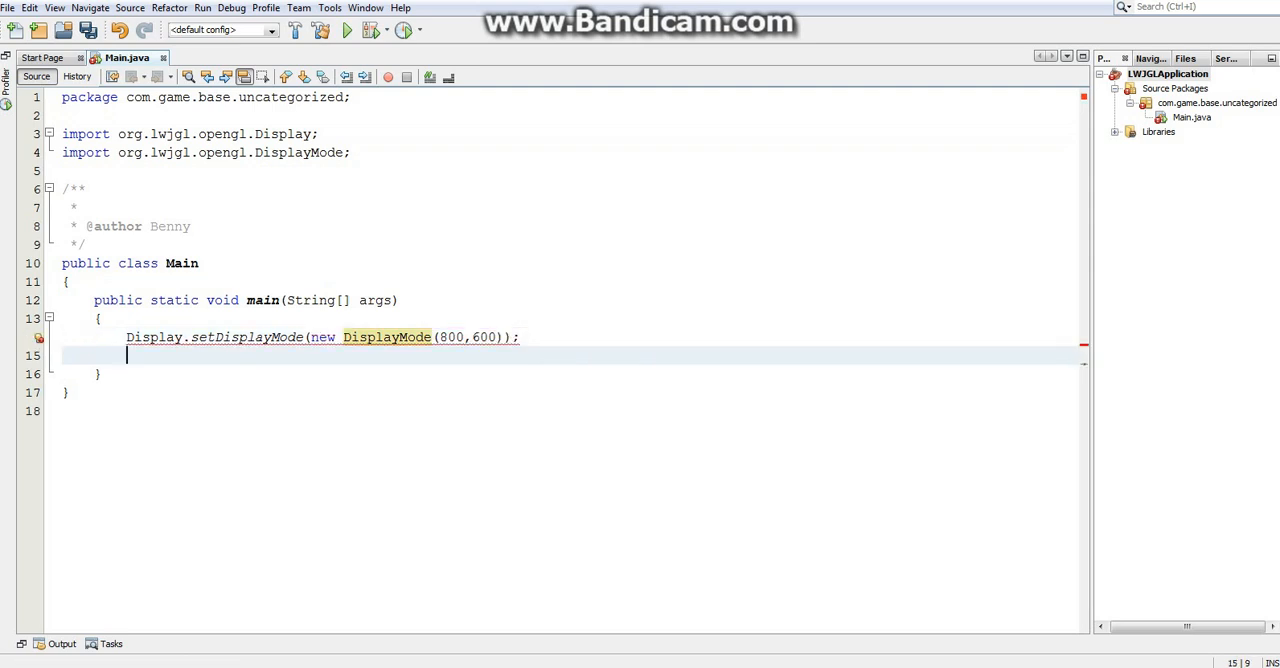
Add Display.create(); and surround it with a try/catch via the error hint
type("D")
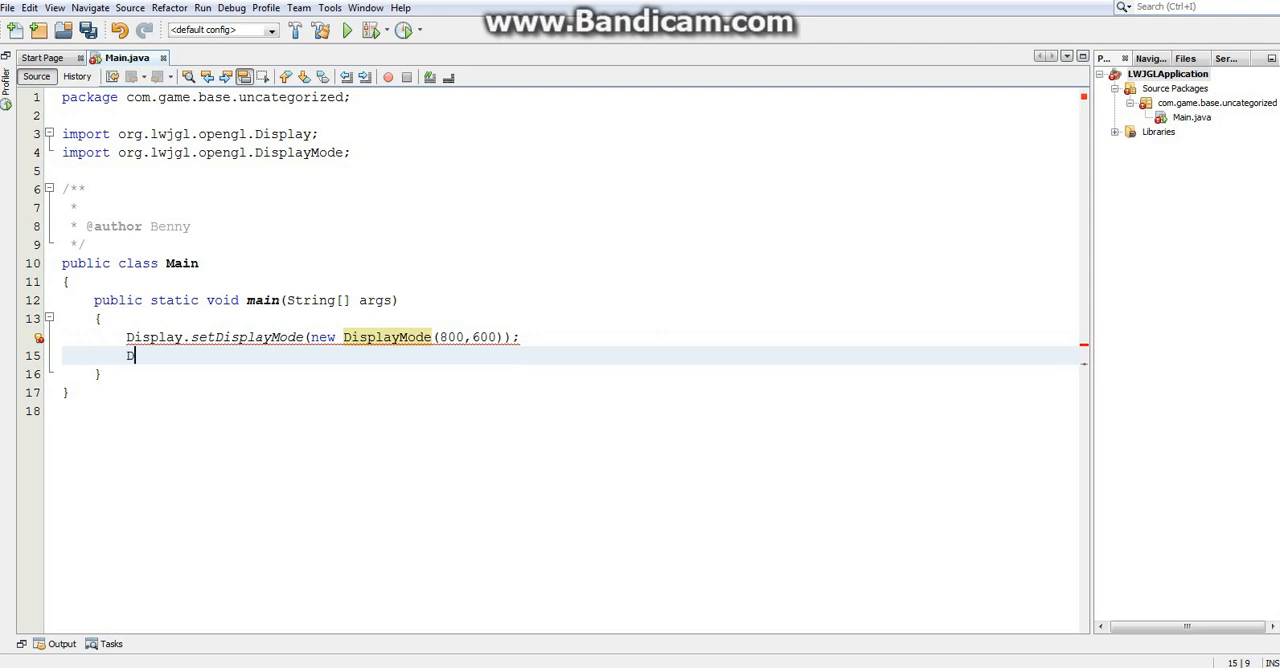
type("isplay.c")
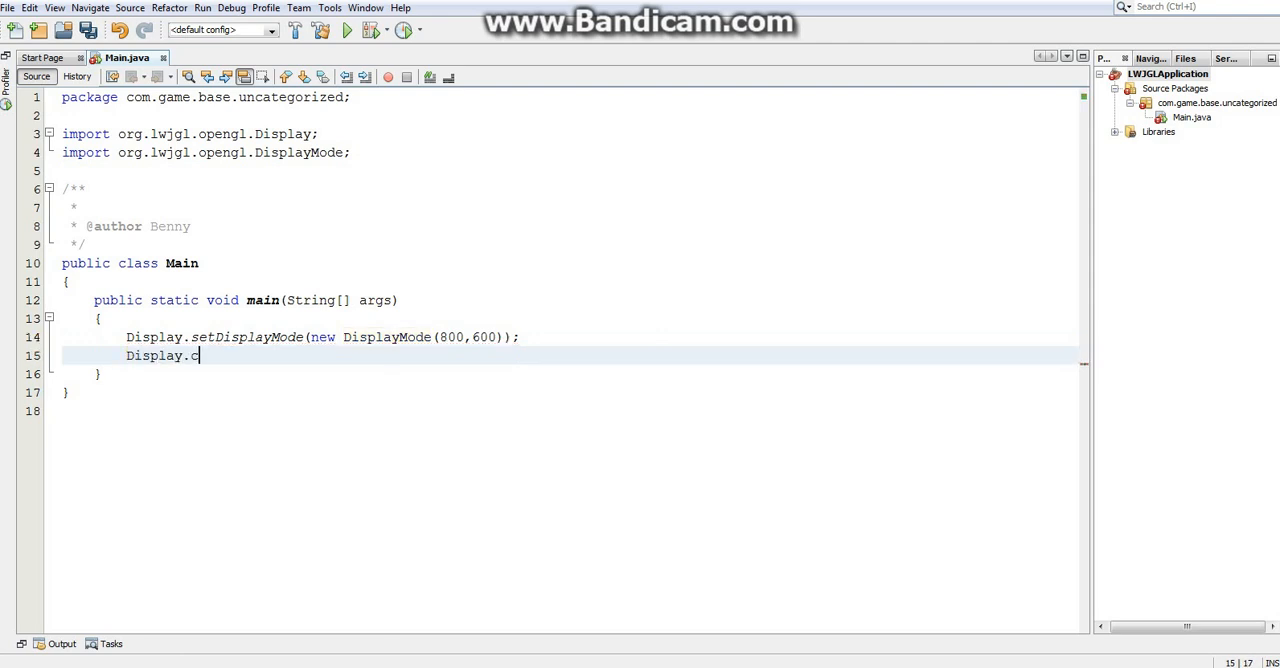
type("reate")
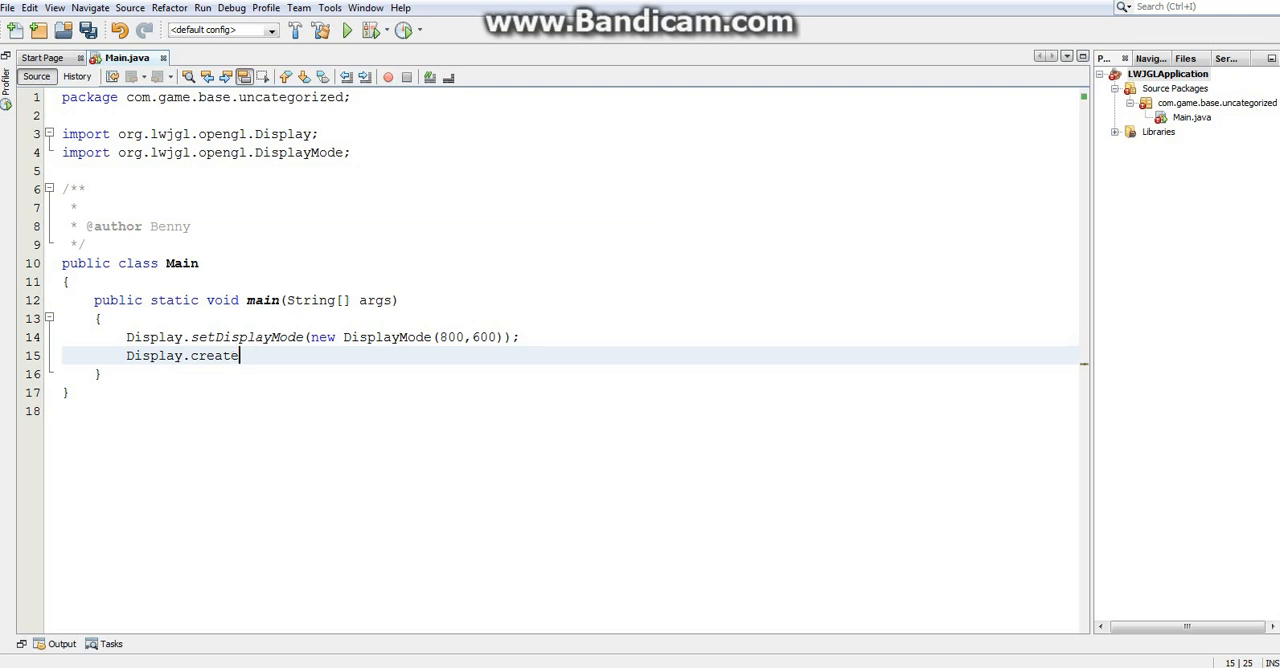
type("();")
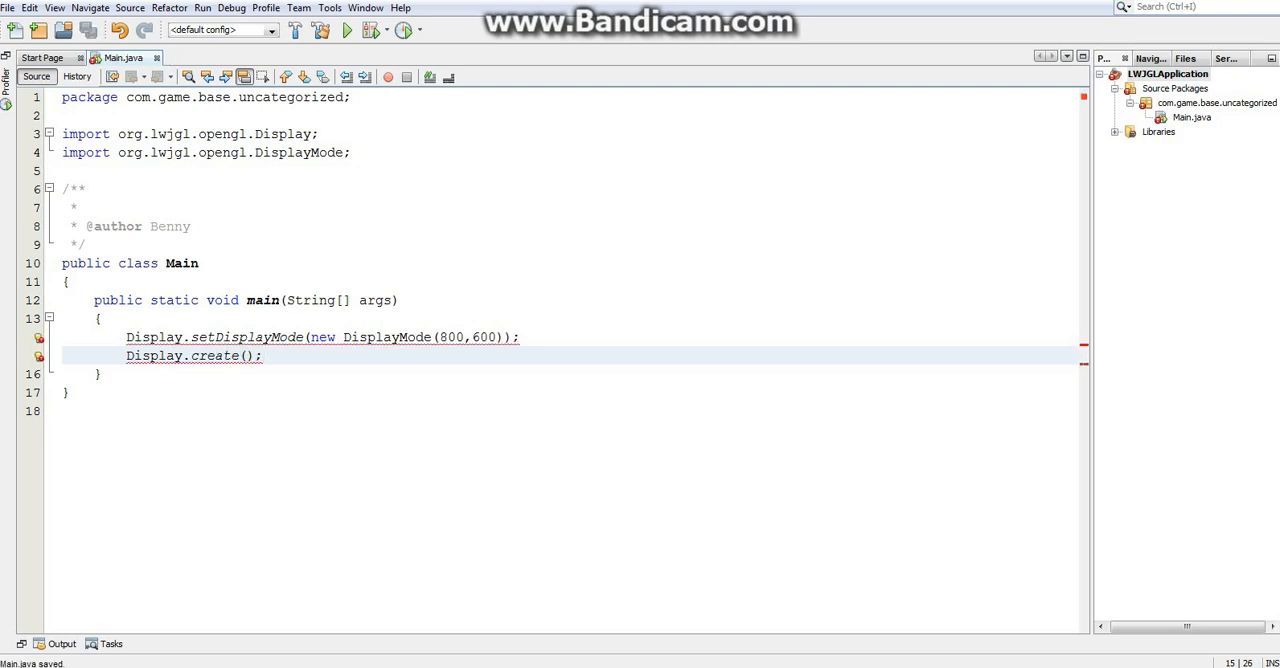
left_click(39, 356)
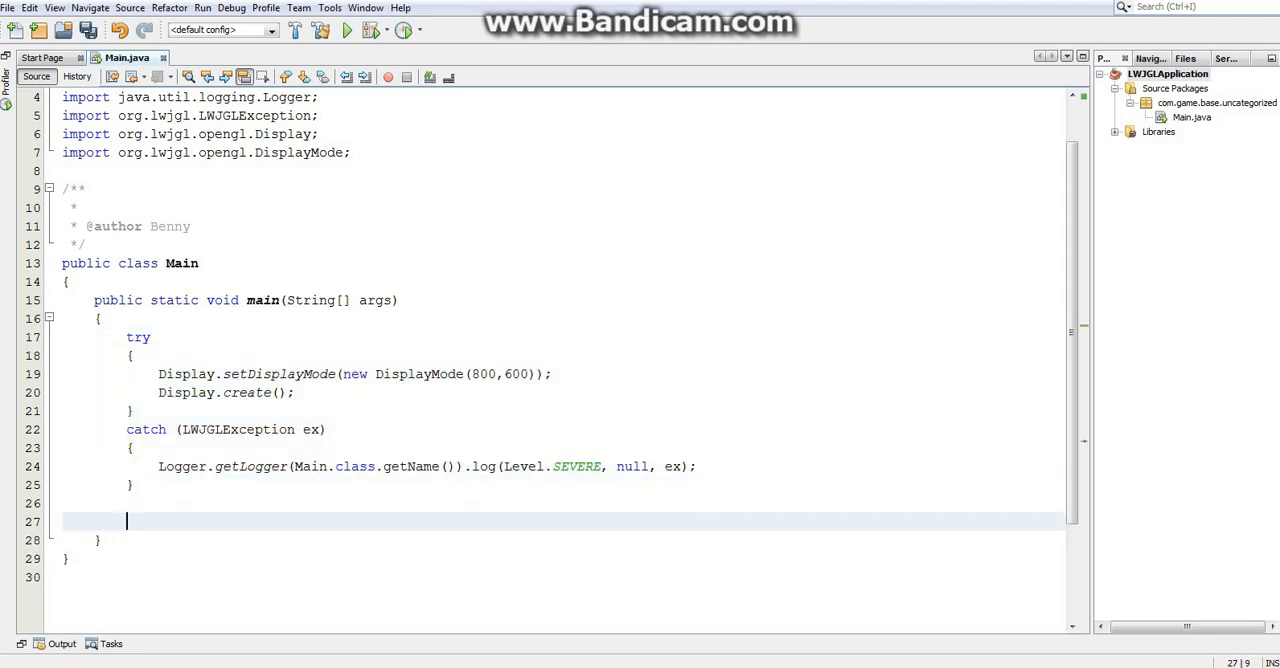
Add //Create display and //Game Loop comments and a while(!Display.isCloseRequested()) loop
type("//Game Loop")
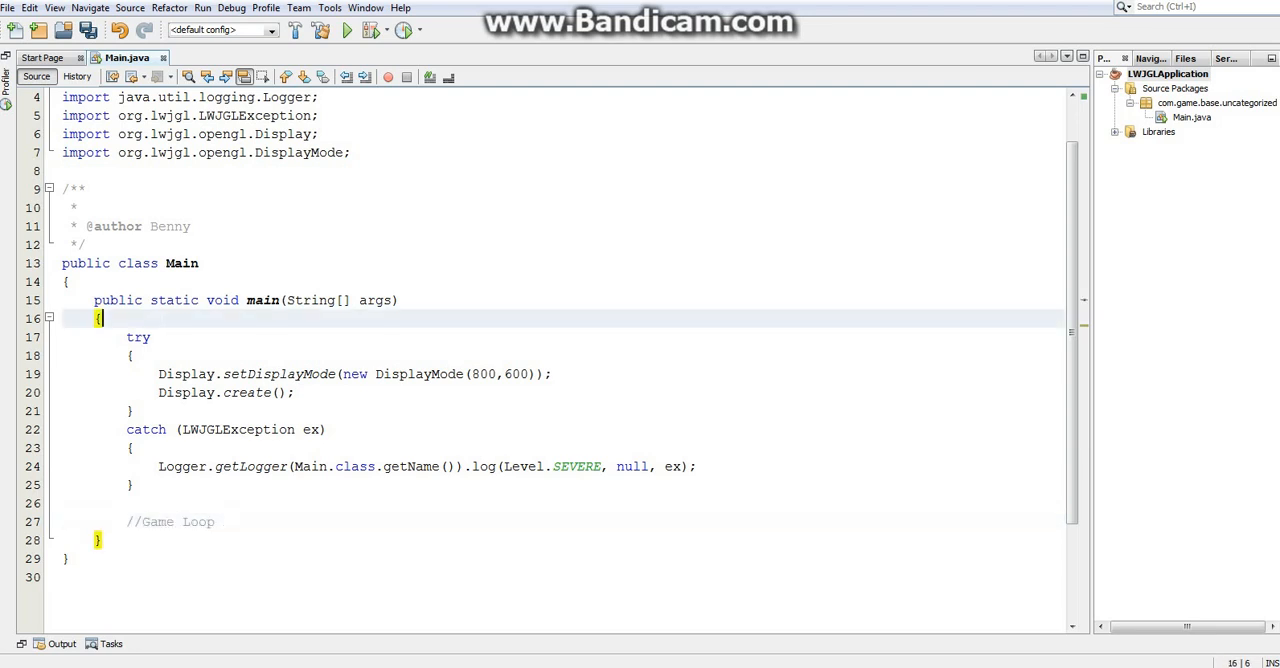
type("//Create")
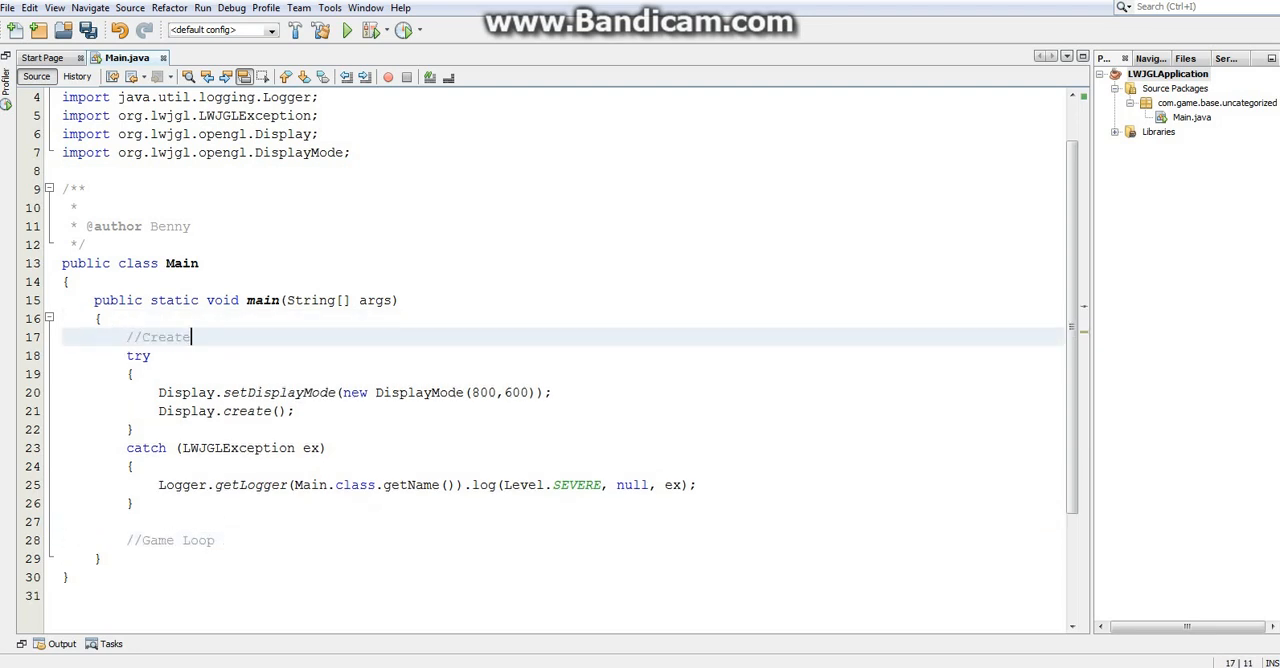
type("display")
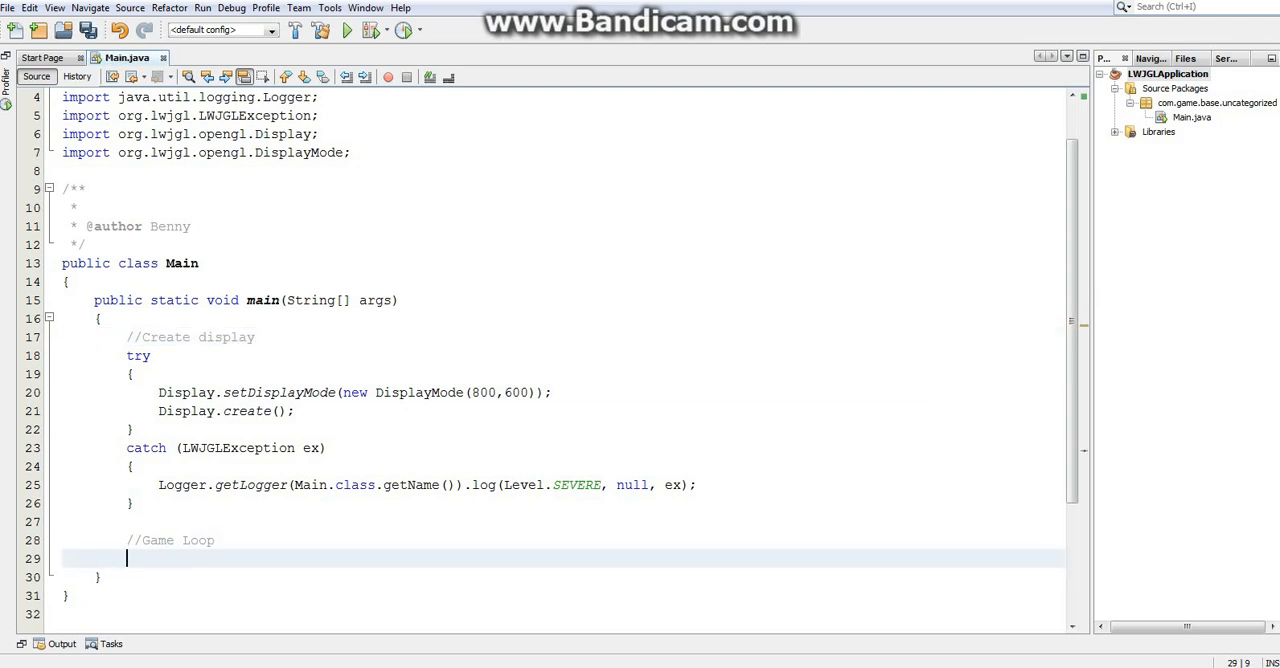
type("while()")
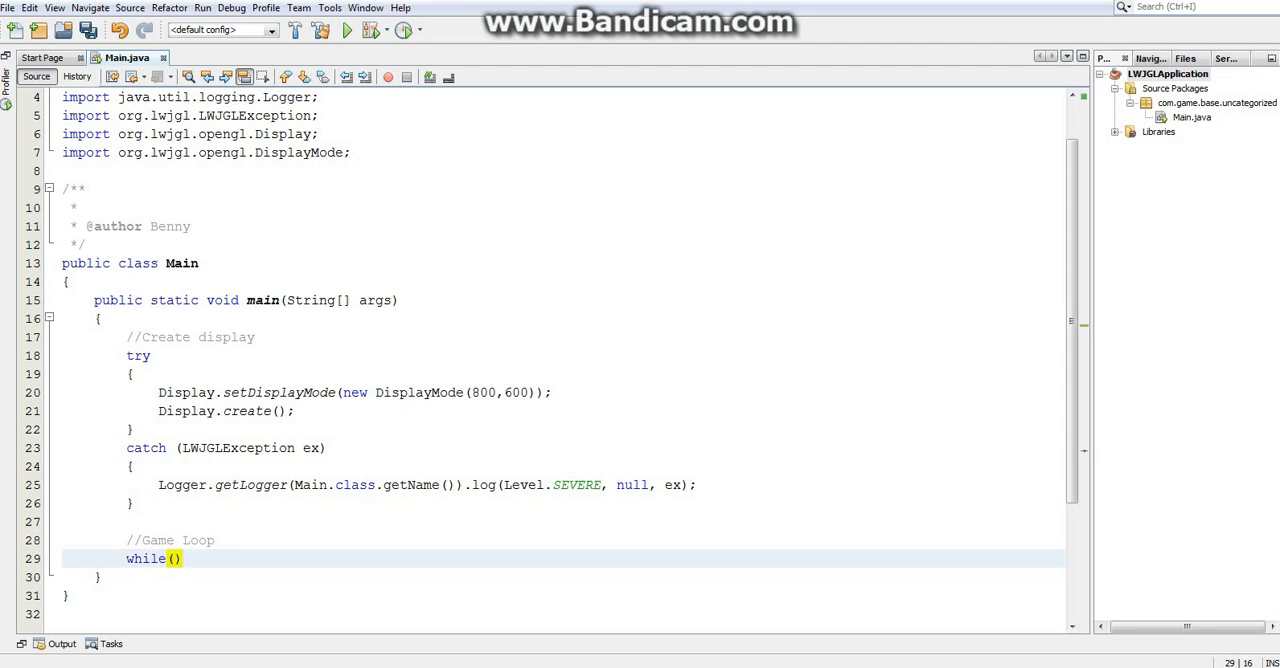
type("!Display.isClose")
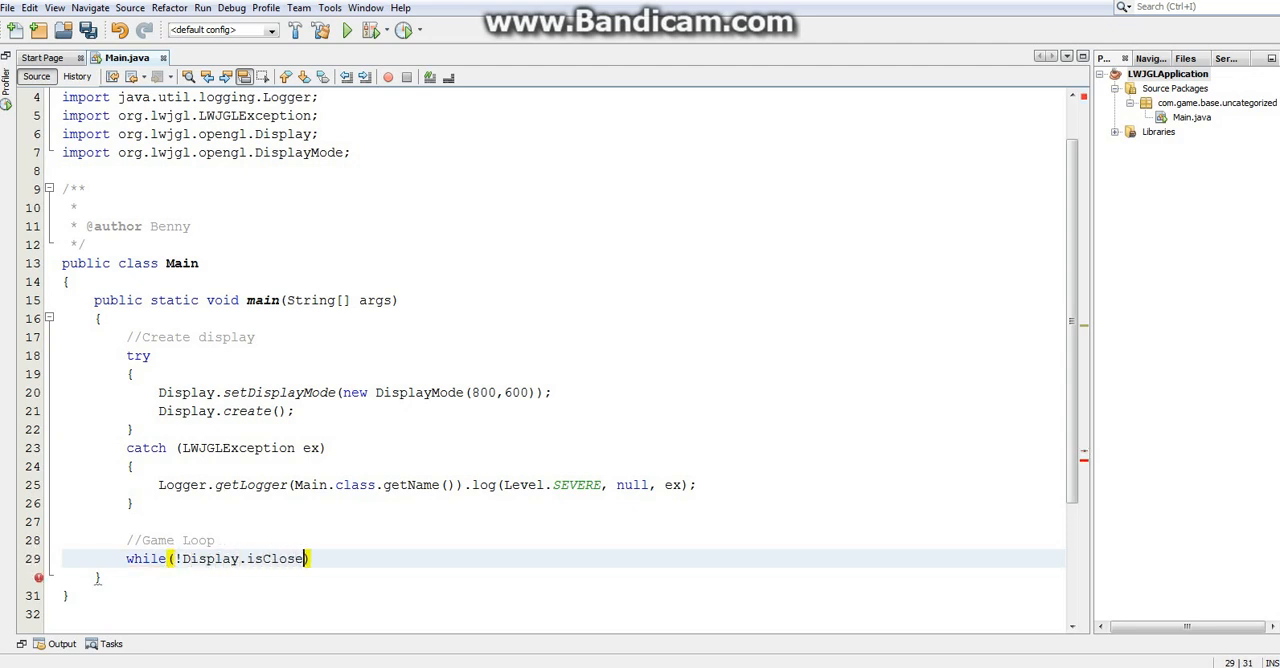
type("Requestion")
type("{")
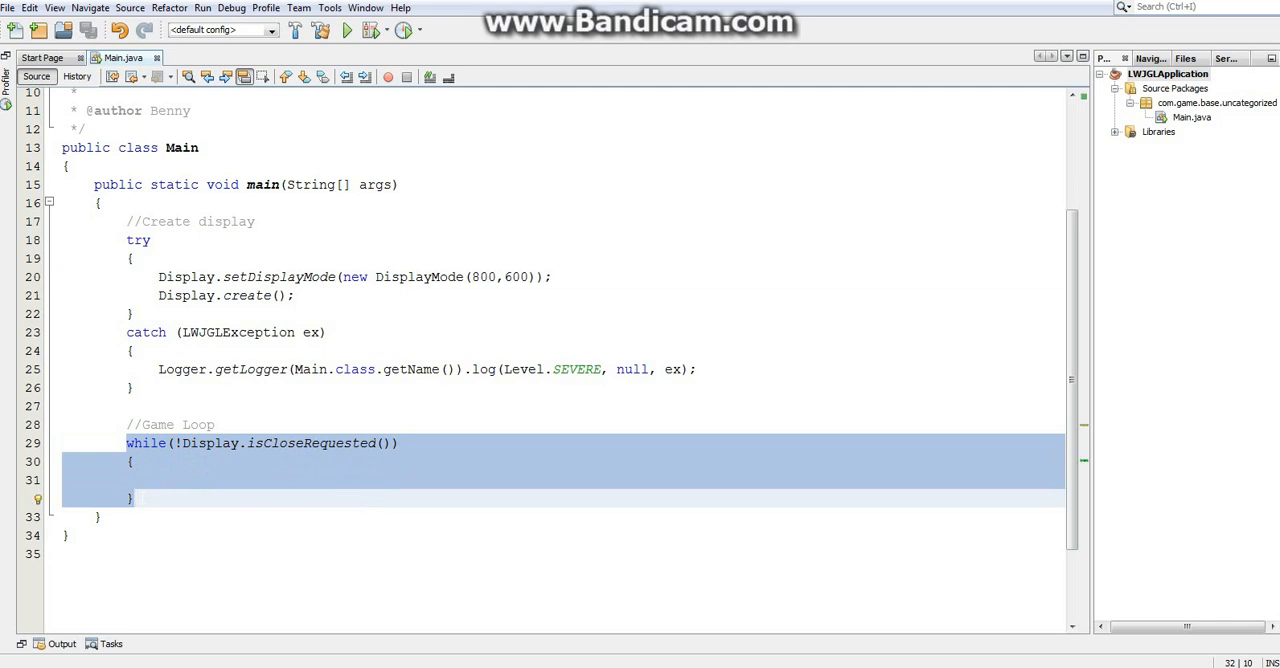
Call Display.update(); inside the game loop and save Main.java
left_click(133, 498)
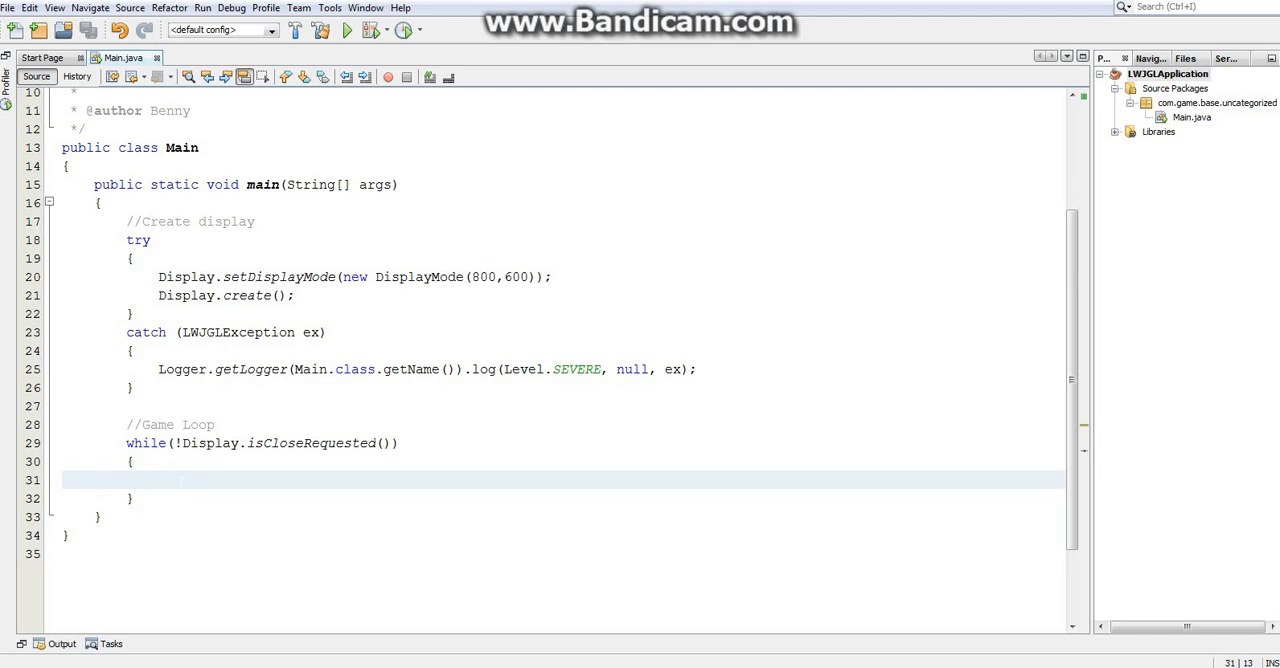
left_click(158, 480)
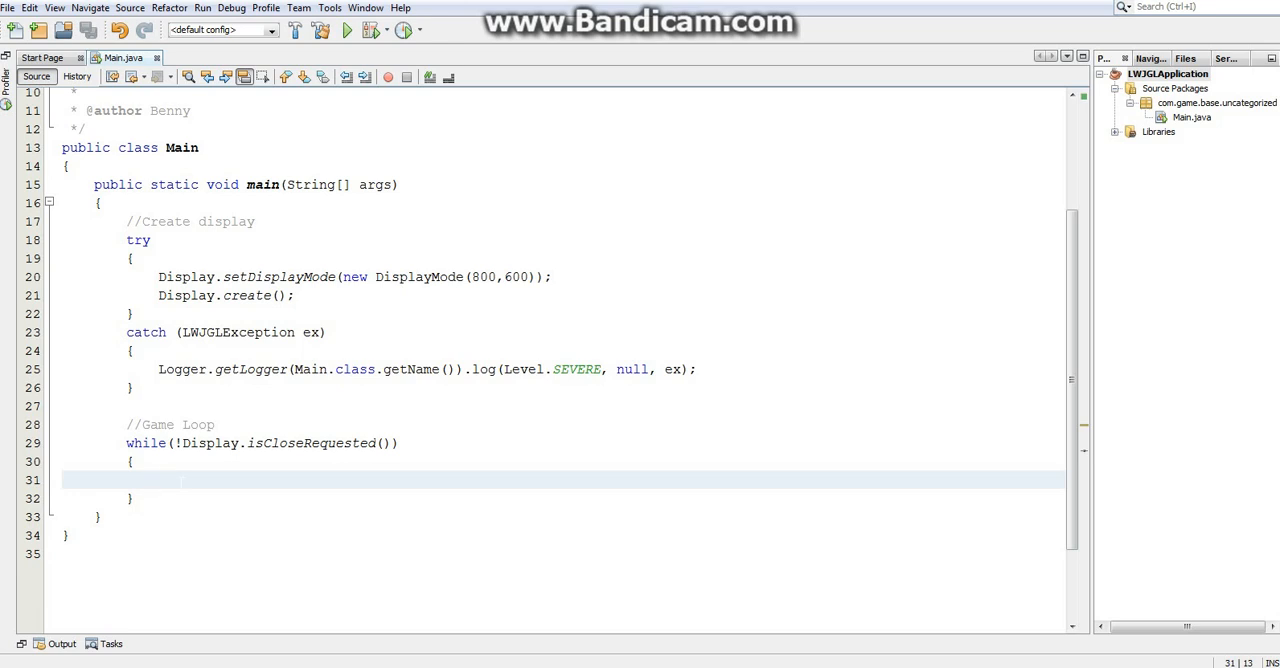
type("Display")
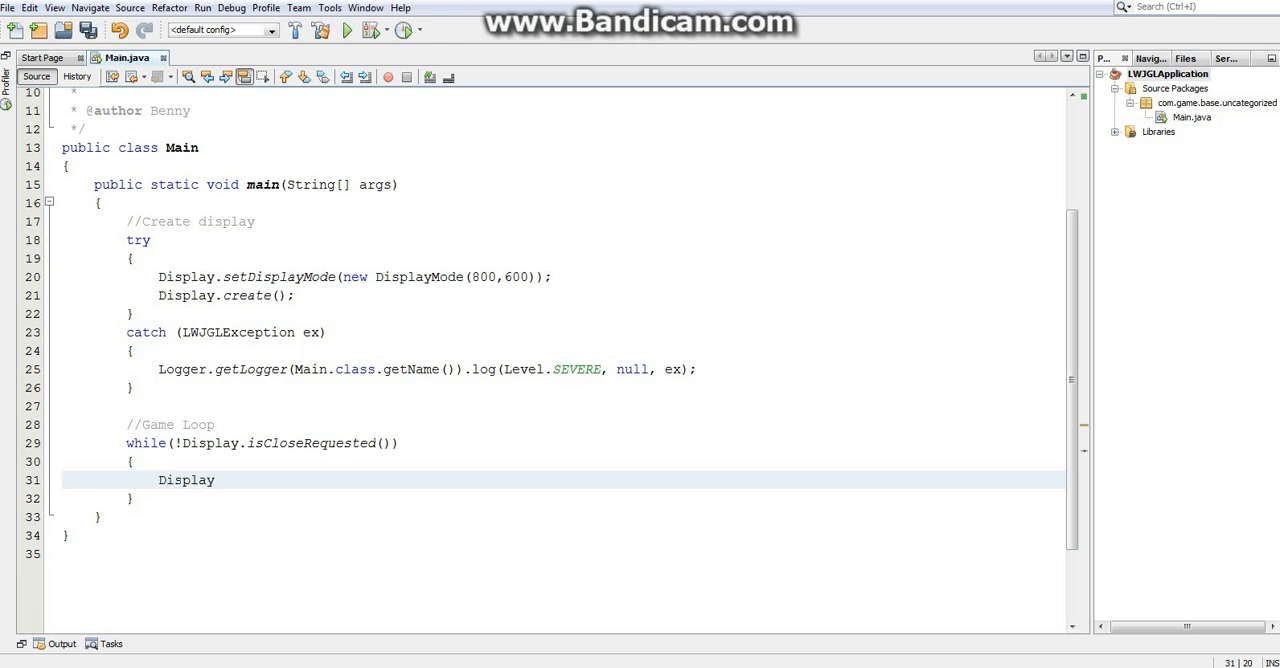
type(".update();")
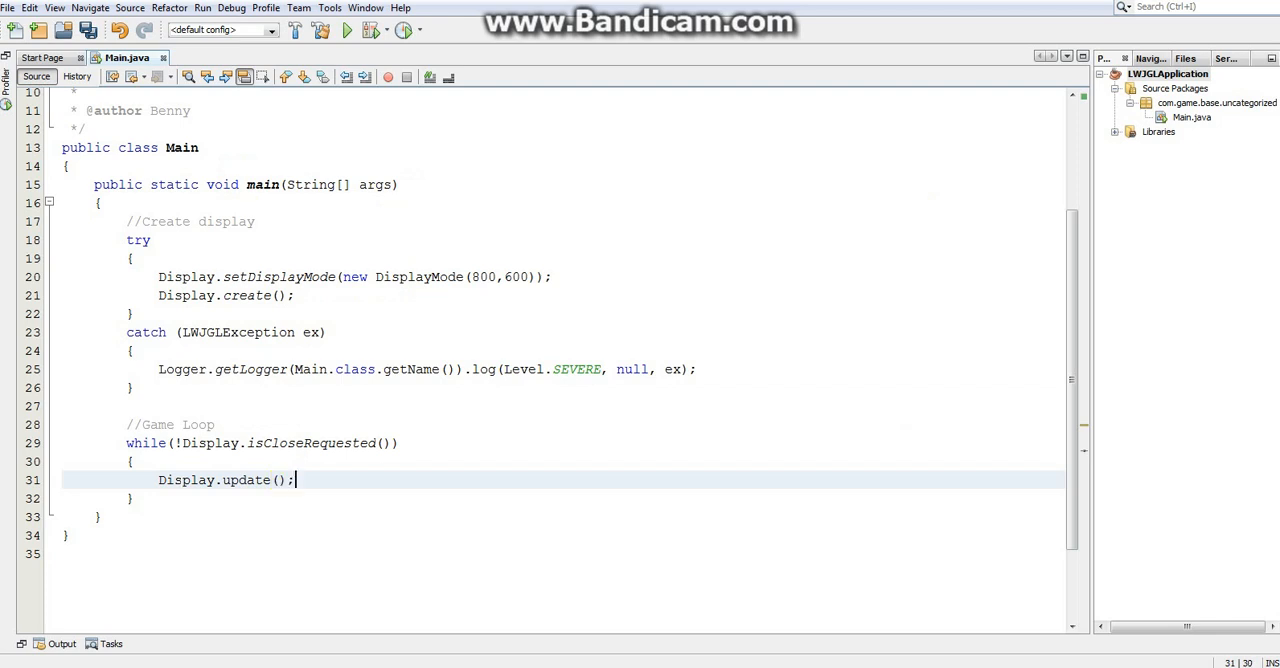
key("ctrl+s")
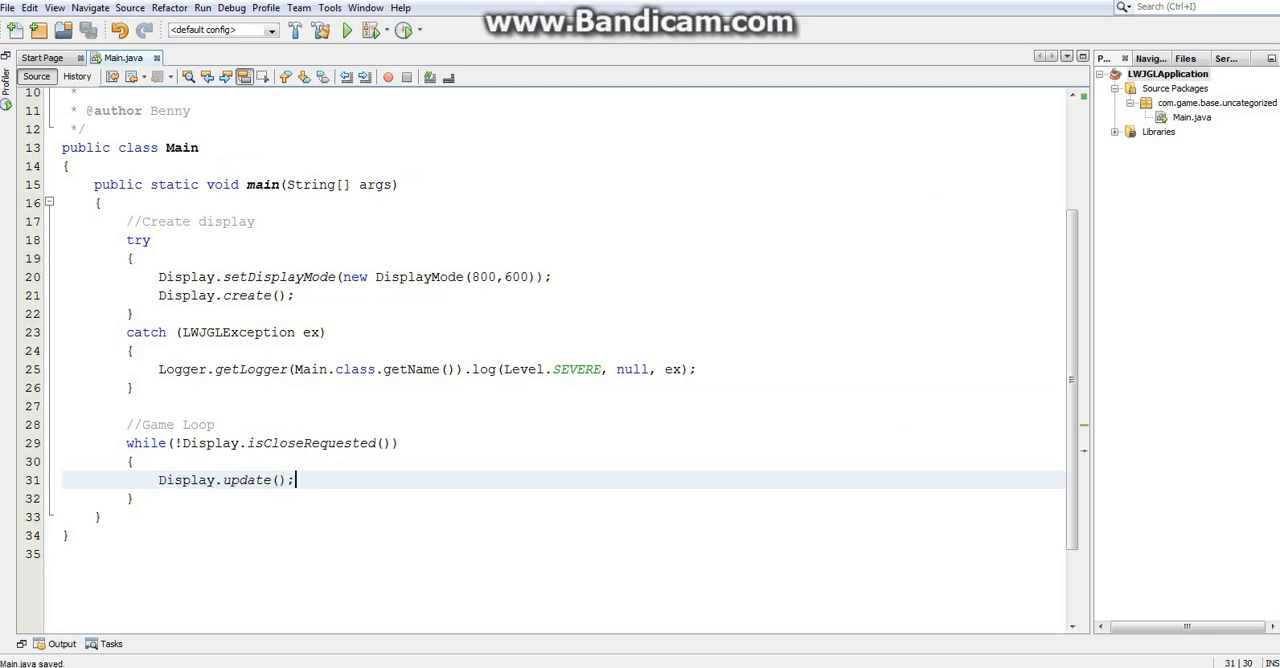
left_click_drag(127, 221, 133, 498)
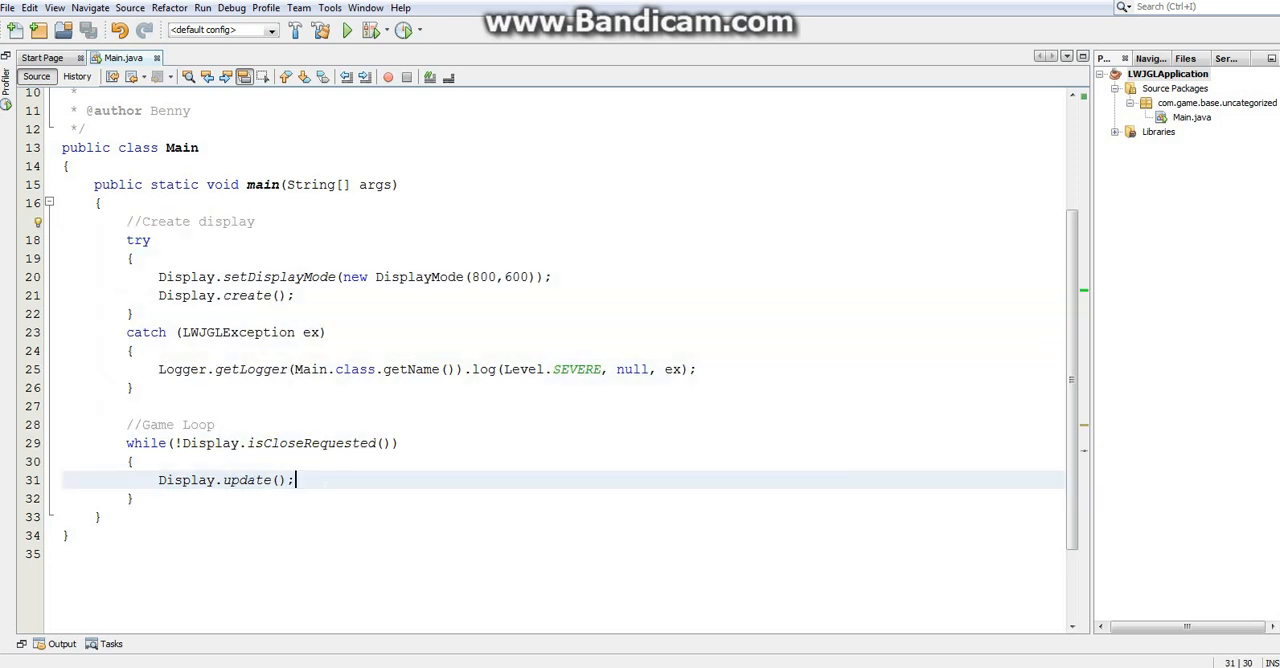
Run the project with com.game.base.uncategorized.Main as the main class
left_click(346, 29)
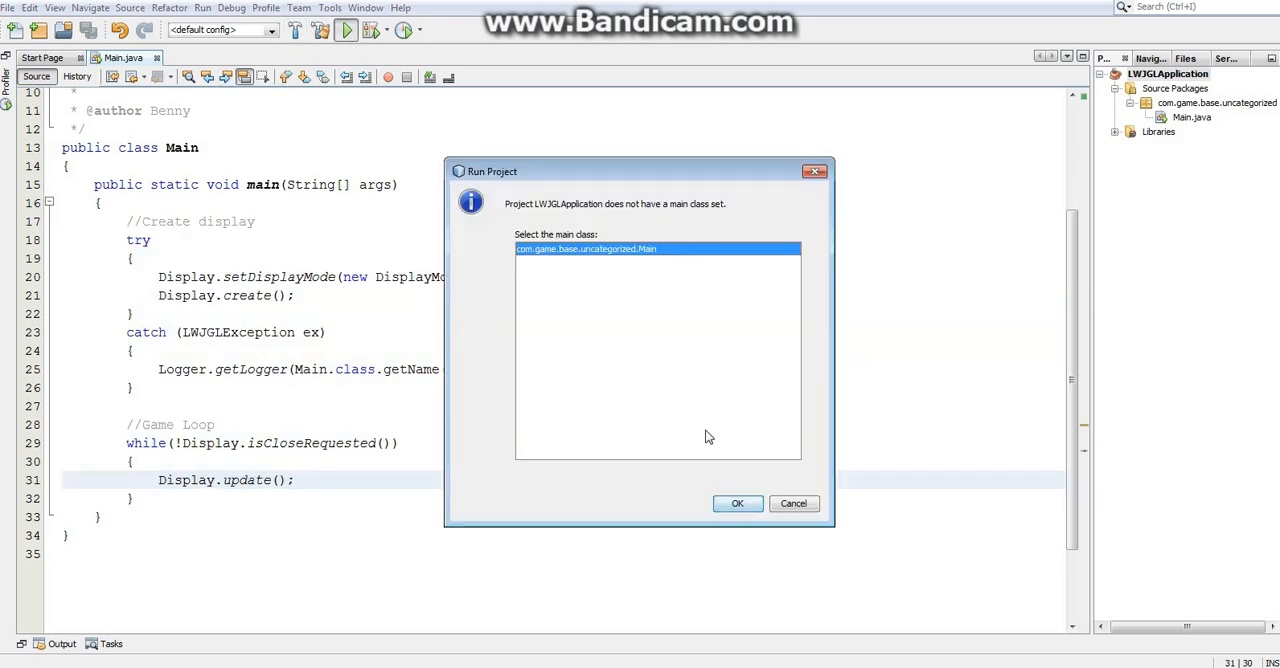
left_click(737, 503)
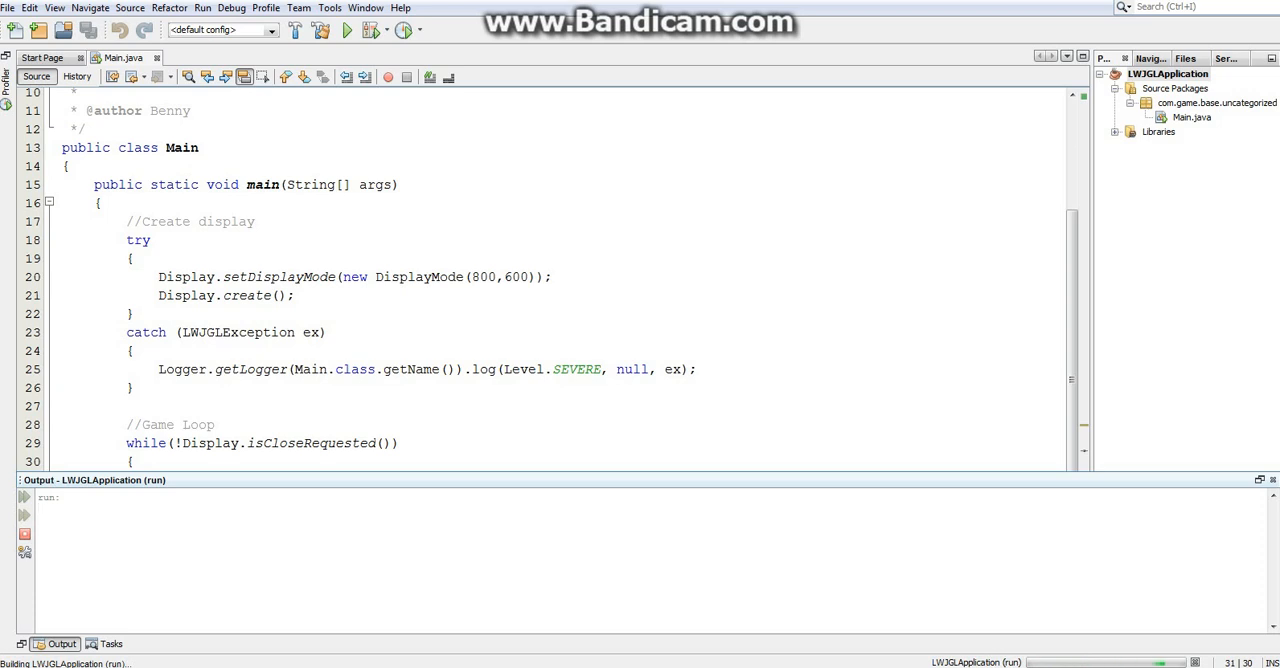
left_click(346, 29)
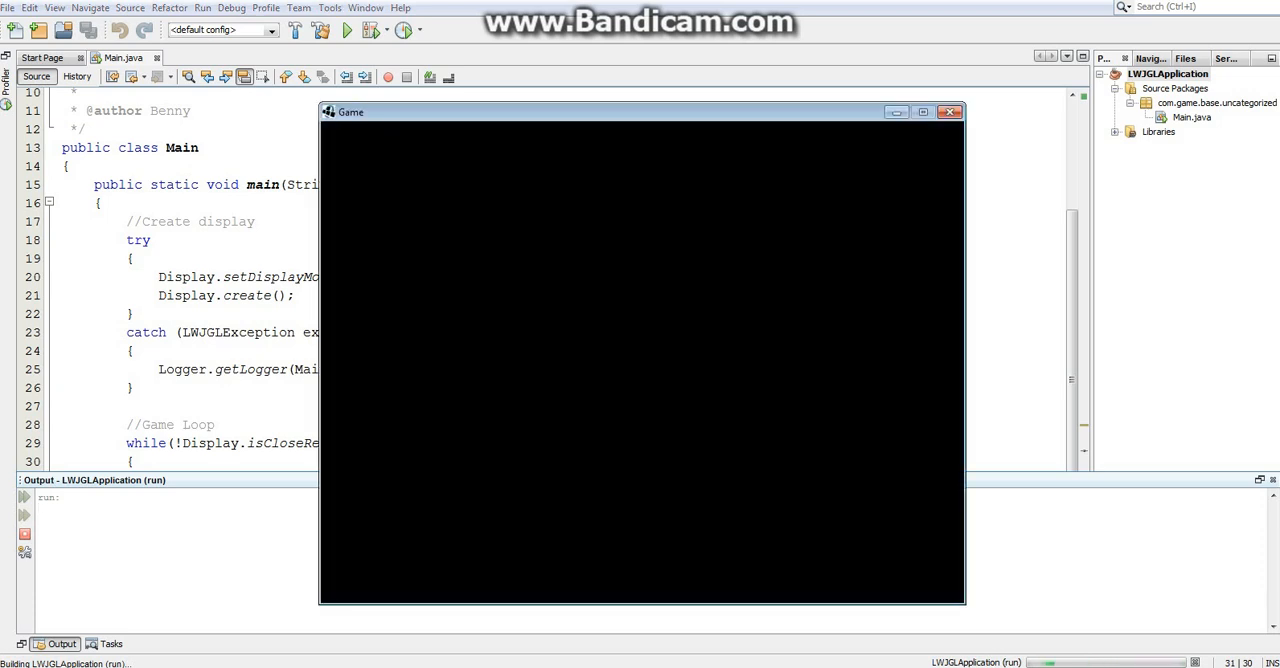
Move the blank black Game window around, then close it
left_click_drag(642, 111, 477, 120)
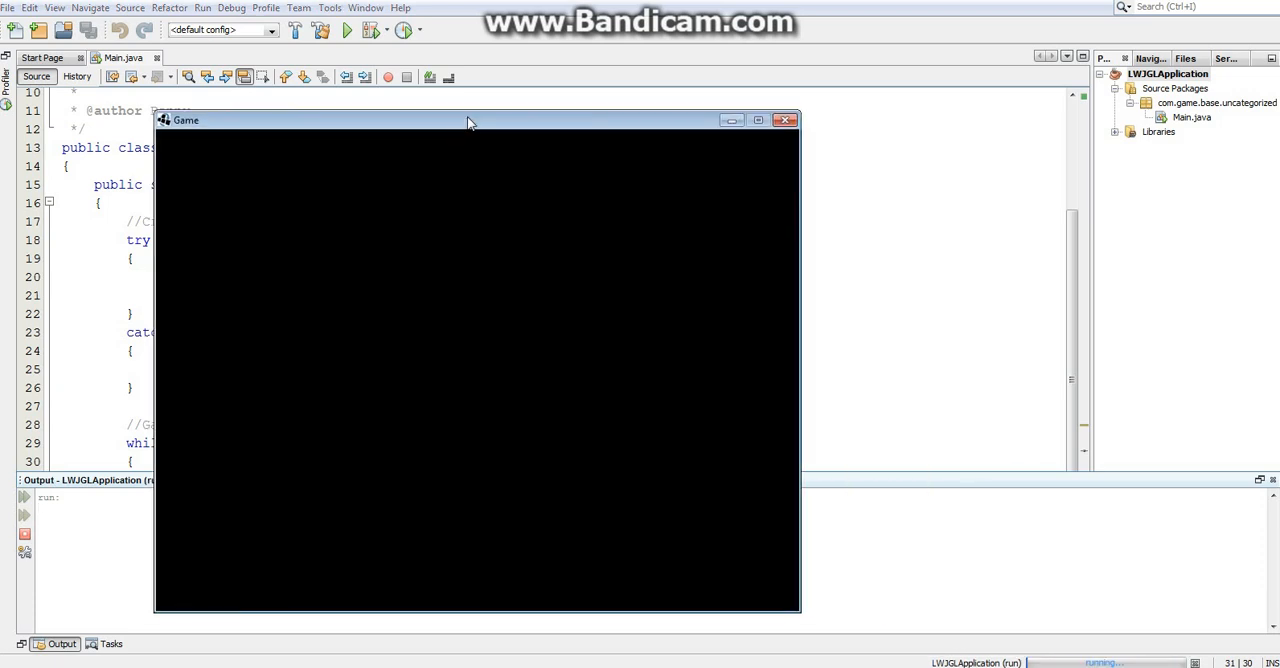
left_click_drag(470, 120, 620, 88)
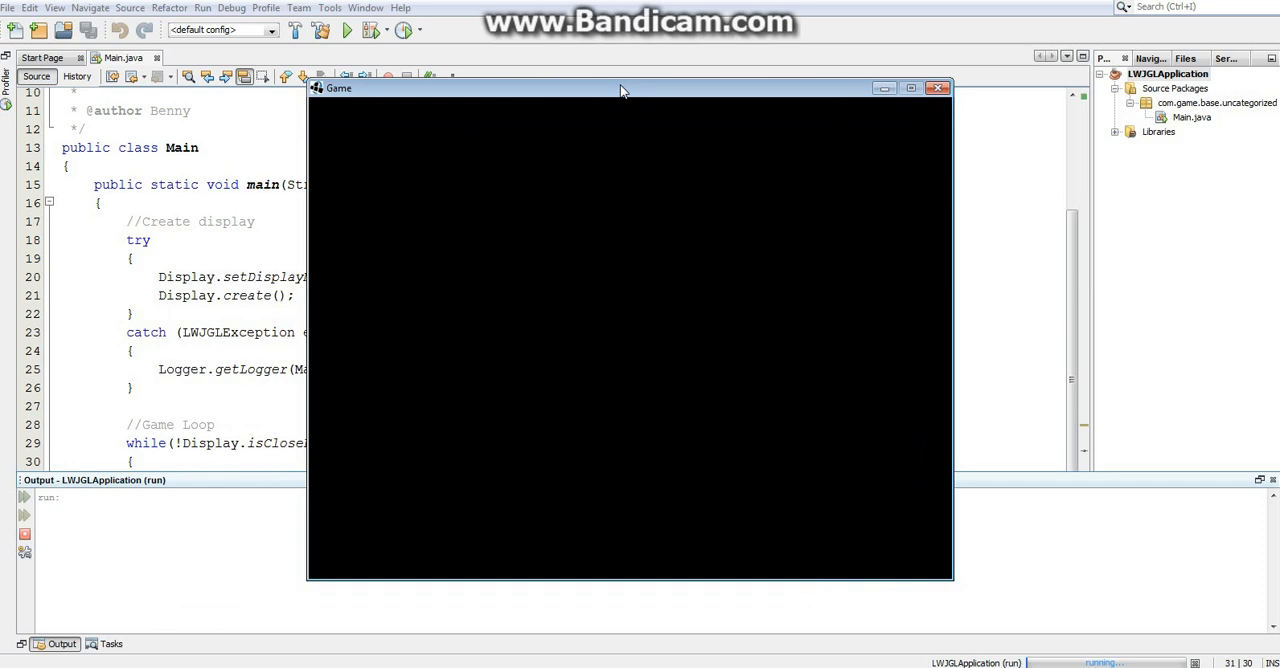
mouse_move(750, 110)
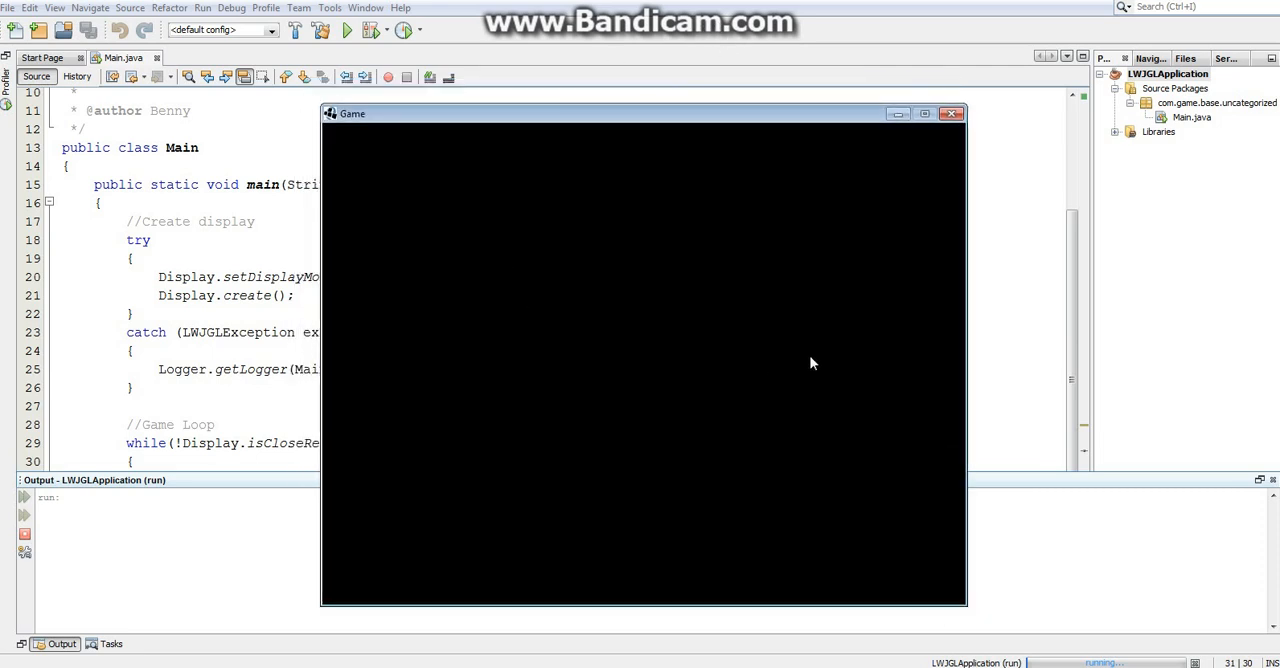
mouse_move(343, 143)
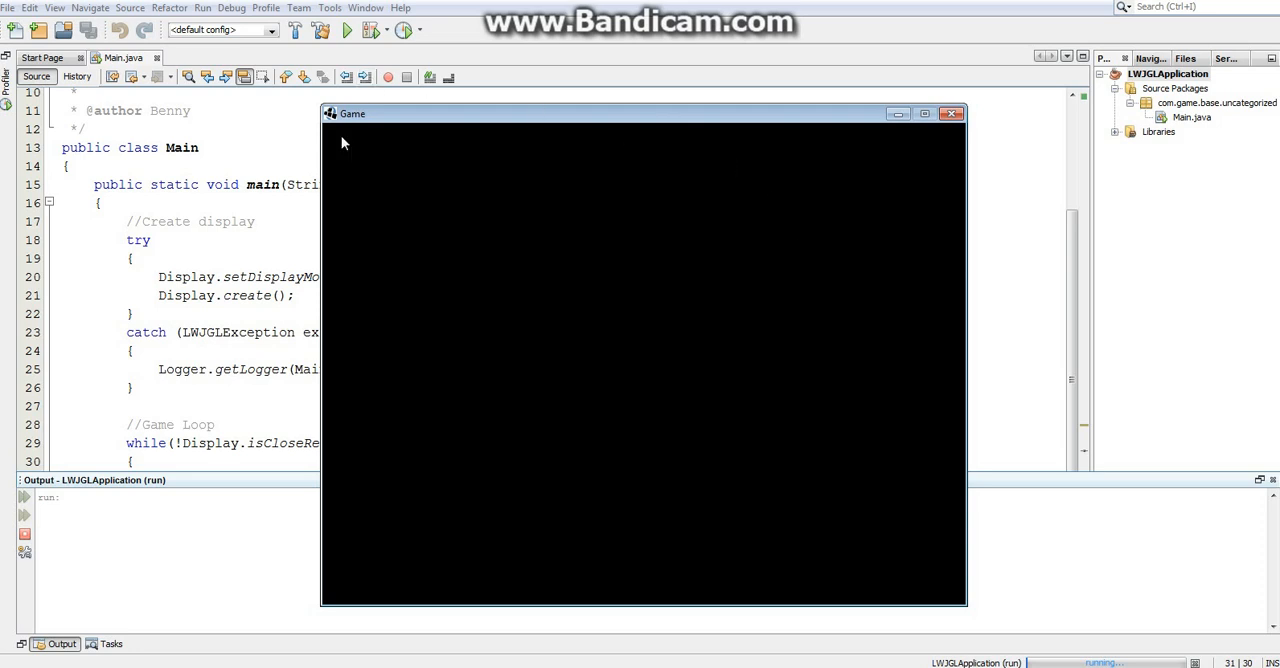
mouse_move(951, 113)
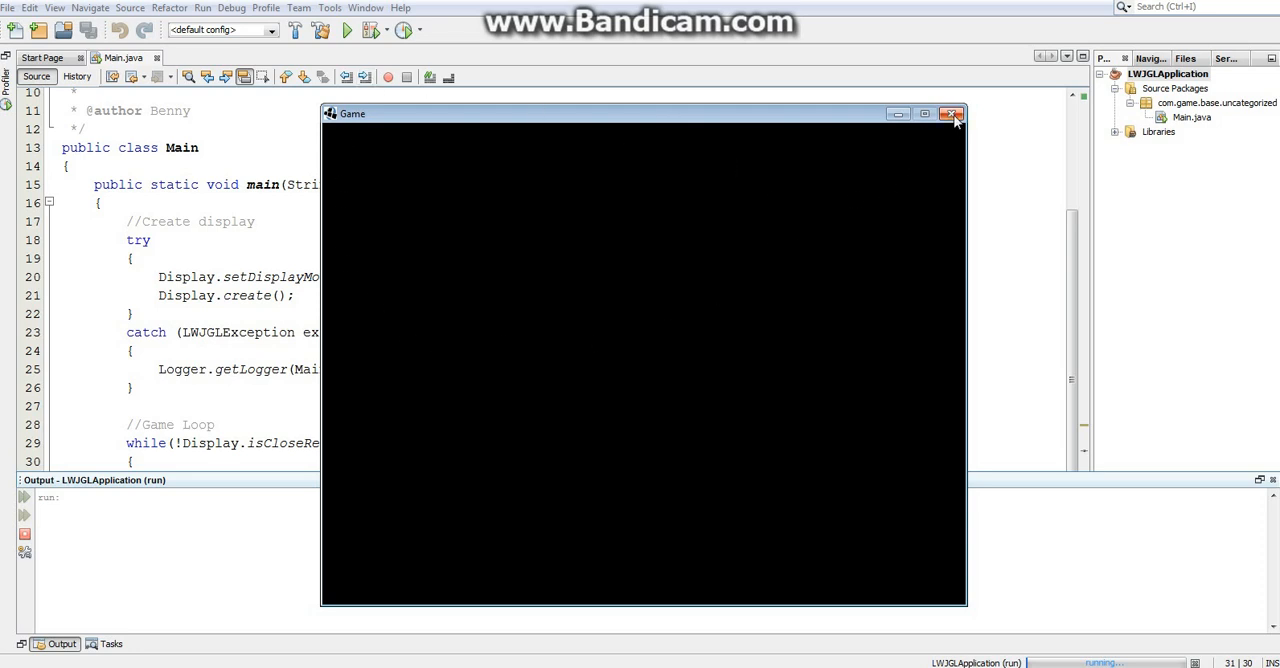
left_click(951, 113)
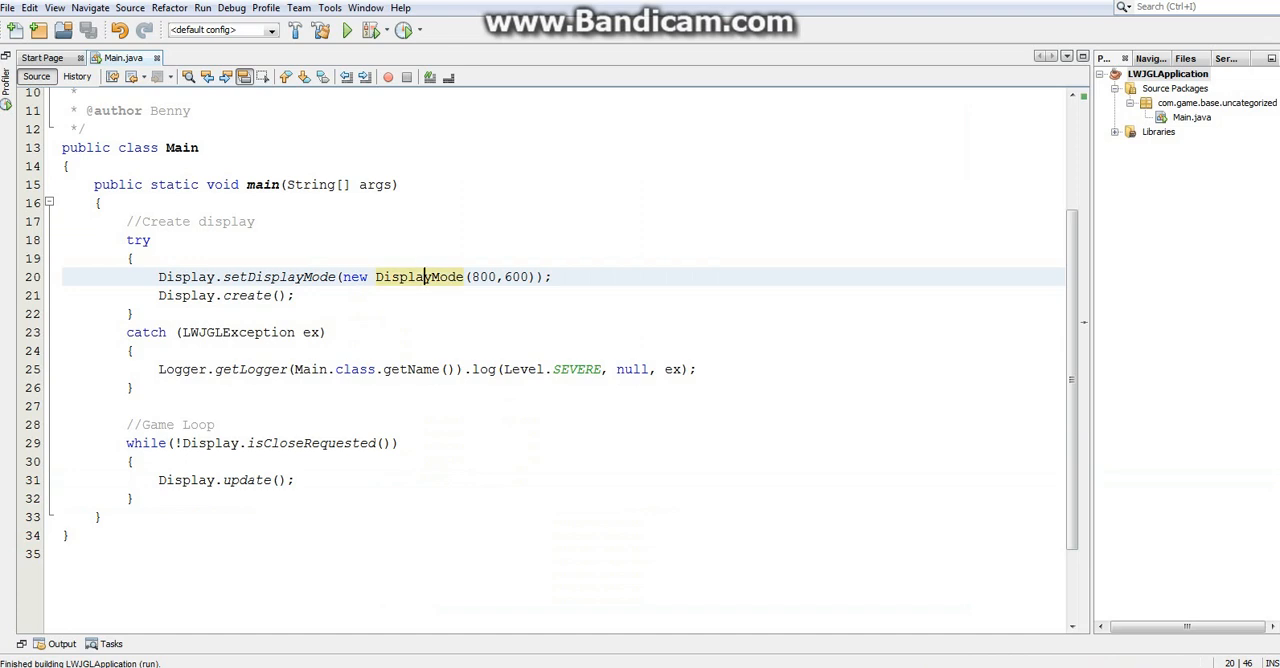
left_click_drag(94, 424, 135, 498)
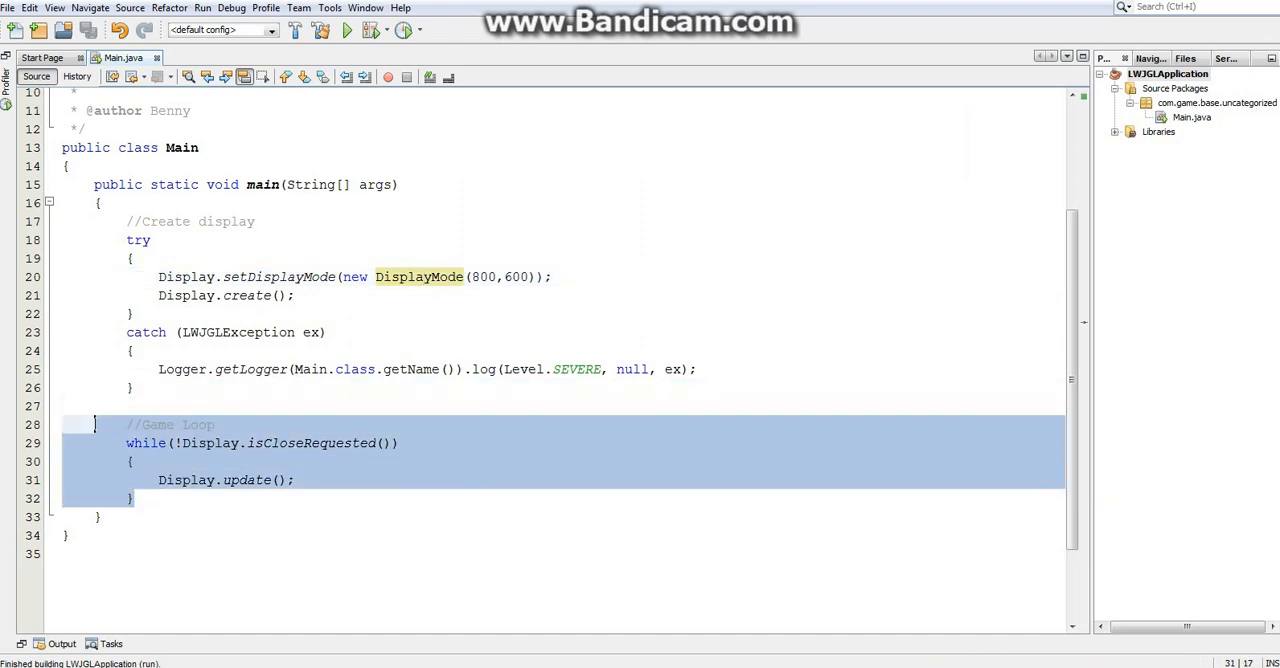
left_click(117, 405)
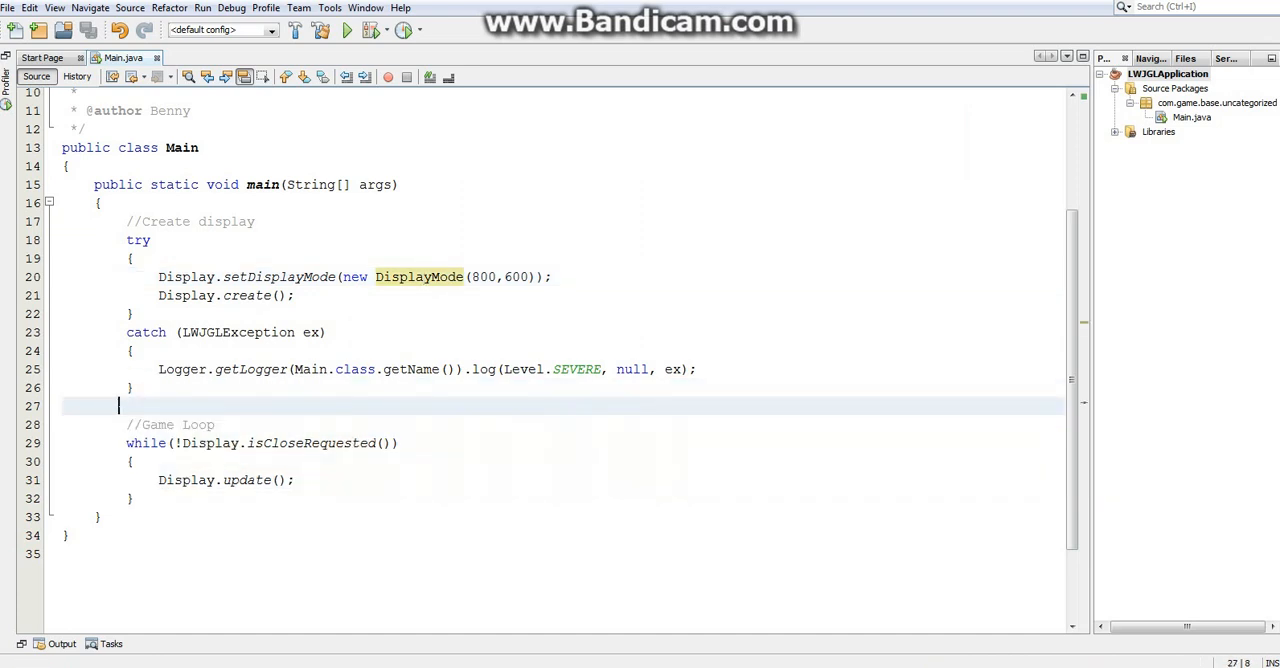